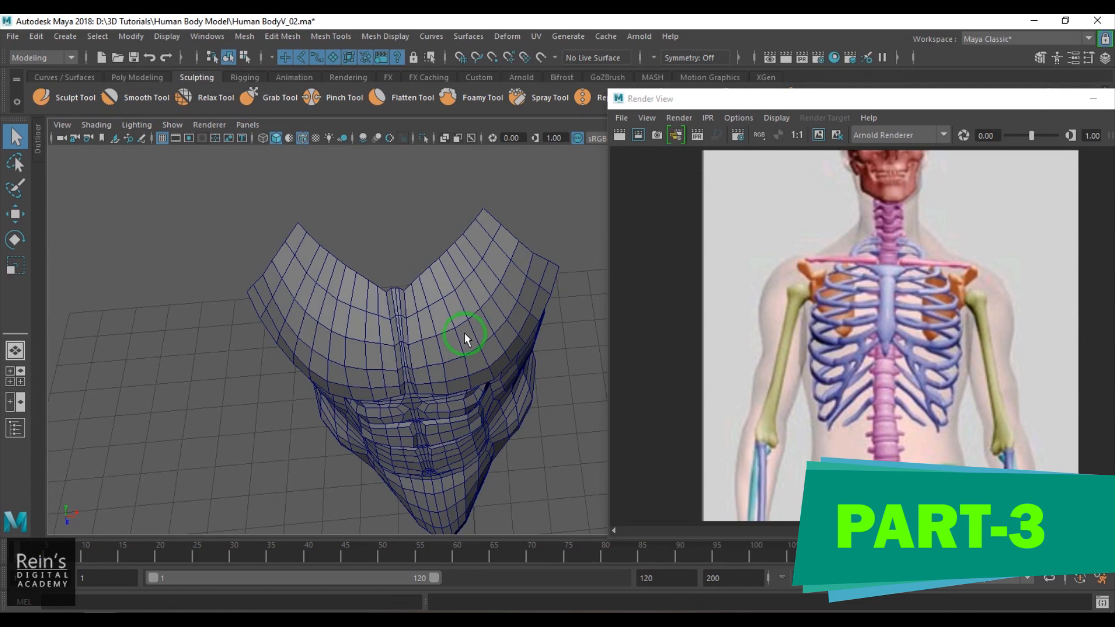
{"action": "mouse_move", "coordinate": [489, 329]}
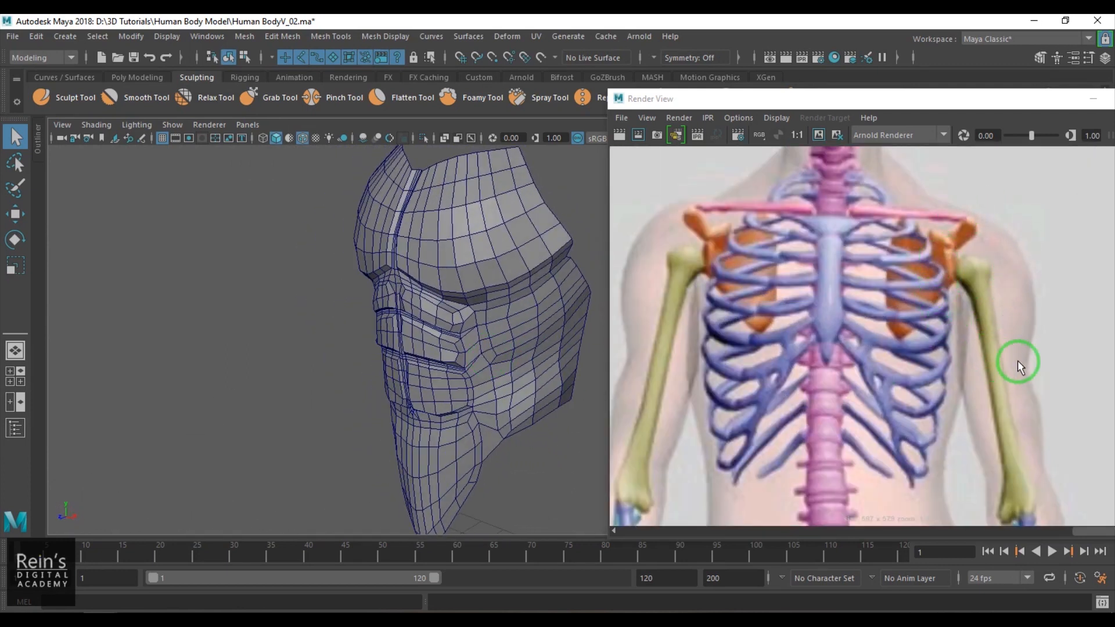
{"action": "mouse_move", "coordinate": [960, 235]}
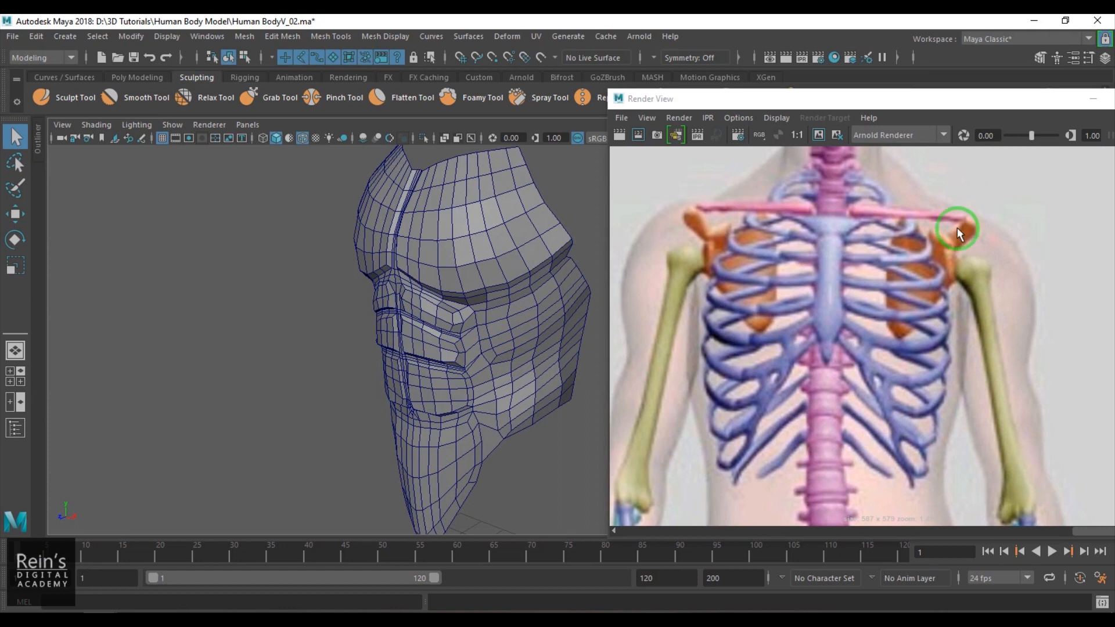
{"action": "mouse_move", "coordinate": [985, 242]}
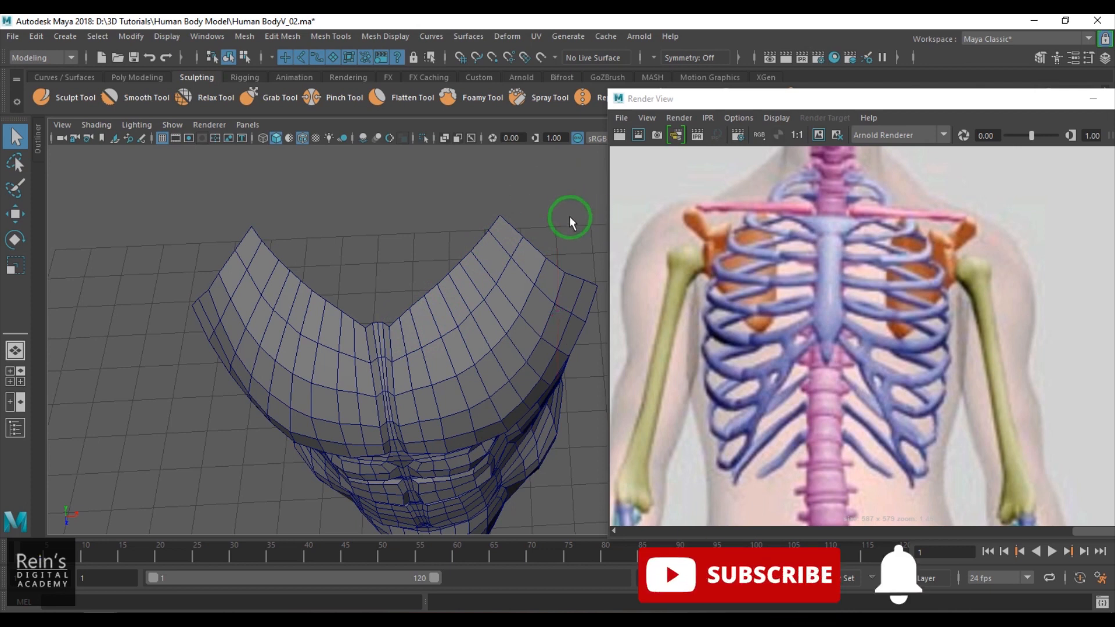
Step: Reposition the vertices down the shoulder strip's outer edge to smooth its curve
{"action": "left_click_drag", "start_coordinate": [569, 221], "coordinate": [499, 259]}
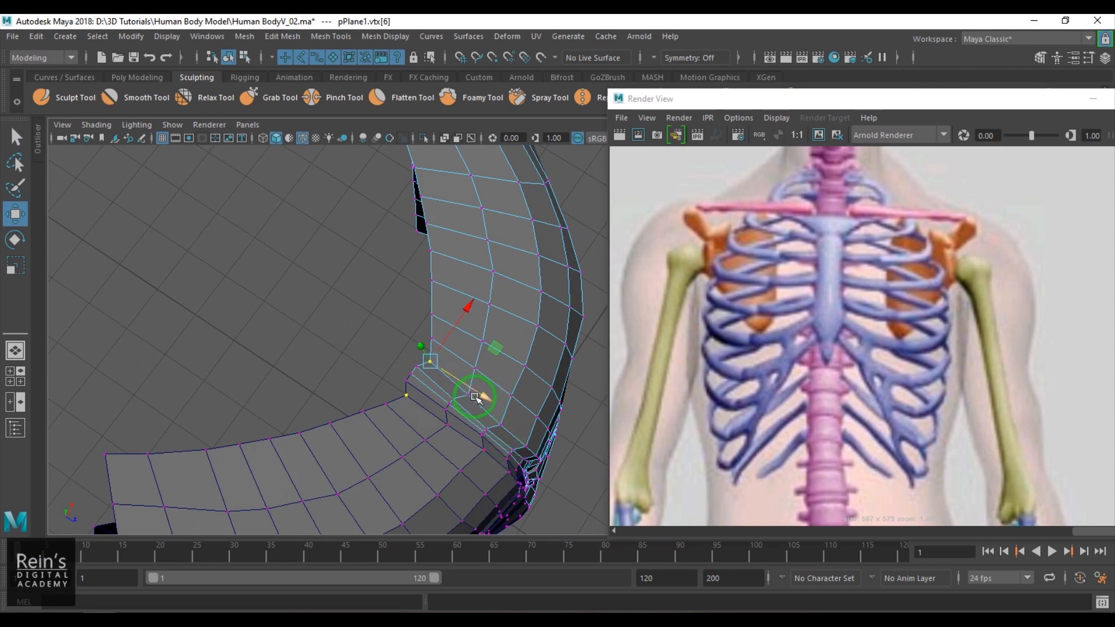
{"action": "left_click_drag", "start_coordinate": [477, 398], "coordinate": [485, 345]}
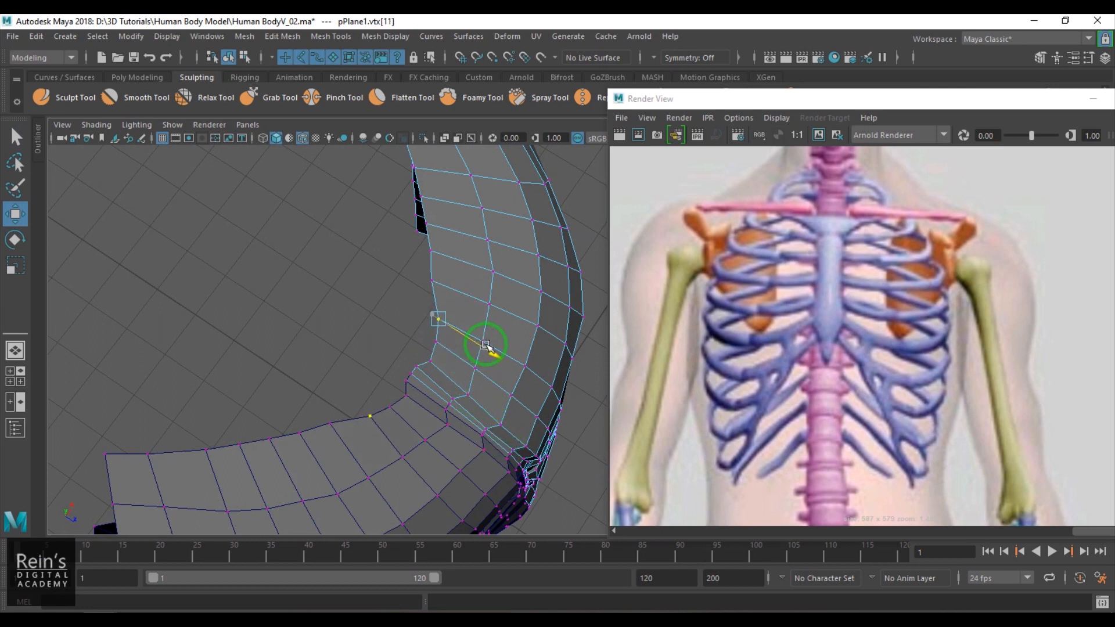
{"action": "left_click_drag", "start_coordinate": [487, 345], "coordinate": [472, 274]}
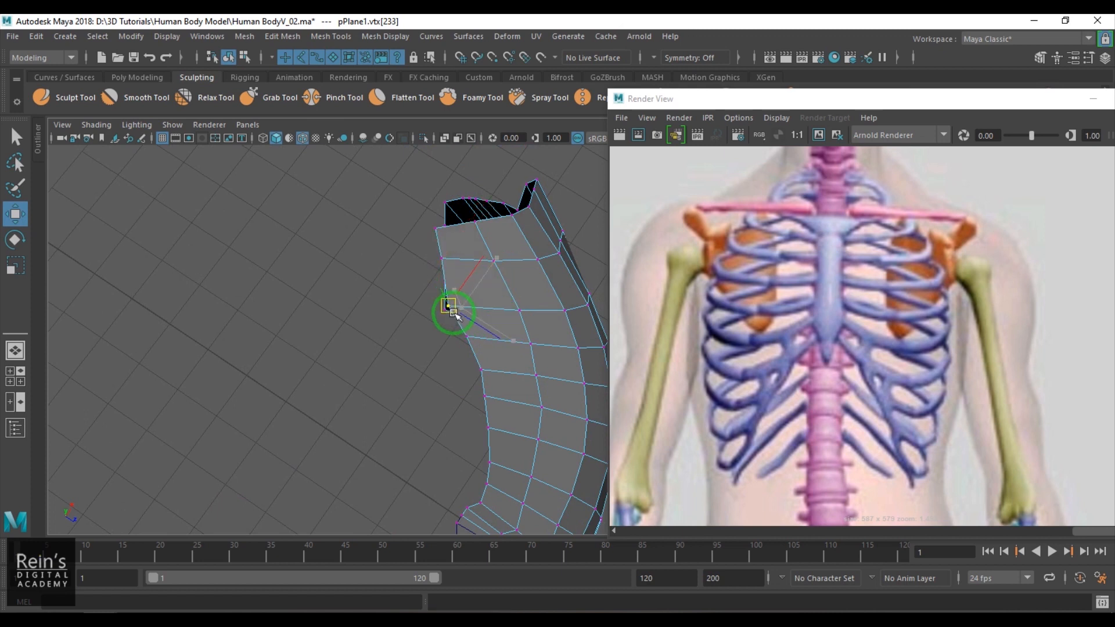
{"action": "left_click_drag", "start_coordinate": [454, 308], "coordinate": [473, 366]}
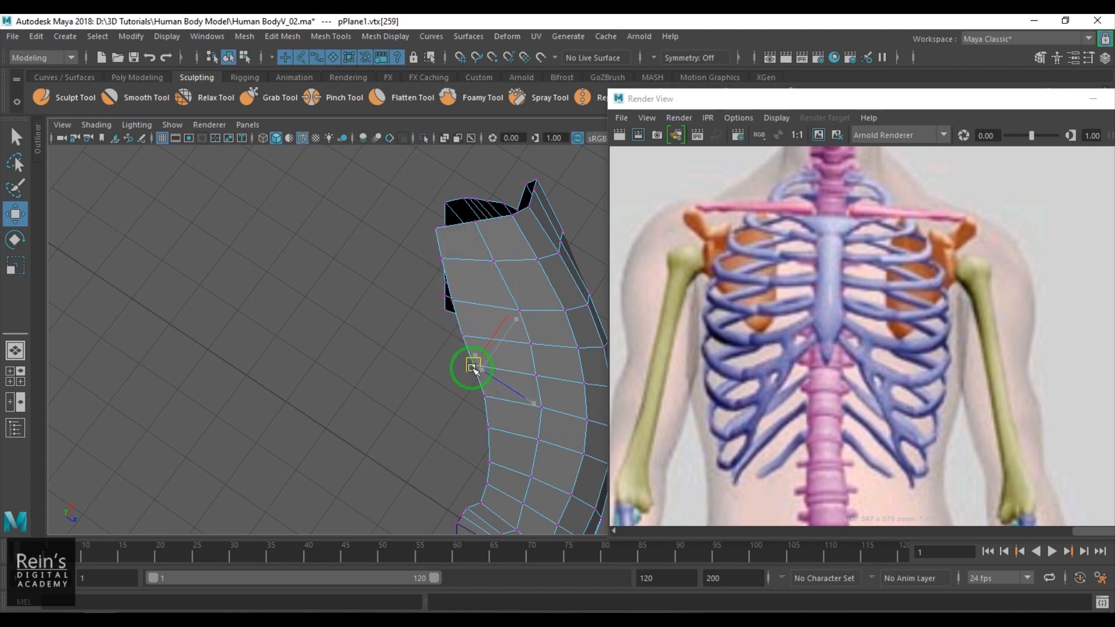
{"action": "left_click_drag", "start_coordinate": [473, 366], "coordinate": [494, 459]}
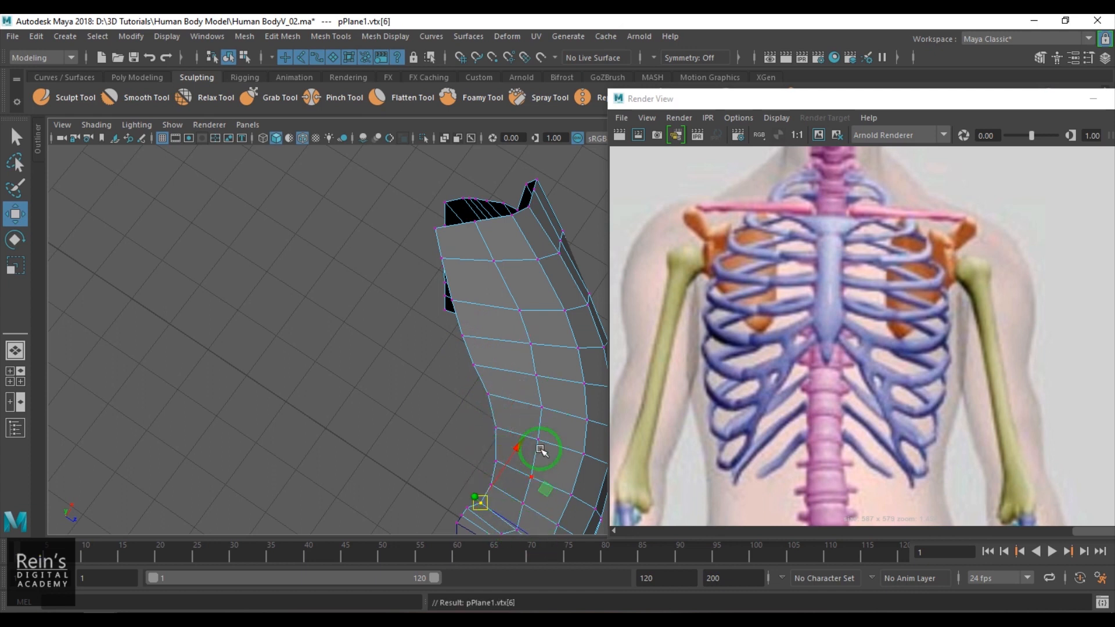
{"action": "left_click_drag", "start_coordinate": [540, 449], "coordinate": [512, 358]}
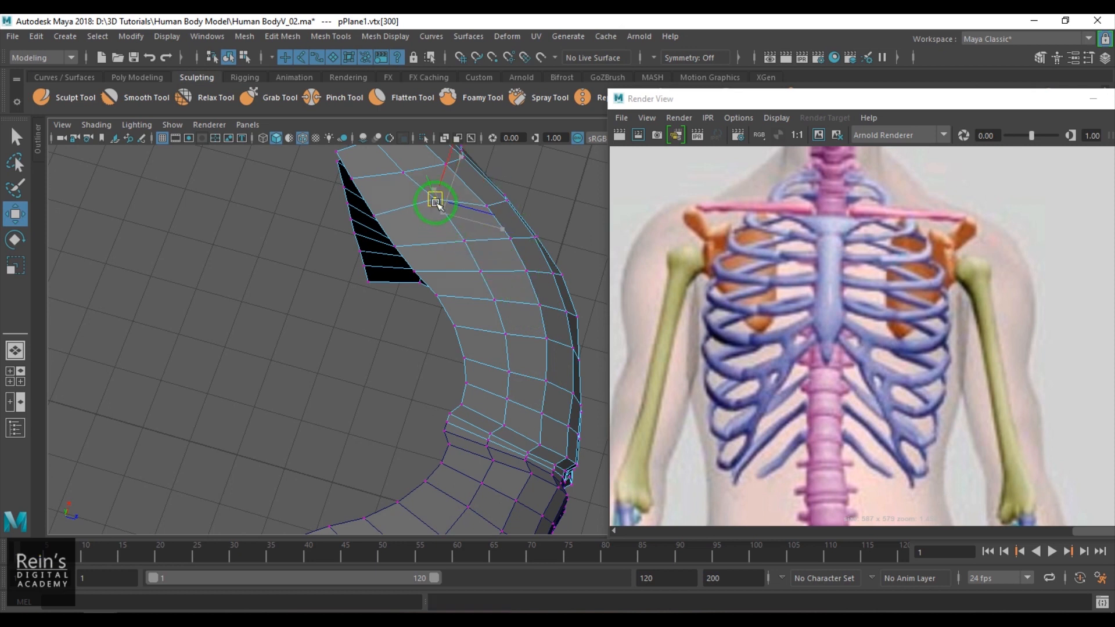
Step: Push the two top vertices of the strip outward to round off the upper curve
{"action": "left_click", "coordinate": [509, 240]}
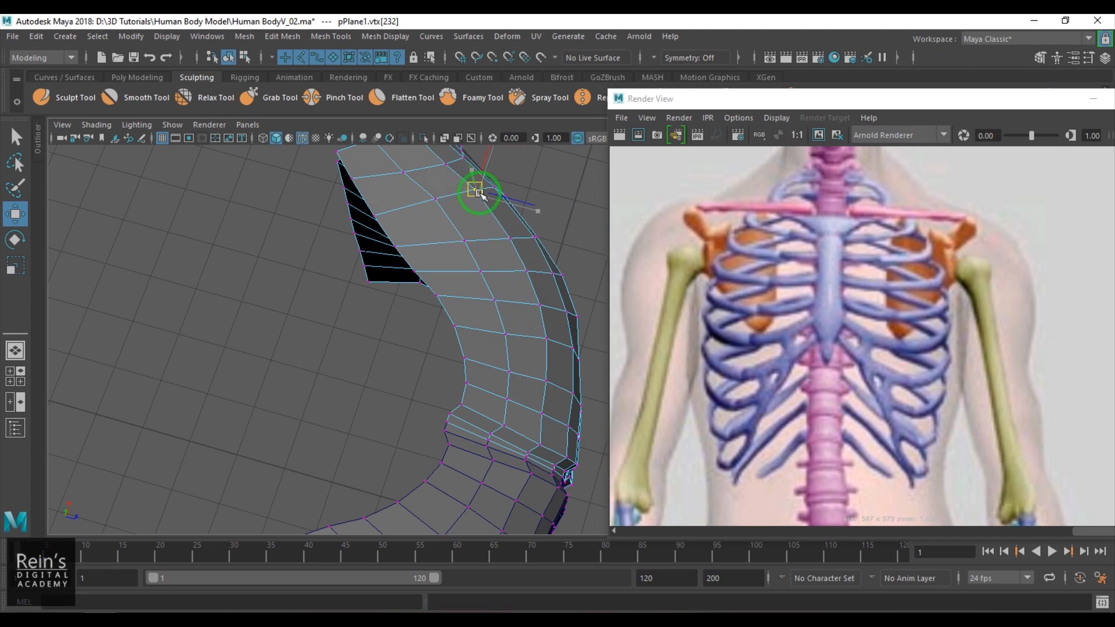
{"action": "left_click", "coordinate": [510, 240]}
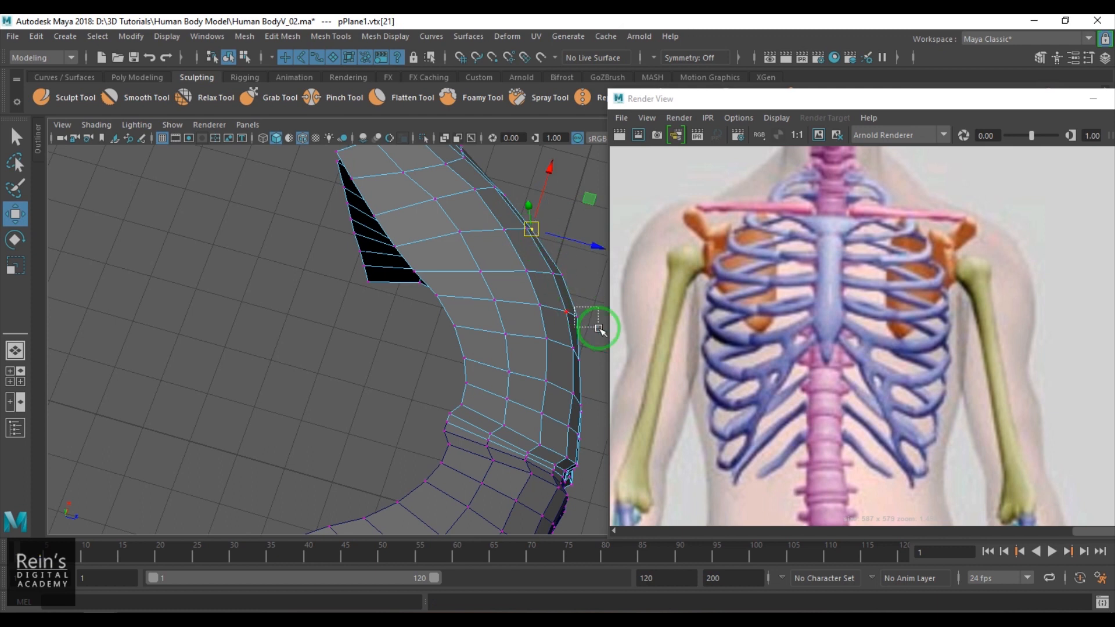
{"action": "left_click_drag", "start_coordinate": [597, 328], "coordinate": [583, 355]}
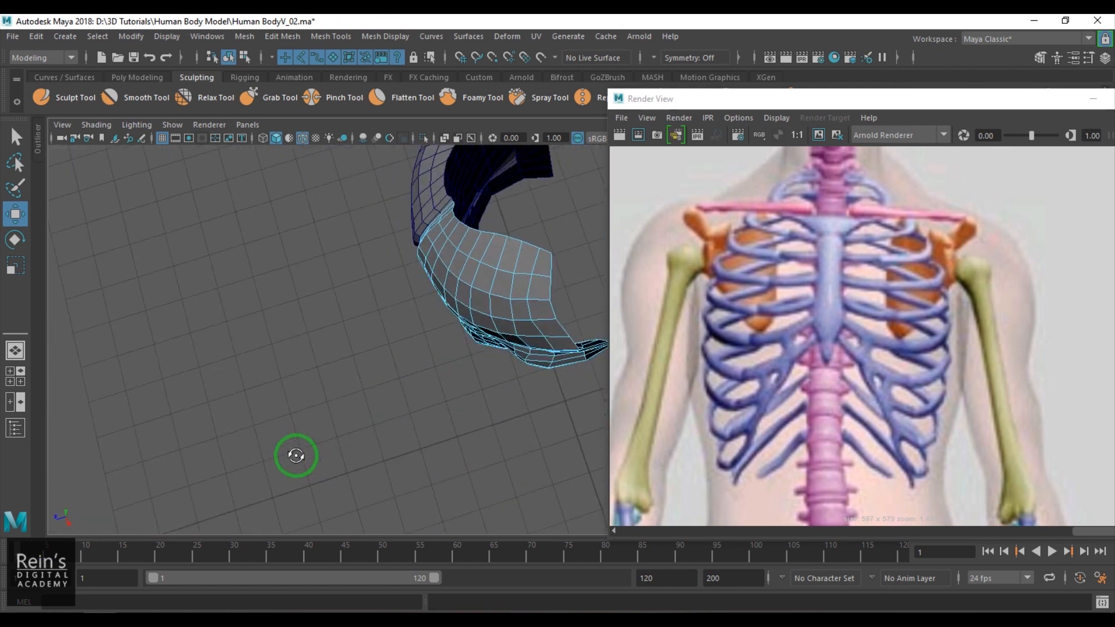
Step: From the front view, extrude the torso's upper shoulder edges outward toward the arms
{"action": "left_click_drag", "start_coordinate": [295, 455], "coordinate": [426, 284]}
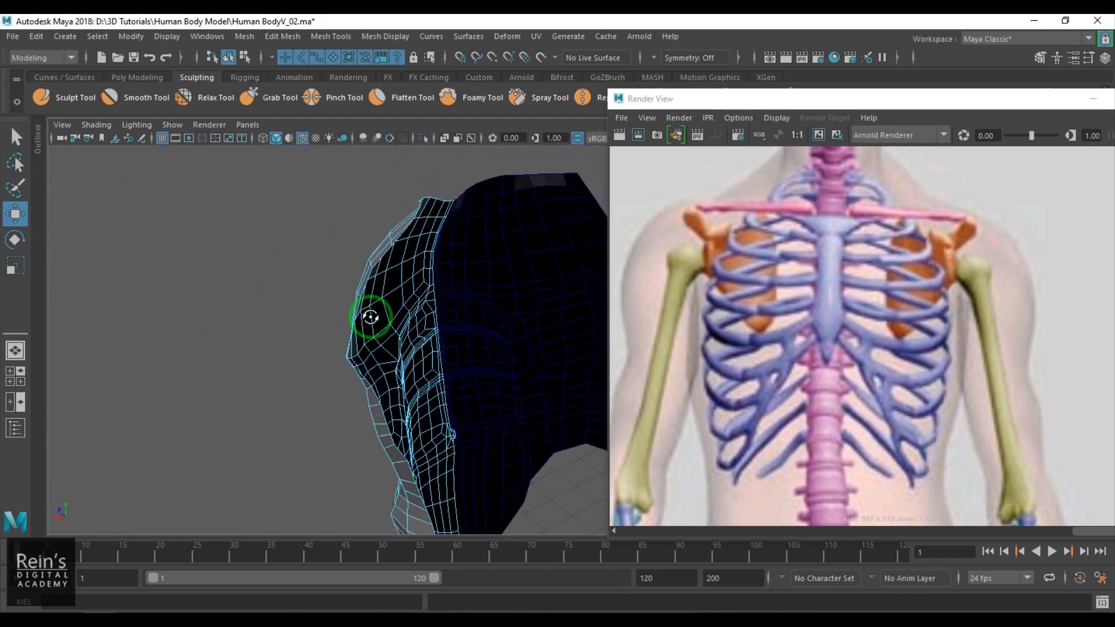
{"action": "key", "text": "space"}
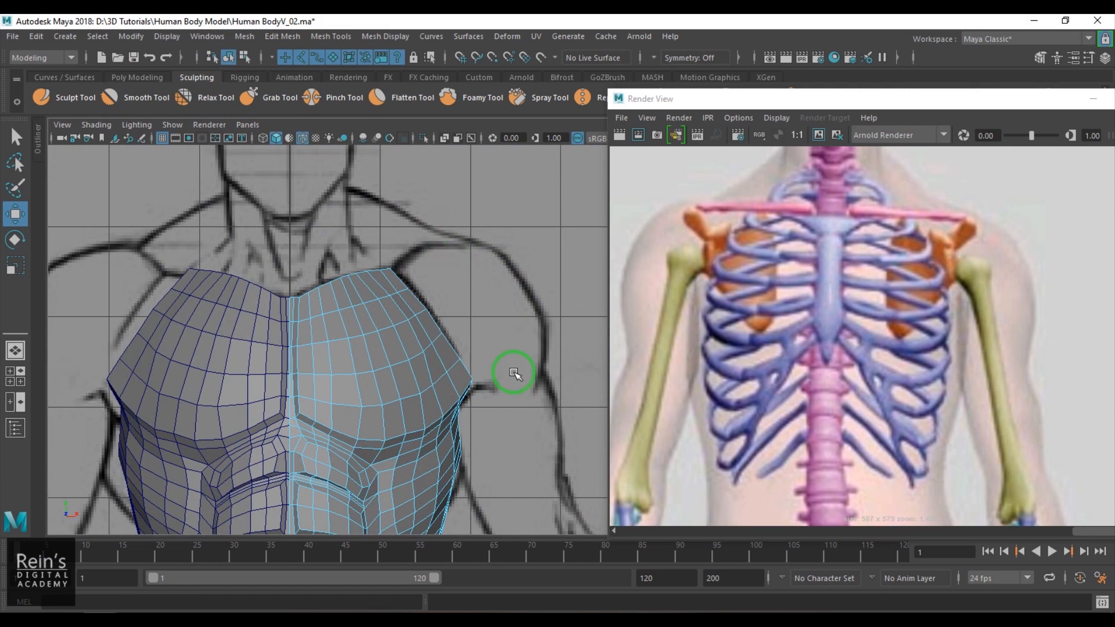
{"action": "mouse_move", "coordinate": [457, 295]}
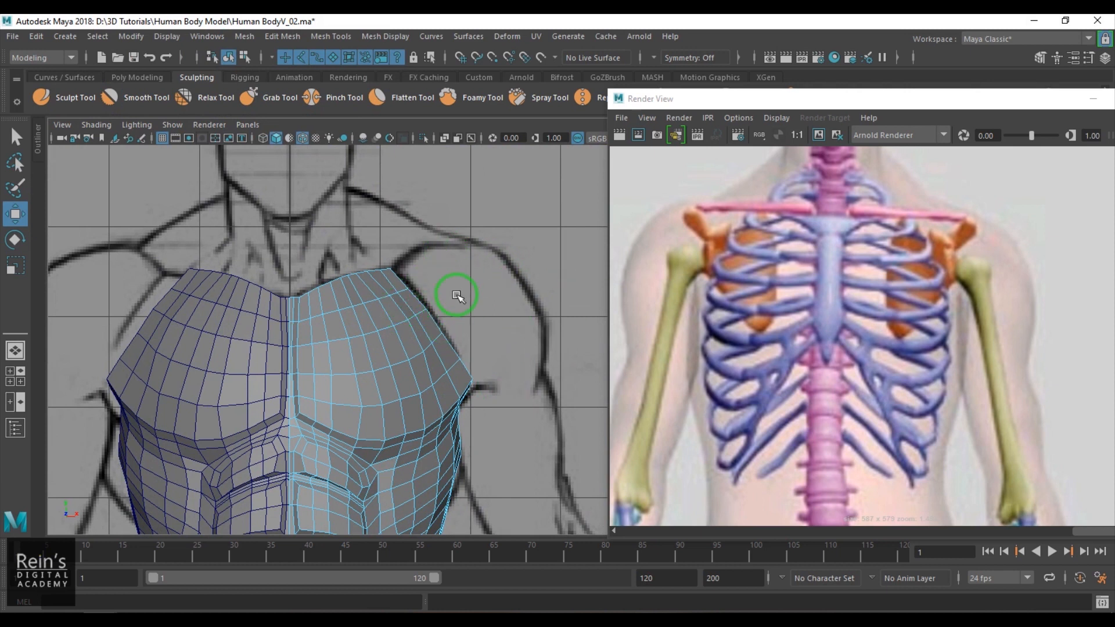
{"action": "left_click", "coordinate": [469, 373]}
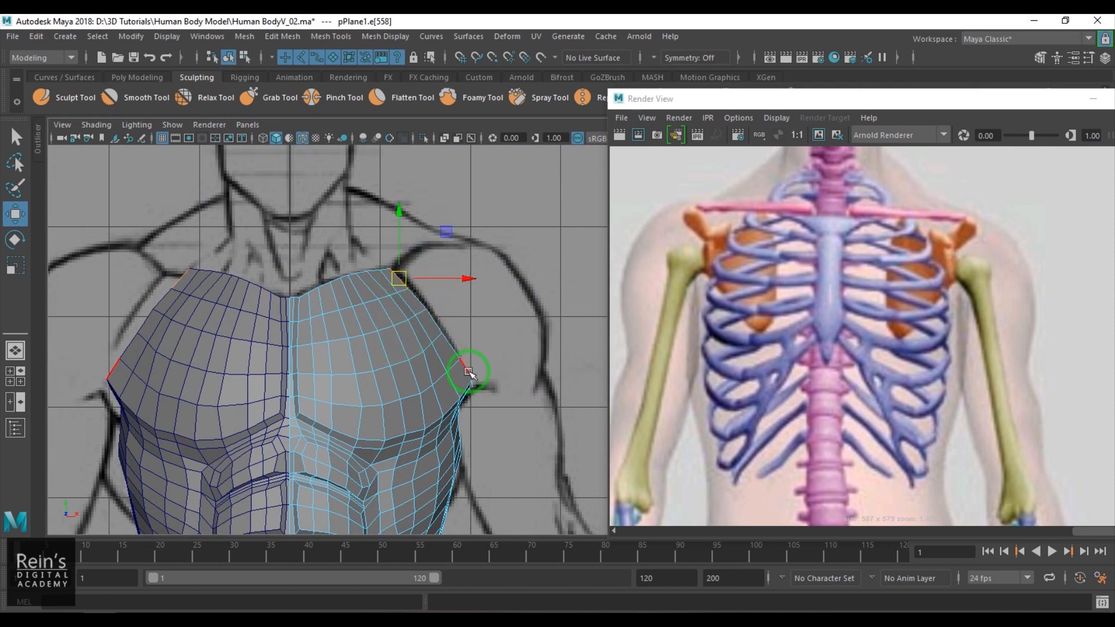
{"action": "left_click_drag", "start_coordinate": [469, 369], "coordinate": [448, 338]}
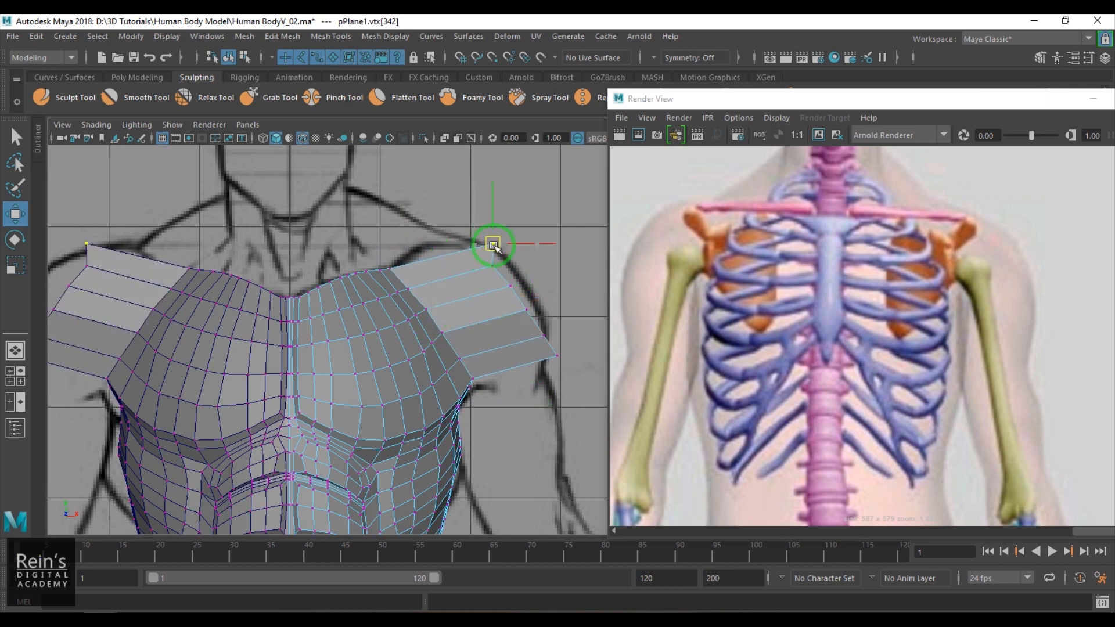
Step: Align the new shoulder vertices to the front sketch's shoulder and arm outline
{"action": "left_click_drag", "start_coordinate": [492, 244], "coordinate": [496, 254]}
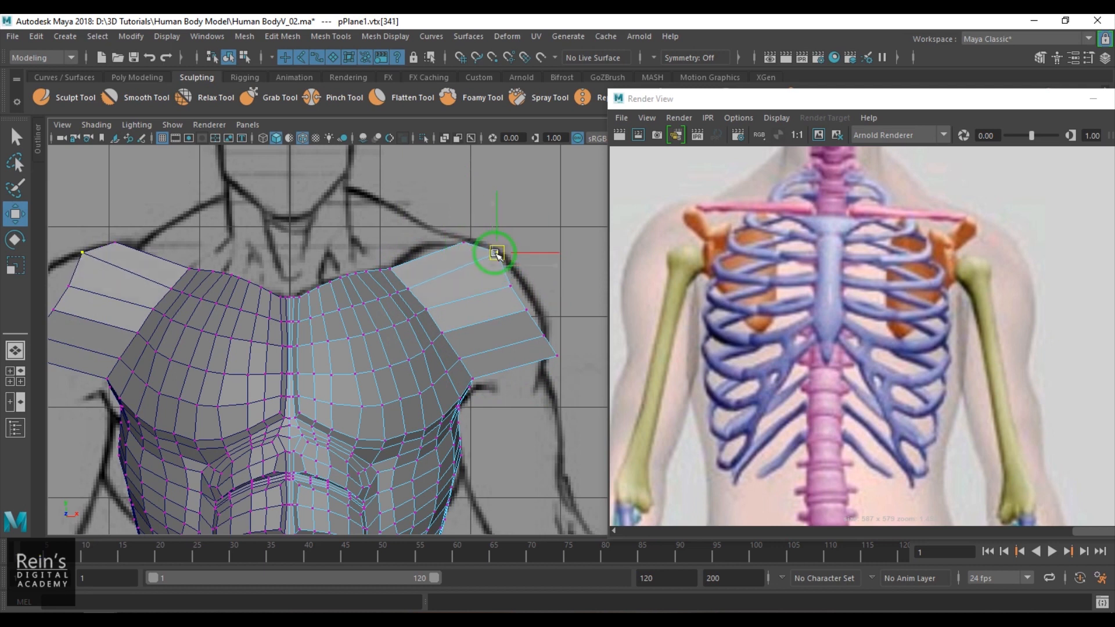
{"action": "left_click_drag", "start_coordinate": [496, 254], "coordinate": [533, 307]}
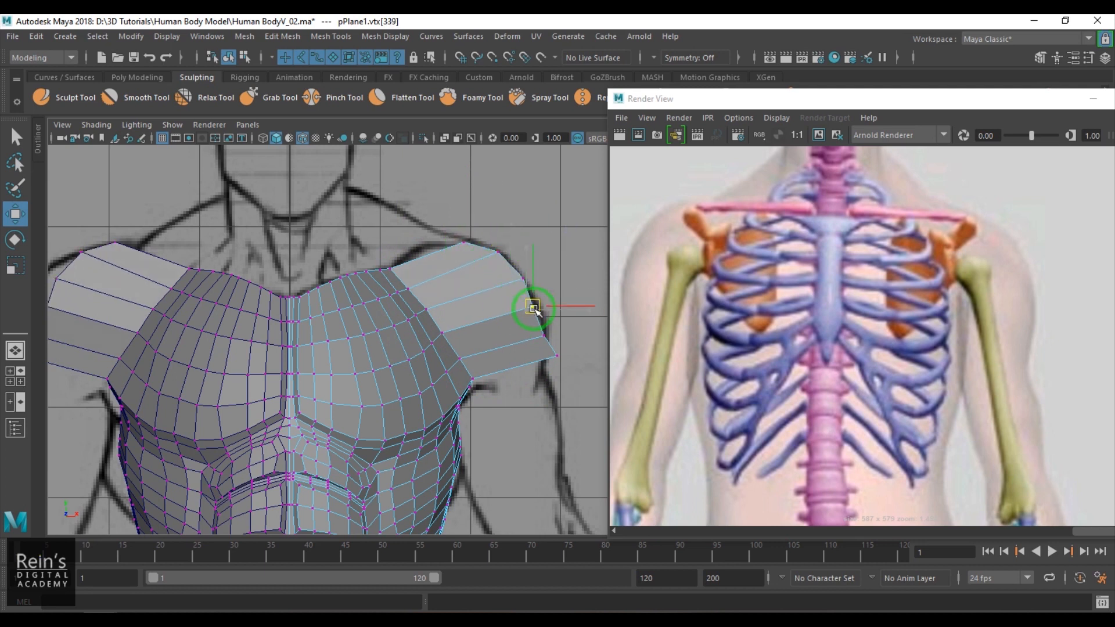
{"action": "left_click_drag", "start_coordinate": [533, 307], "coordinate": [544, 375]}
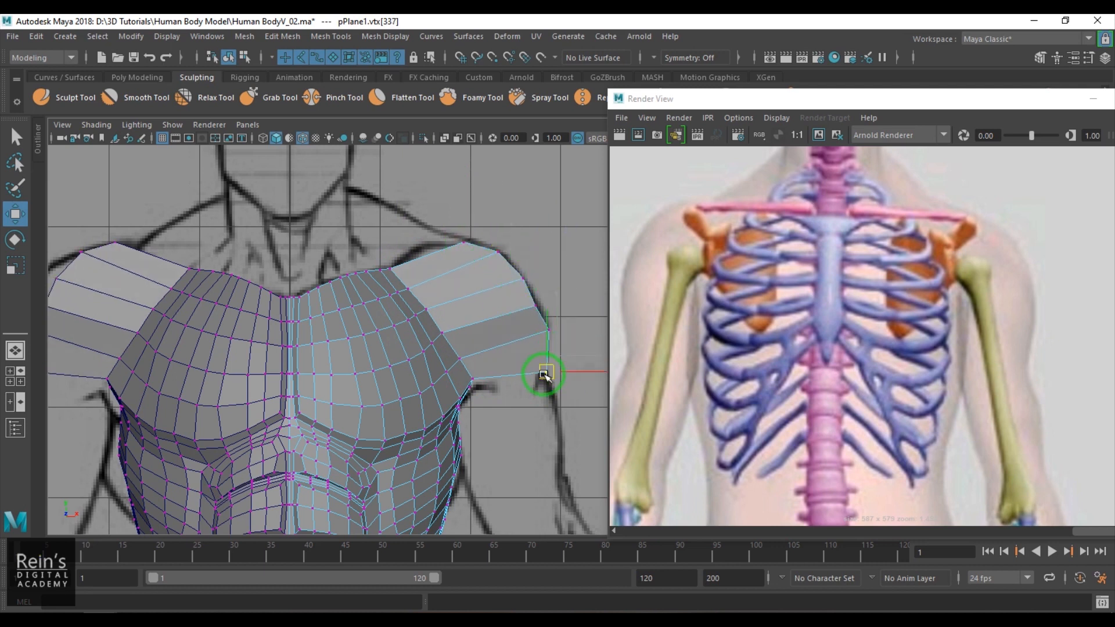
{"action": "left_click_drag", "start_coordinate": [543, 373], "coordinate": [523, 305]}
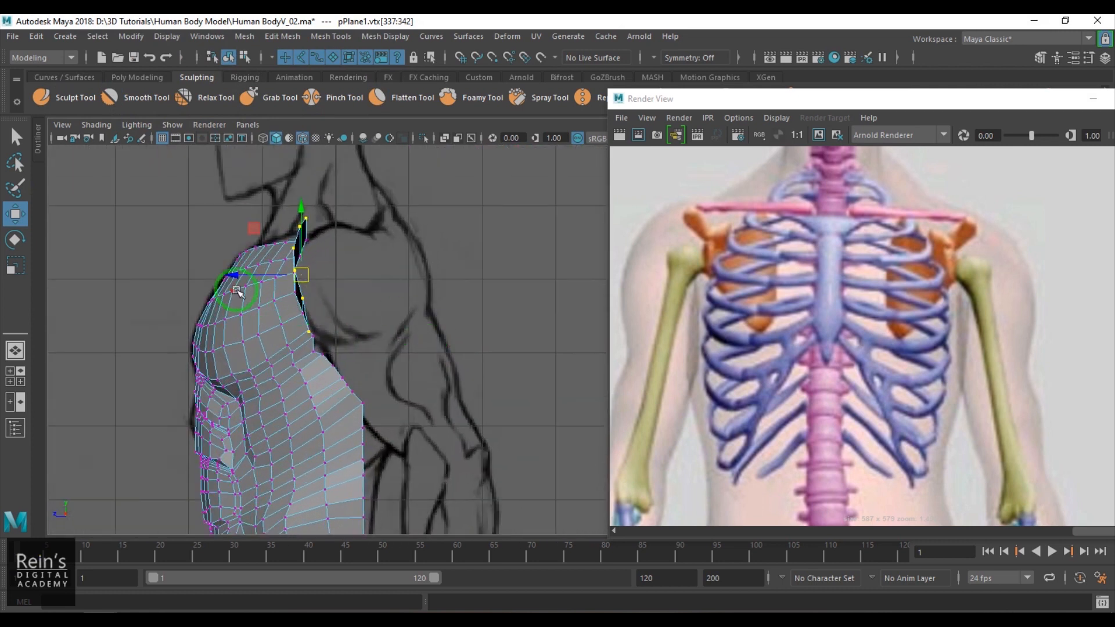
Step: Shape the shoulder cap vertices to the side sketch outline
{"action": "left_click_drag", "start_coordinate": [238, 291], "coordinate": [284, 277]}
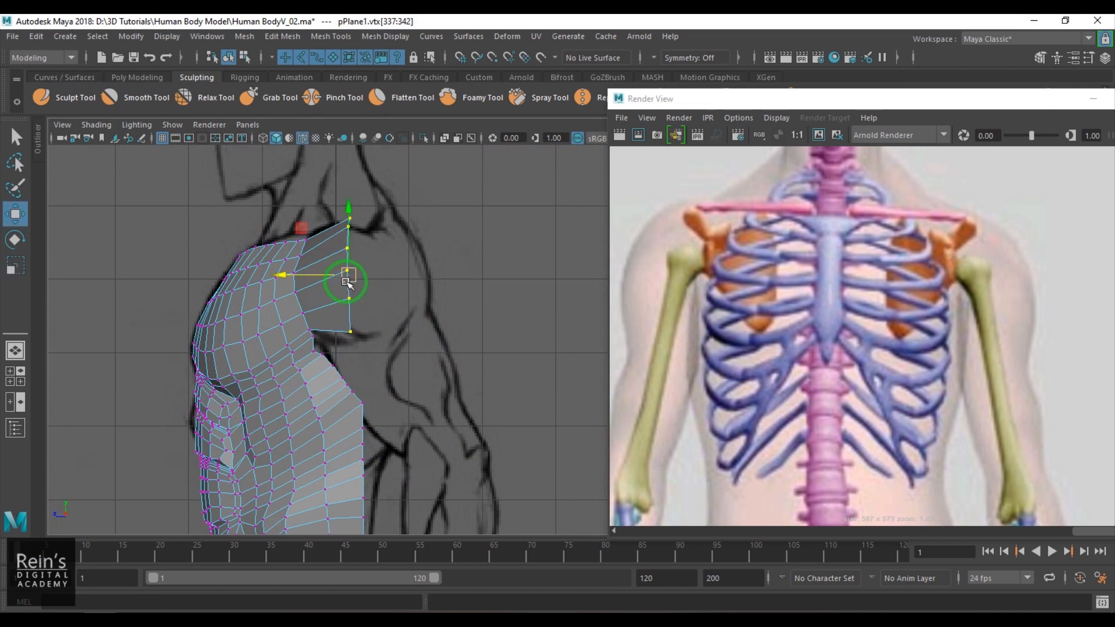
{"action": "left_click_drag", "start_coordinate": [347, 279], "coordinate": [353, 284]}
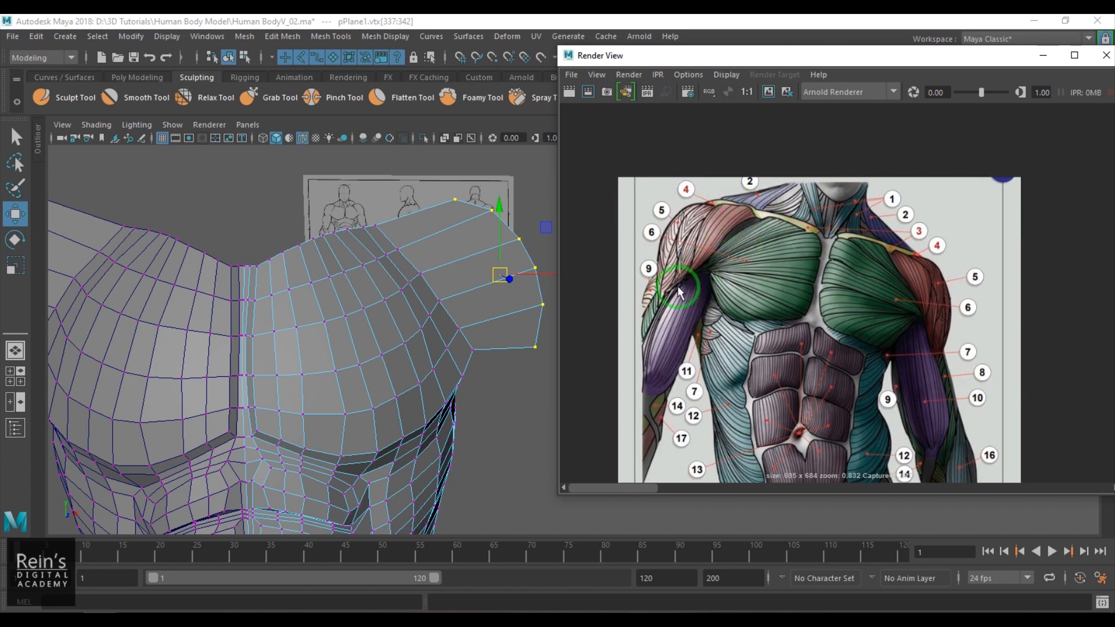
{"action": "mouse_move", "coordinate": [686, 271]}
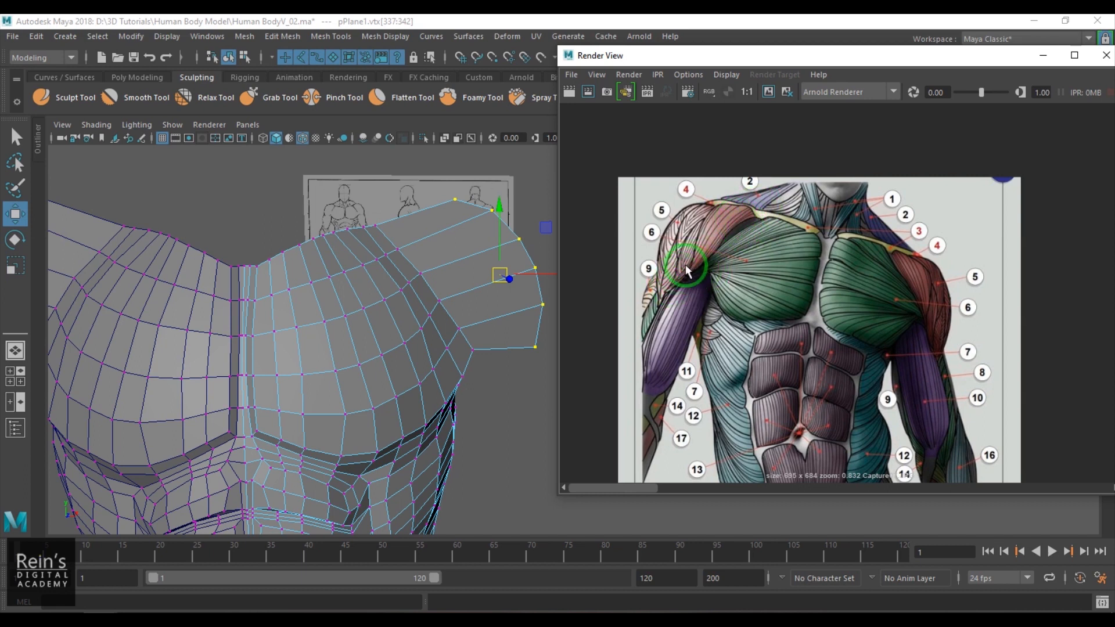
{"action": "mouse_move", "coordinate": [715, 255]}
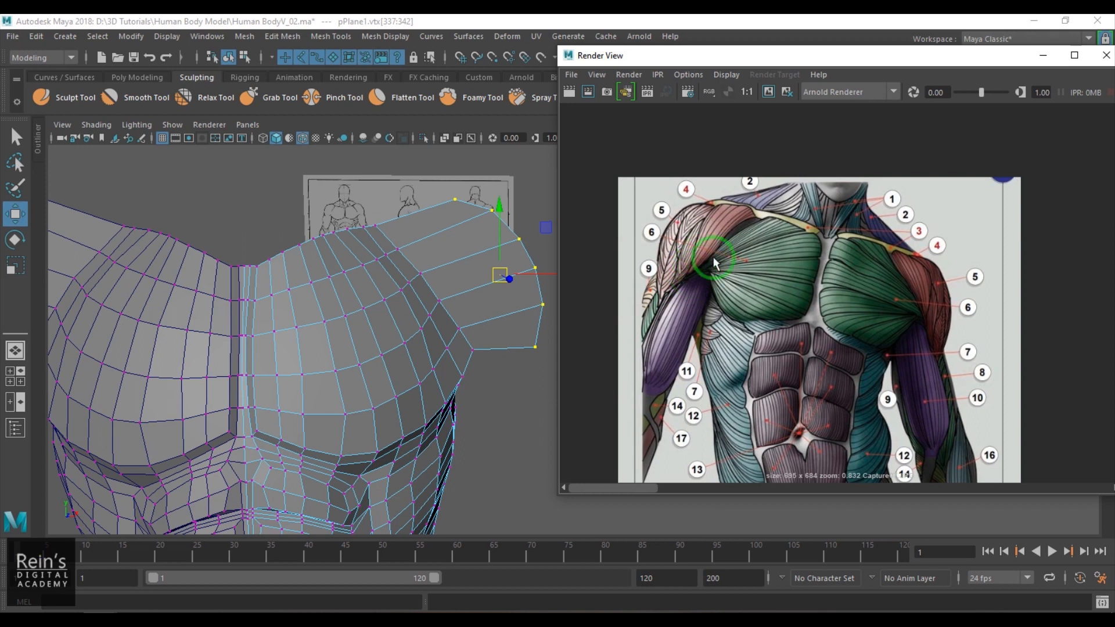
{"action": "mouse_move", "coordinate": [654, 496]}
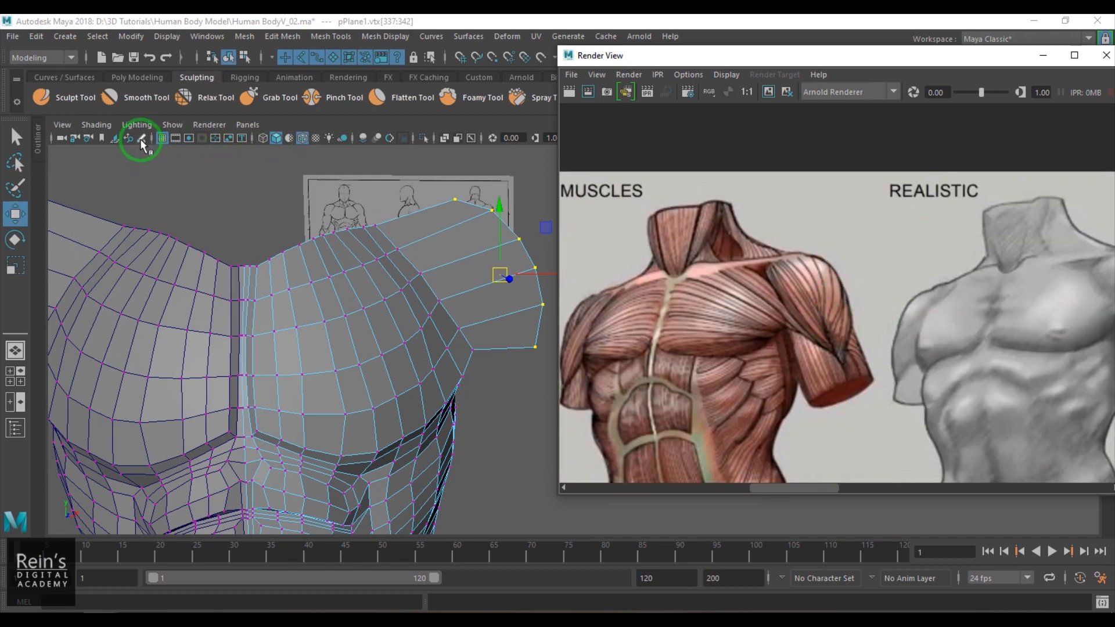
Step: Sketch red Grease Pencil strokes tracing the deltoid curve over the chest and shoulder
{"action": "left_click", "coordinate": [141, 138]}
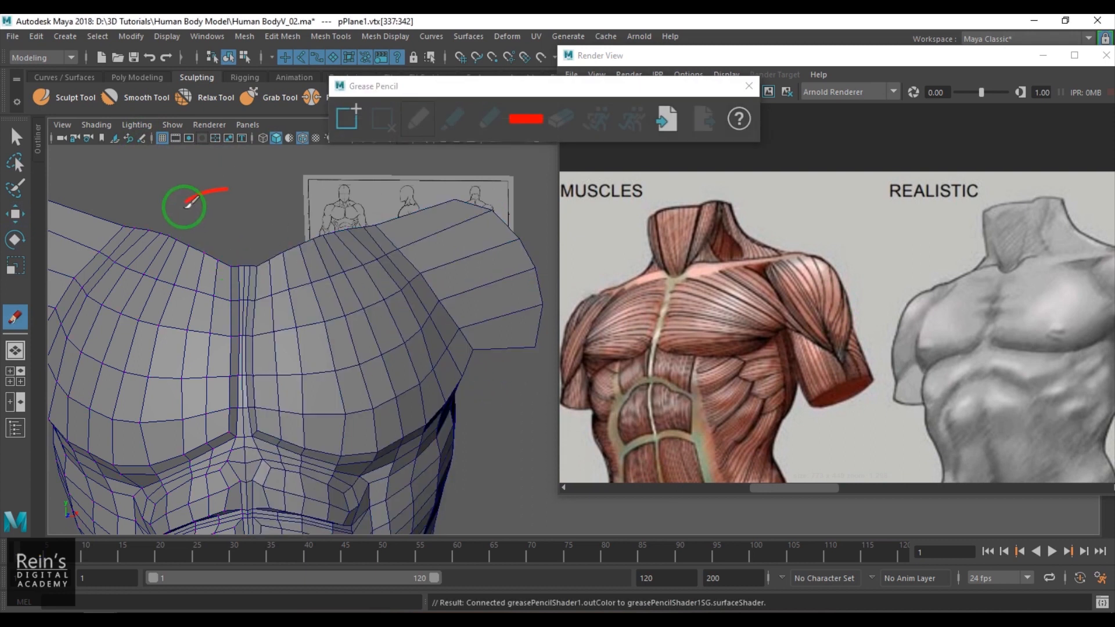
{"action": "left_click_drag", "start_coordinate": [188, 207], "coordinate": [285, 242]}
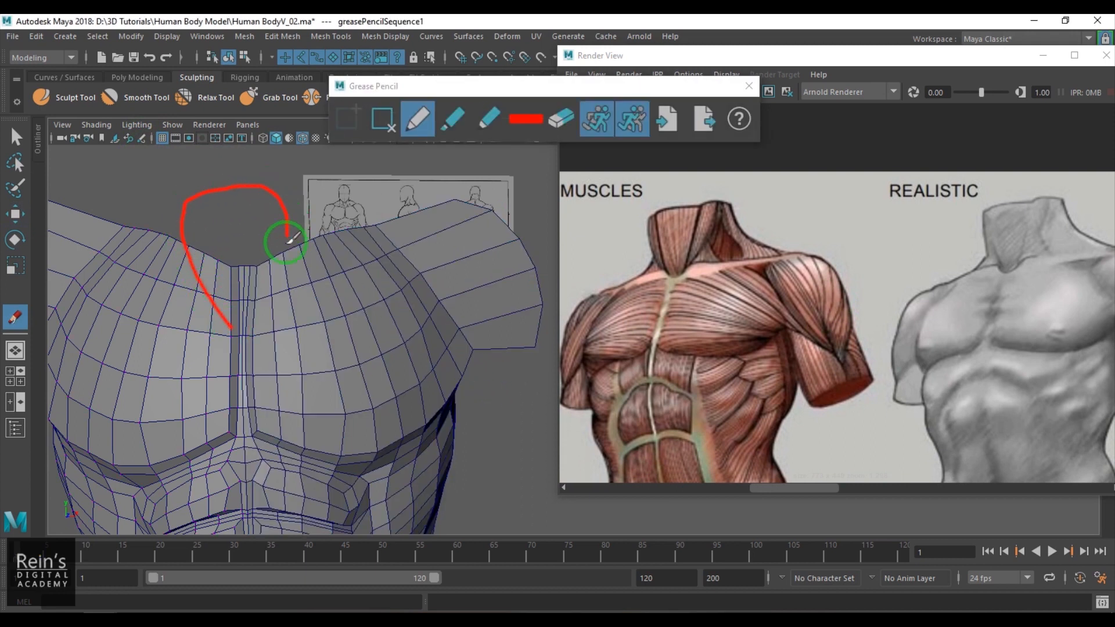
{"action": "left_click_drag", "start_coordinate": [288, 240], "coordinate": [244, 342]}
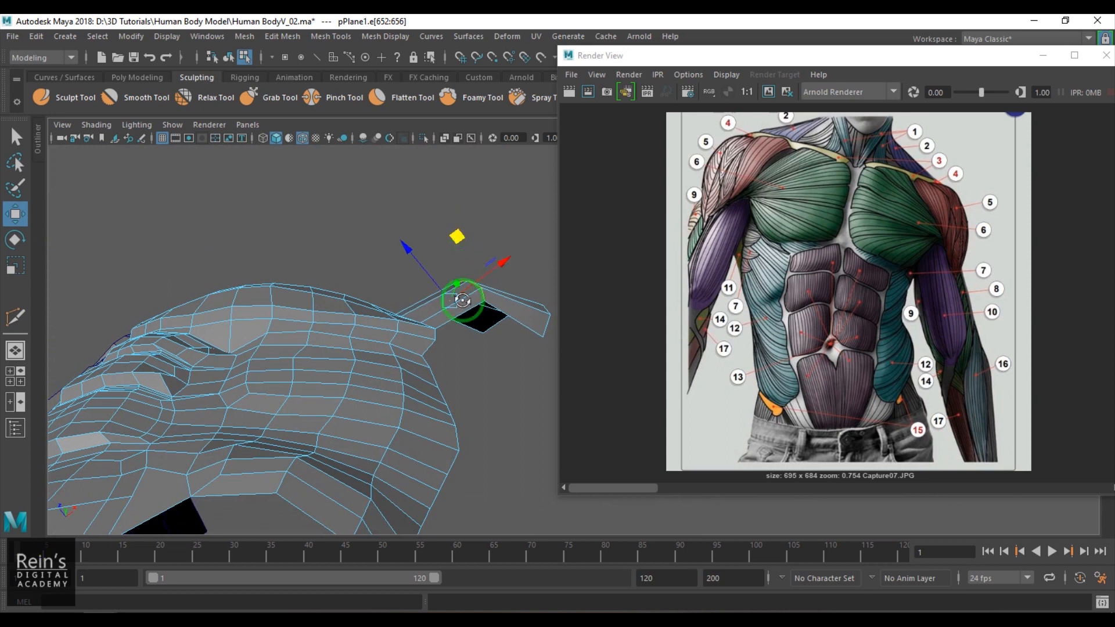
Step: Drag the shoulder cap's edge vertices outward into a rounded deltoid following the reference outline
{"action": "left_click_drag", "start_coordinate": [463, 299], "coordinate": [448, 285]}
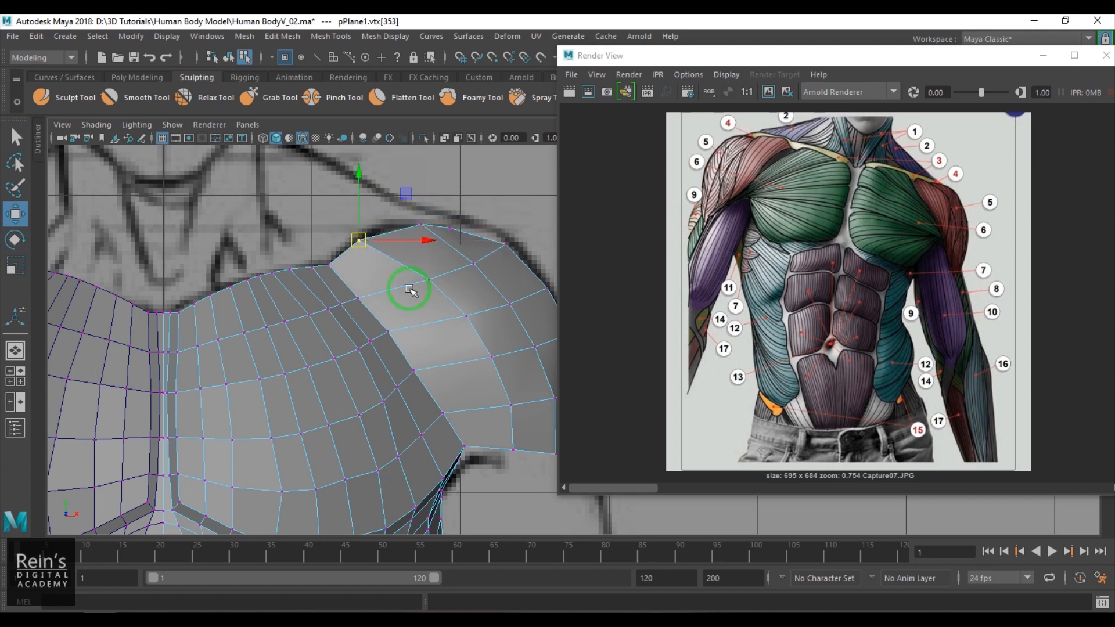
{"action": "left_click_drag", "start_coordinate": [408, 290], "coordinate": [445, 318]}
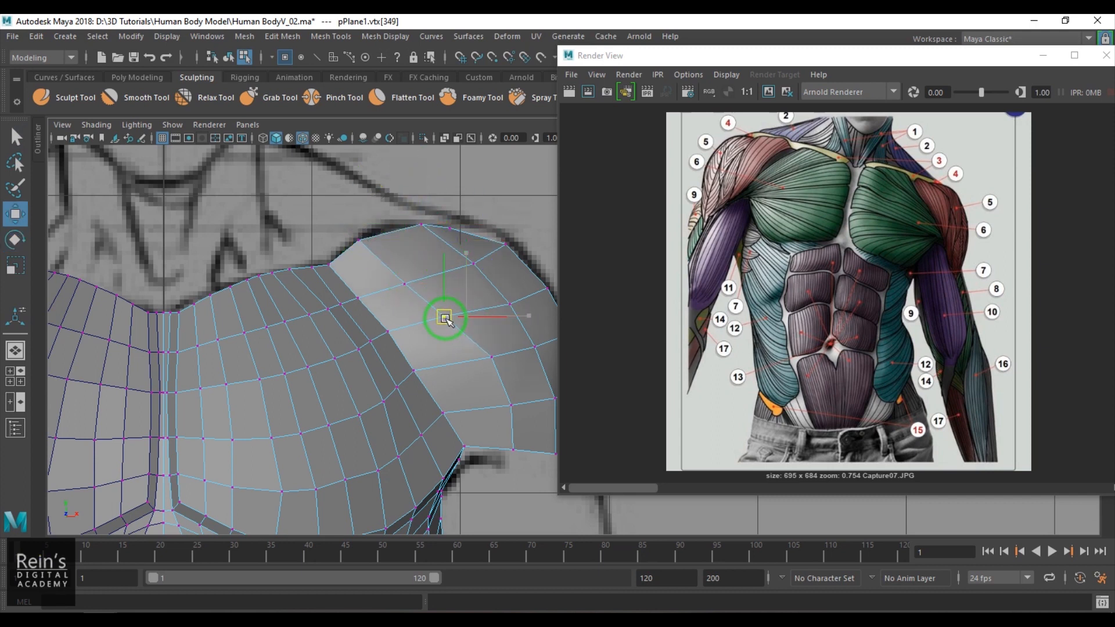
{"action": "left_click_drag", "start_coordinate": [446, 318], "coordinate": [446, 341]}
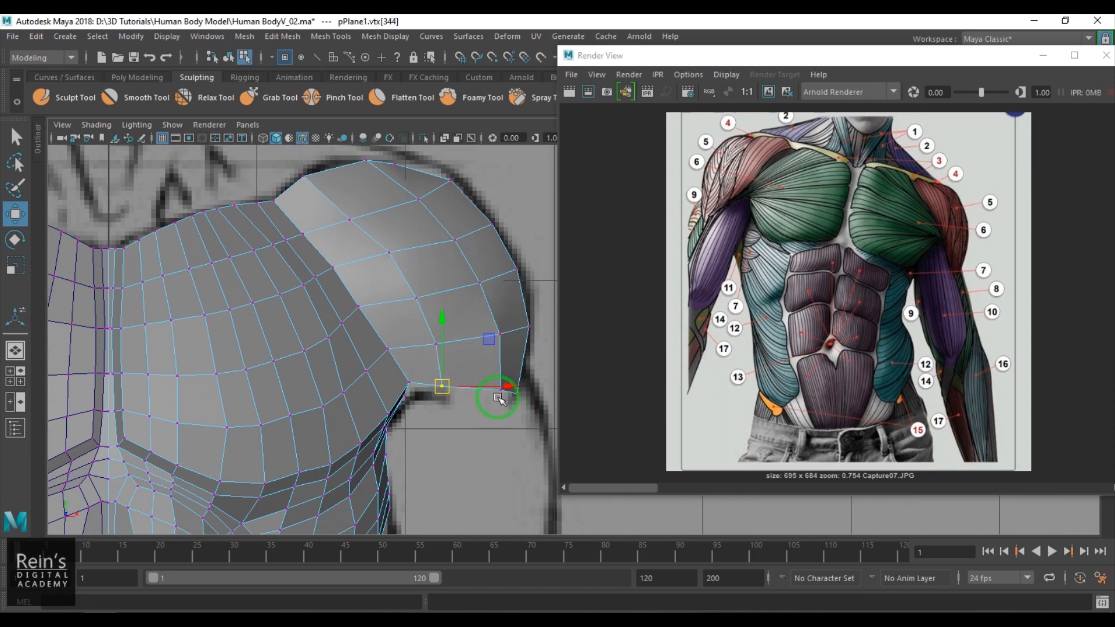
{"action": "left_click_drag", "start_coordinate": [498, 395], "coordinate": [484, 331]}
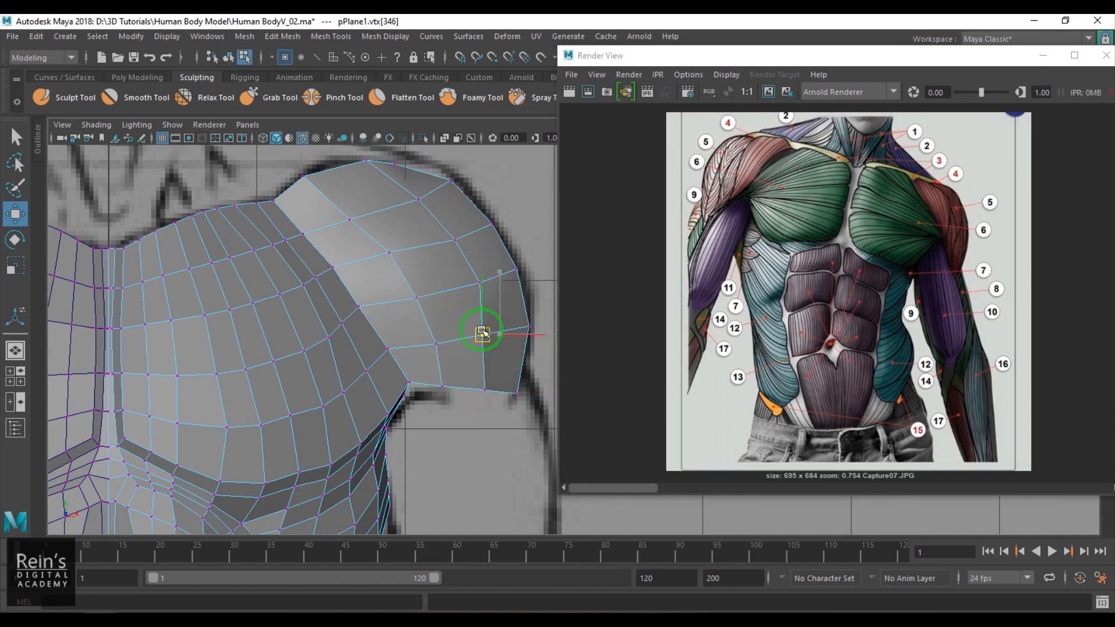
{"action": "left_click_drag", "start_coordinate": [483, 332], "coordinate": [456, 242]}
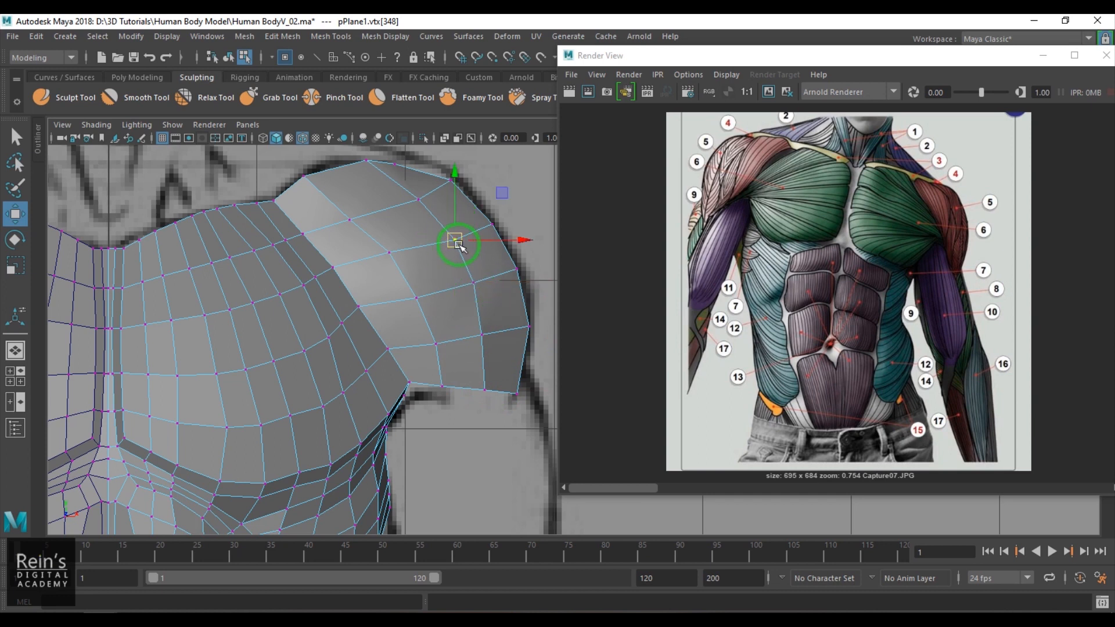
{"action": "left_click_drag", "start_coordinate": [459, 242], "coordinate": [381, 169]}
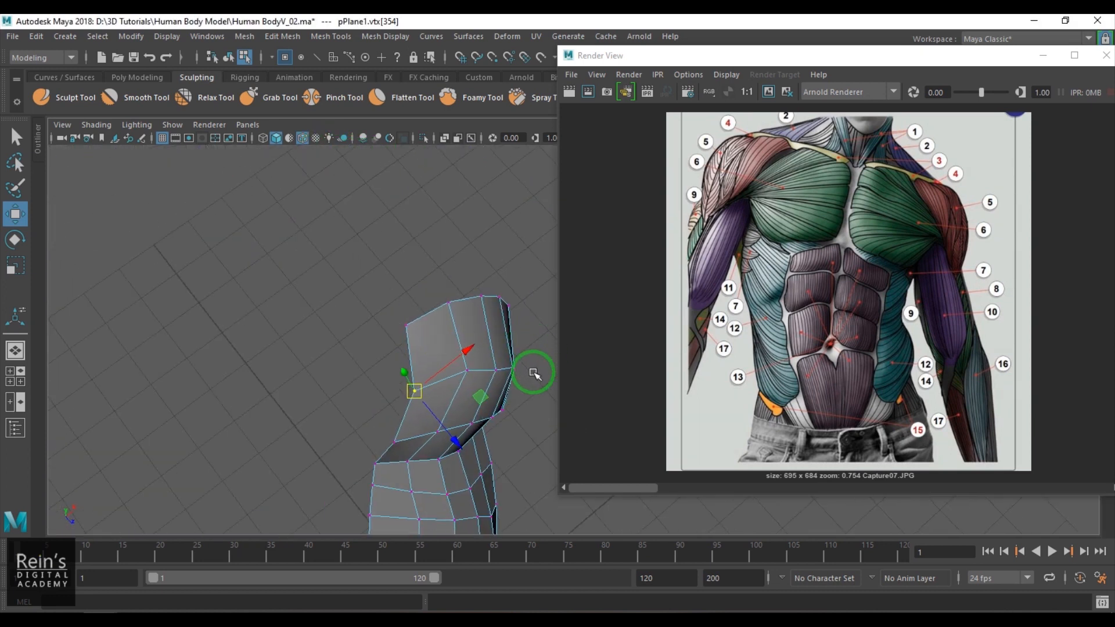
Step: Refine the shoulder cap vertices and edge from the side view
{"action": "left_click_drag", "start_coordinate": [533, 373], "coordinate": [457, 329]}
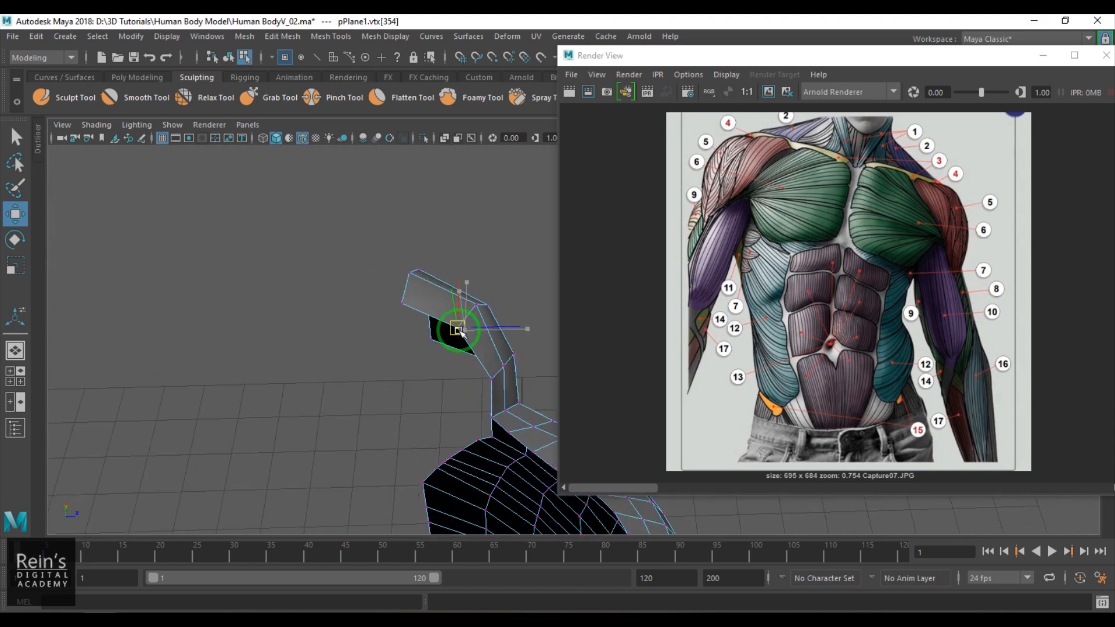
{"action": "left_click_drag", "start_coordinate": [459, 328], "coordinate": [483, 375]}
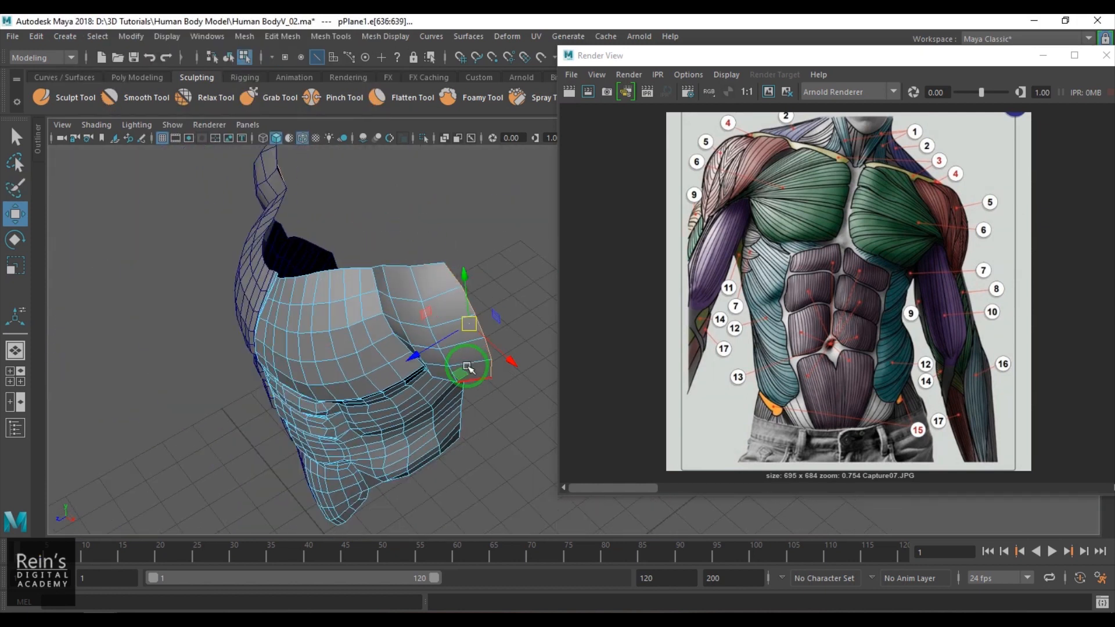
{"action": "left_click_drag", "start_coordinate": [466, 366], "coordinate": [430, 376]}
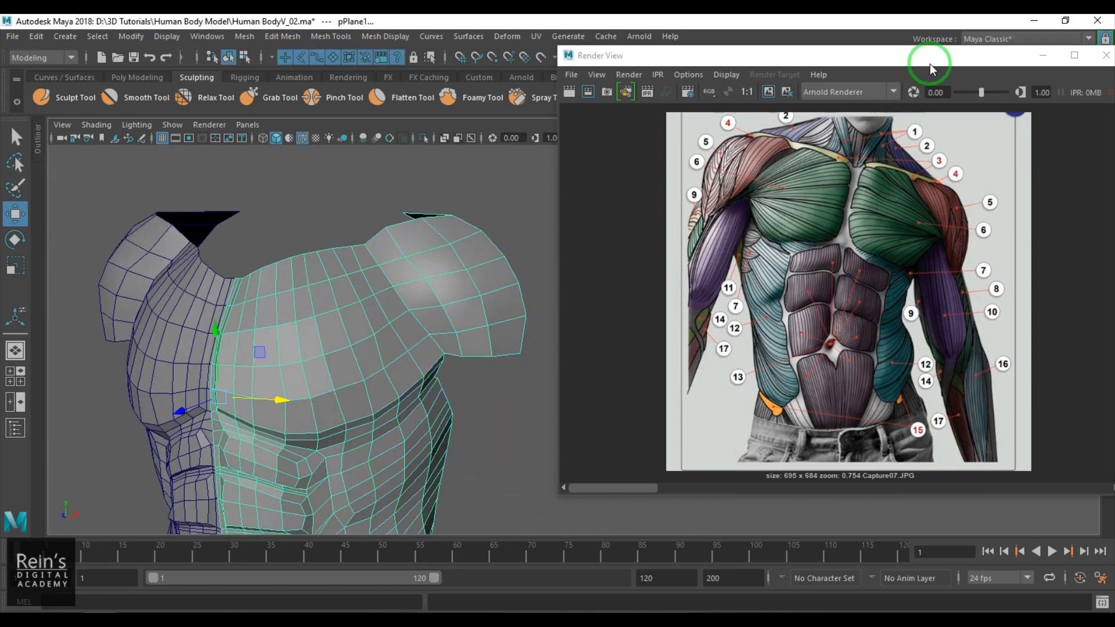
Step: Close the muscle anatomy reference window and turn the view to show the whole torso front
{"action": "left_click", "coordinate": [1107, 54]}
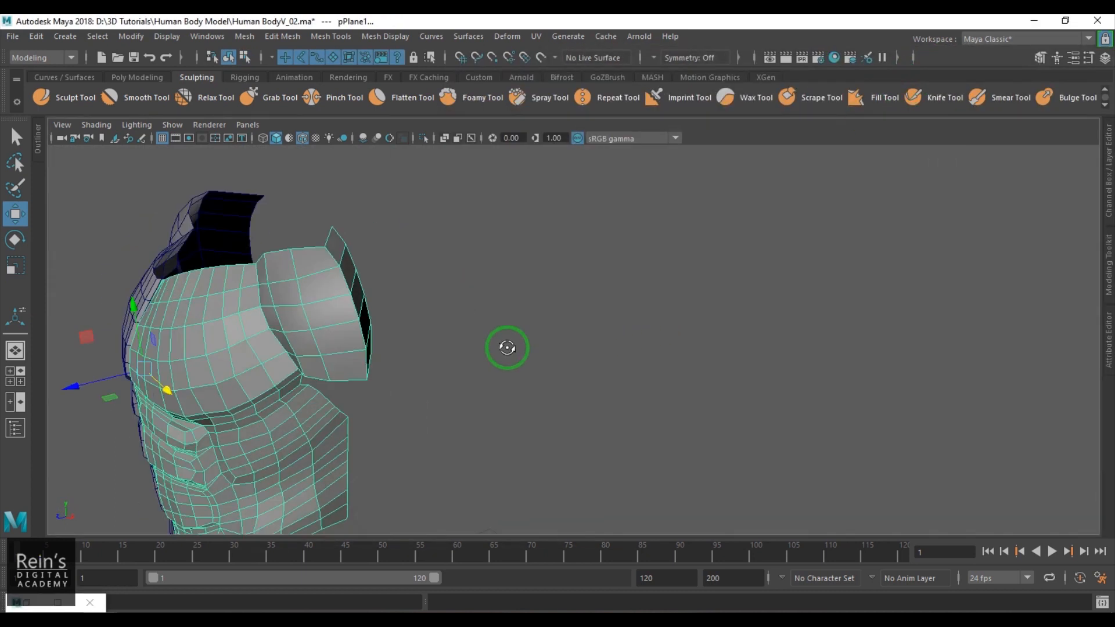
{"action": "left_click_drag", "start_coordinate": [506, 347], "coordinate": [824, 309]}
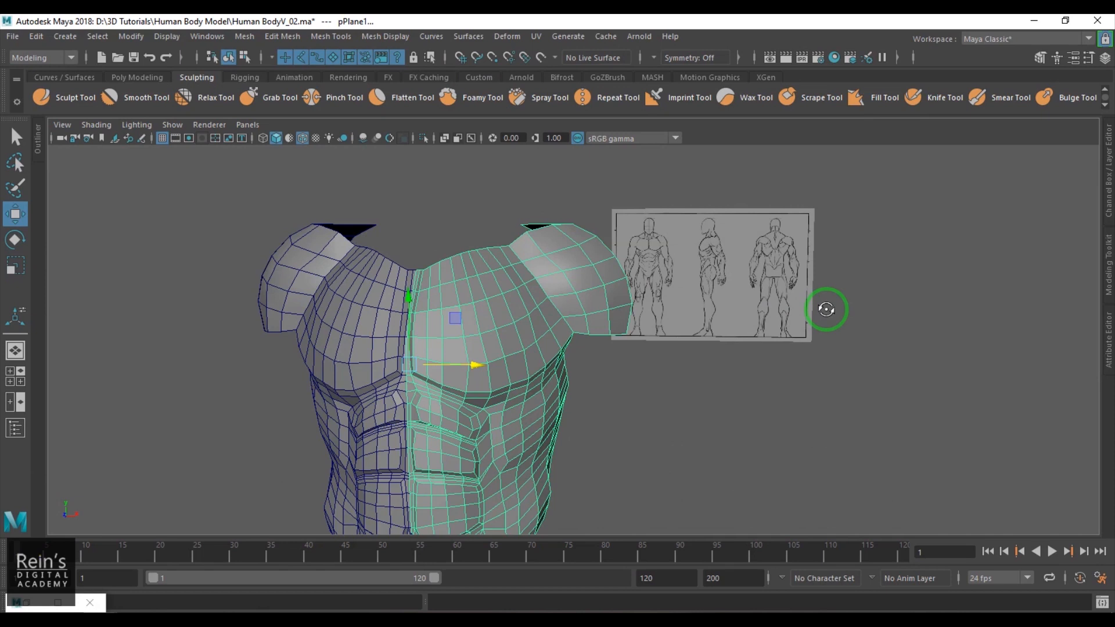
{"action": "mouse_move", "coordinate": [778, 240]}
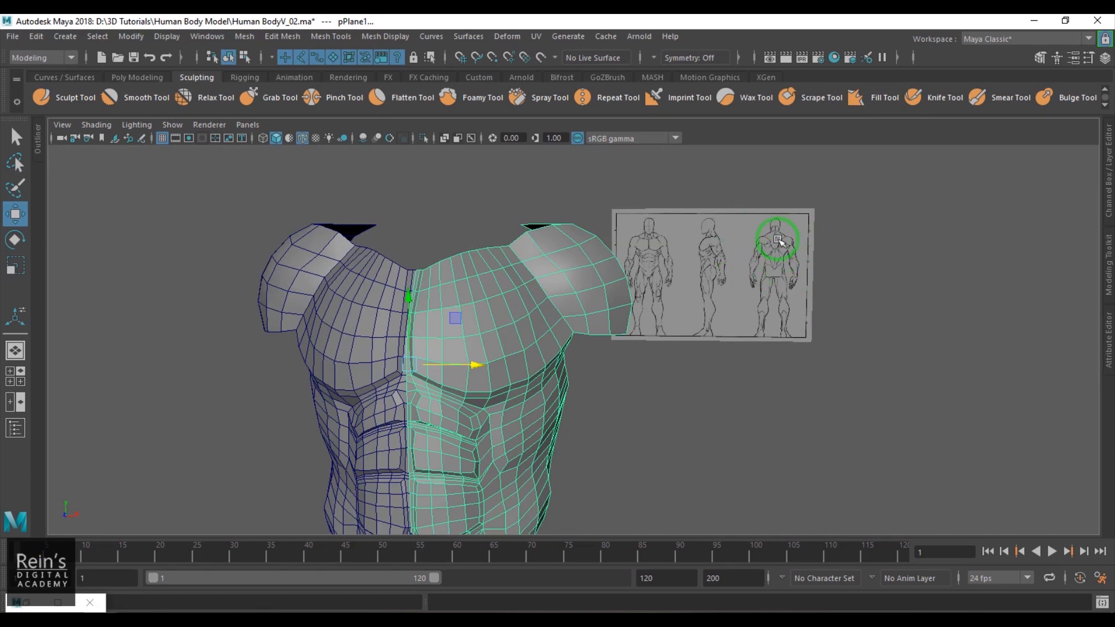
{"action": "mouse_move", "coordinate": [513, 321]}
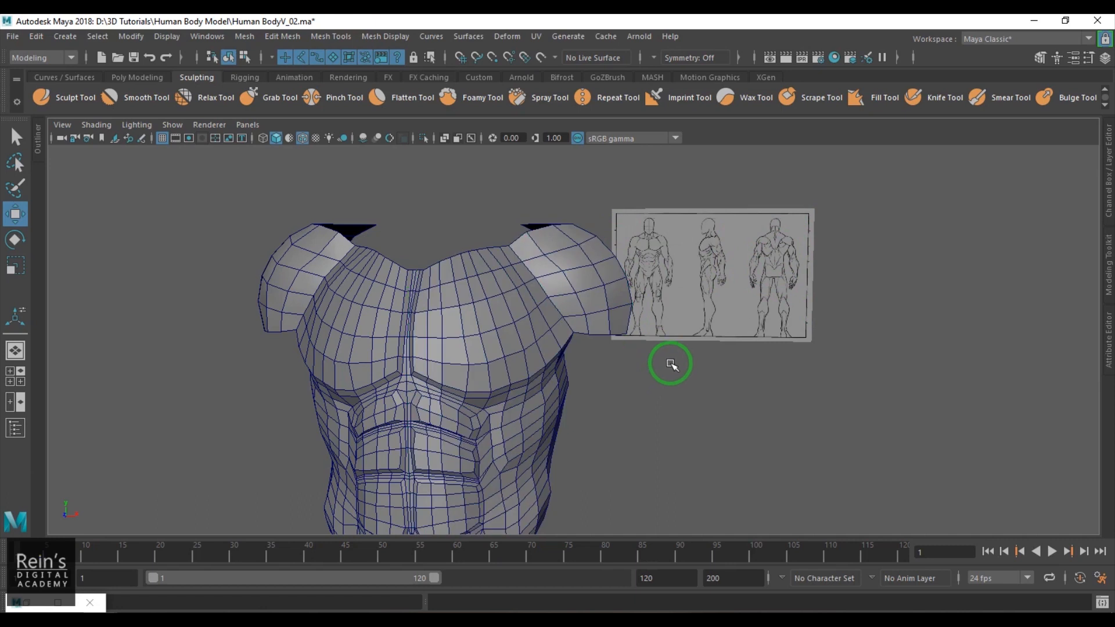
{"action": "left_click_drag", "start_coordinate": [673, 365], "coordinate": [647, 355]}
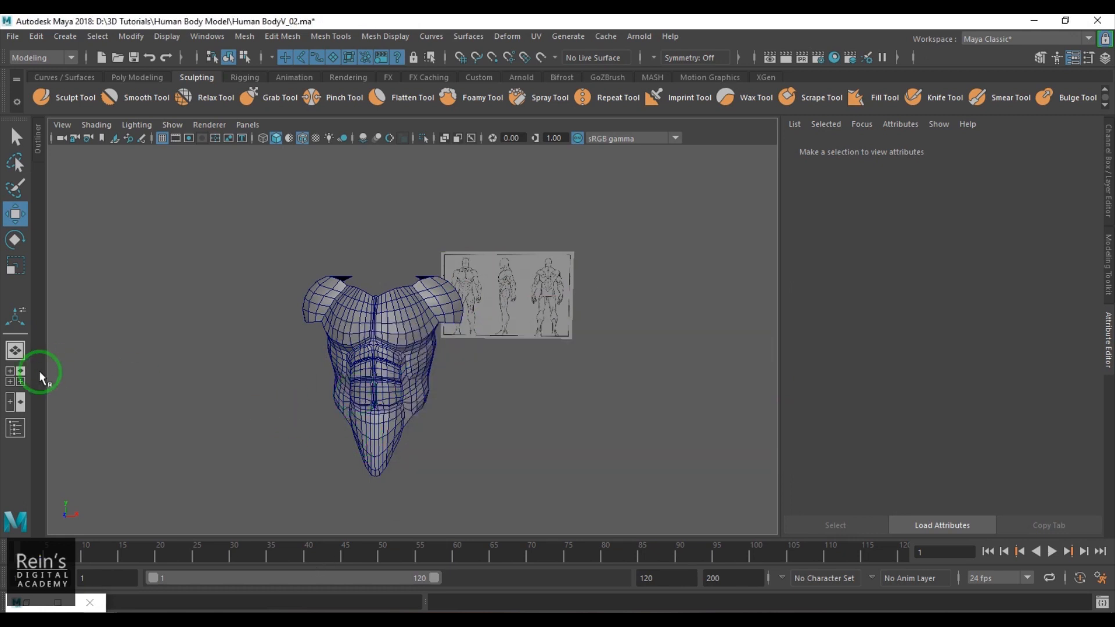
Step: Switch to the front orthographic view and nudge it to frame the torso over the body sketch
{"action": "key", "text": "space"}
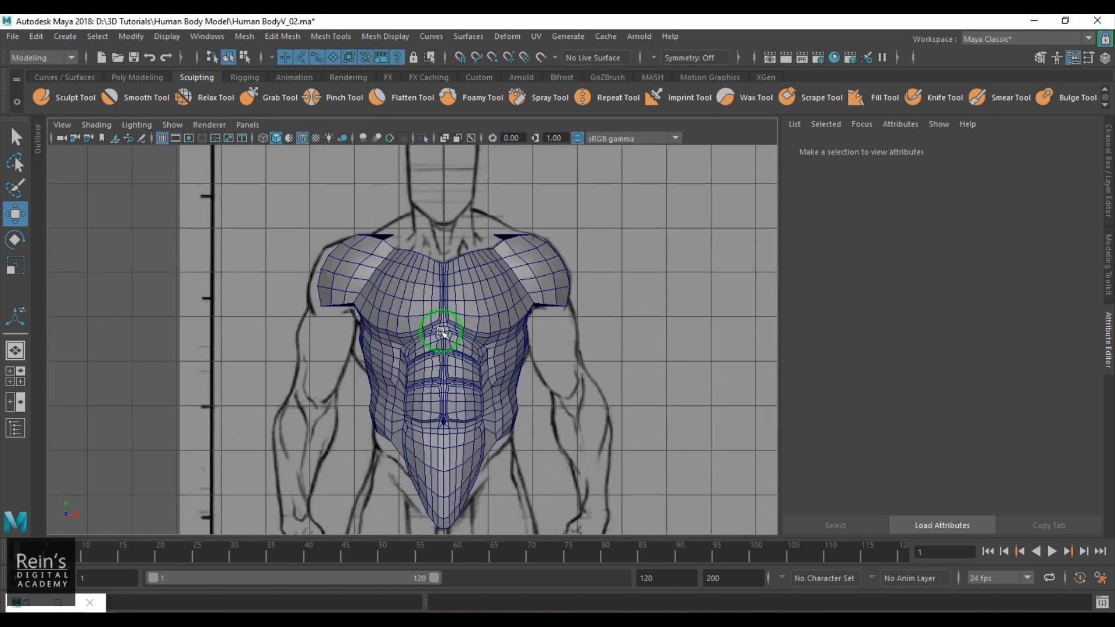
{"action": "left_click_drag", "start_coordinate": [442, 331], "coordinate": [483, 338]}
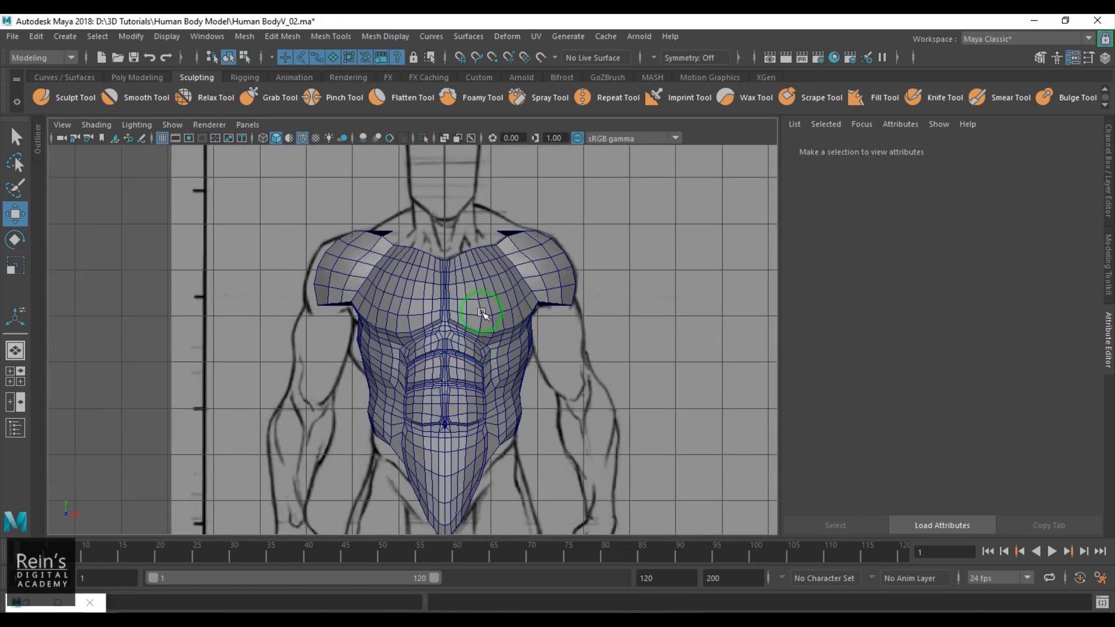
Step: Delete the unused bottom camera and create a new back orthographic camera, back1, to look through
{"action": "left_click", "coordinate": [247, 125]}
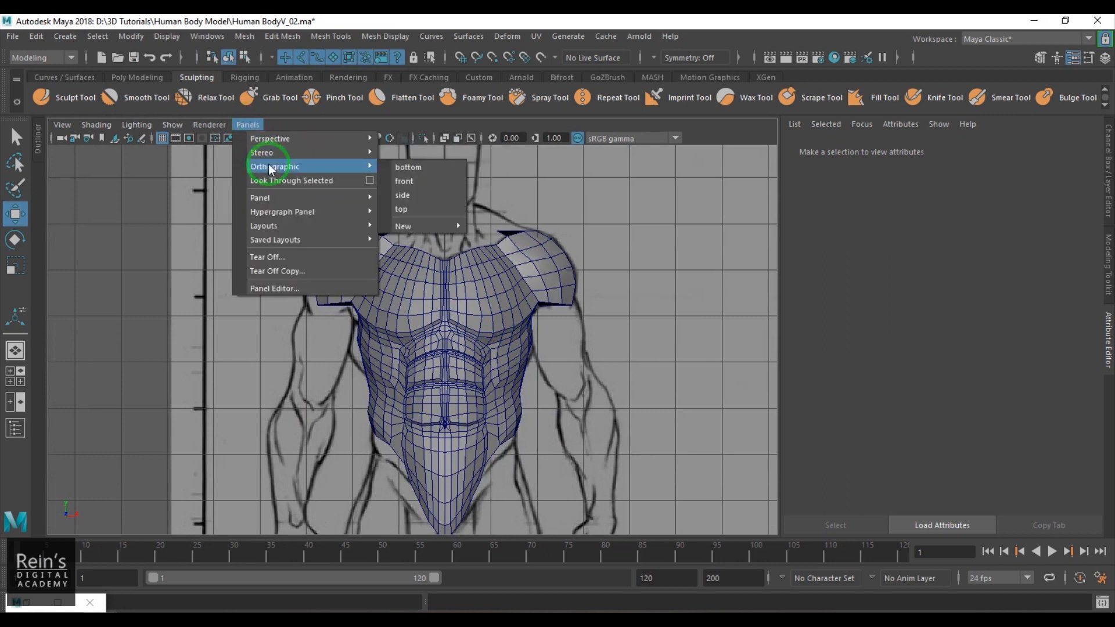
{"action": "mouse_move", "coordinate": [403, 227]}
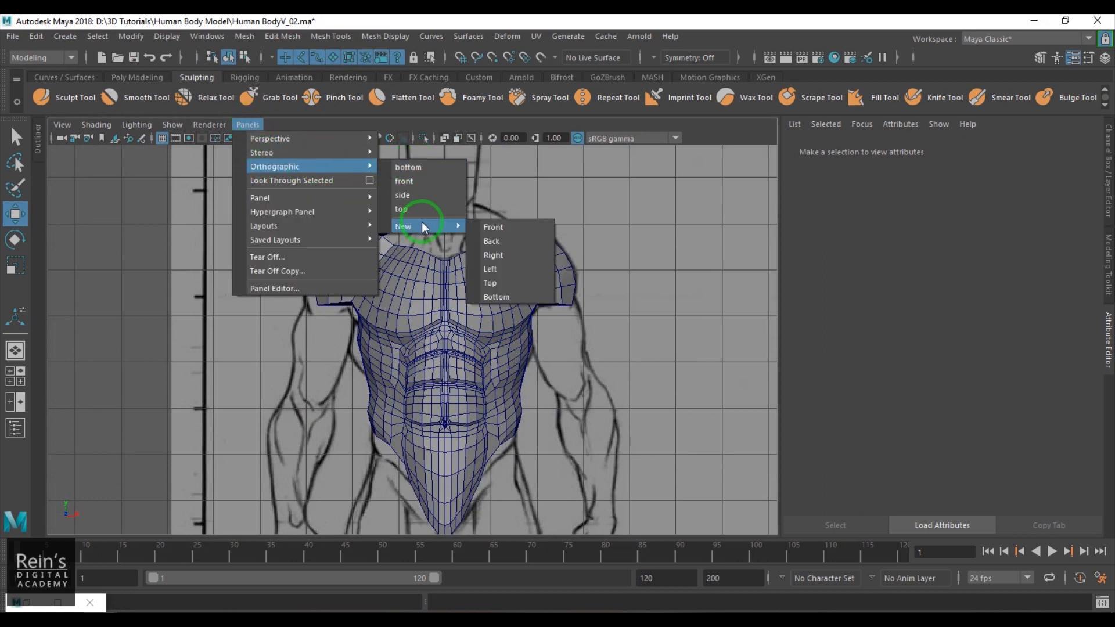
{"action": "mouse_move", "coordinate": [537, 241]}
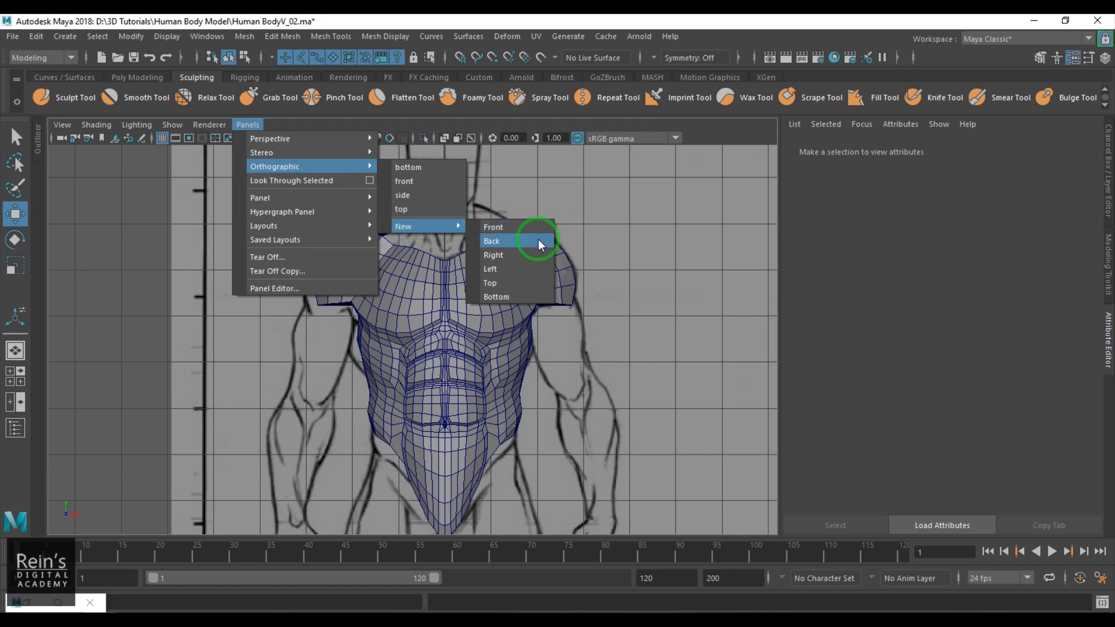
{"action": "left_click", "coordinate": [207, 36]}
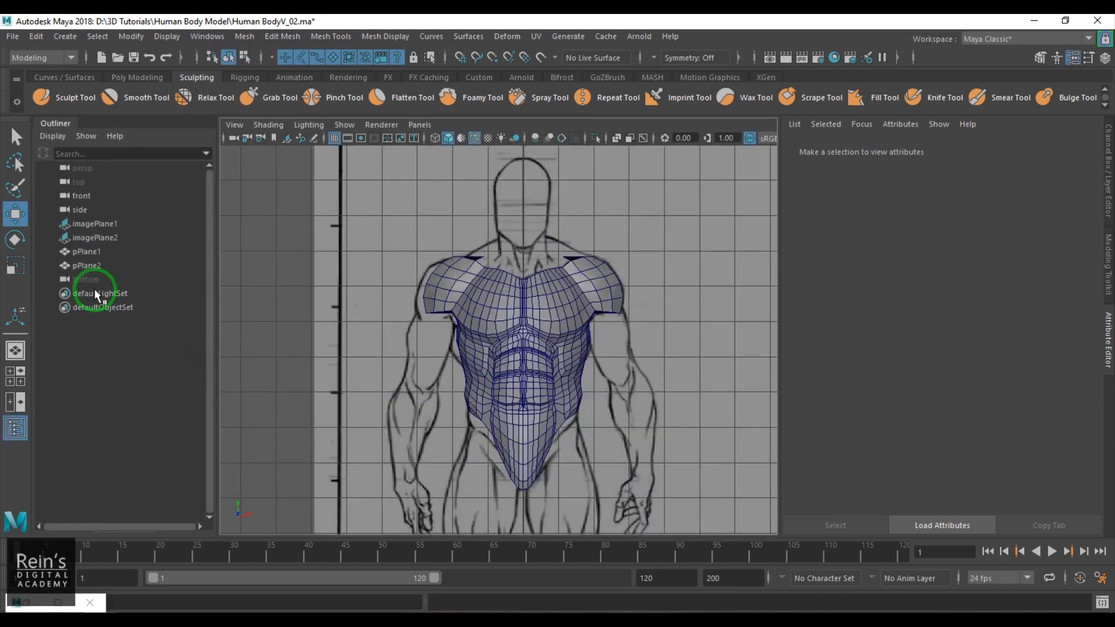
{"action": "left_click", "coordinate": [85, 279]}
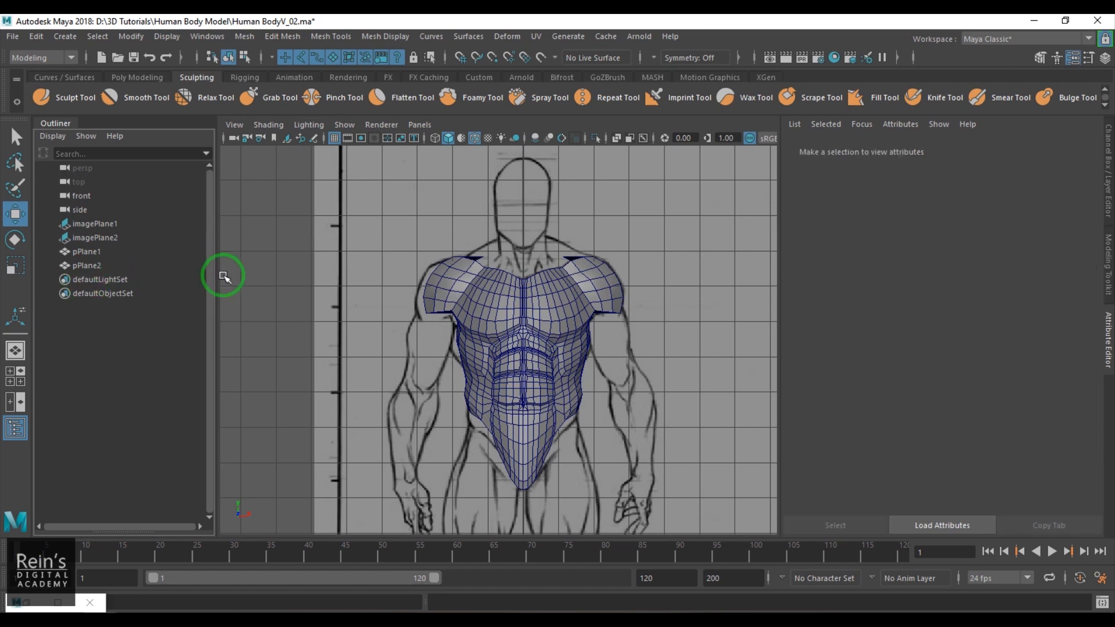
{"action": "left_click", "coordinate": [419, 124]}
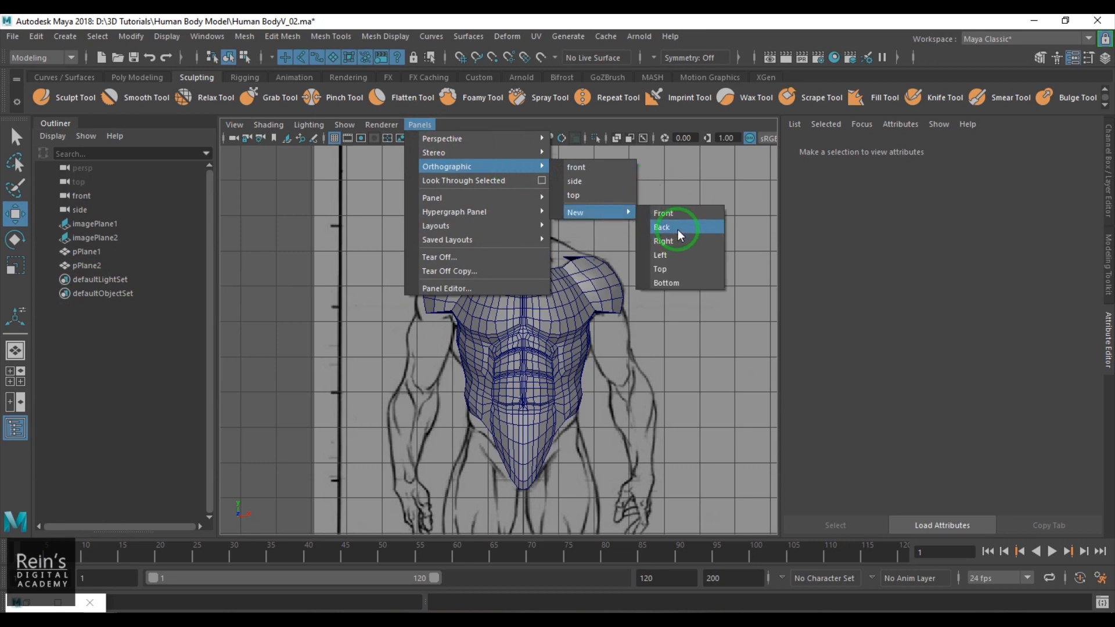
{"action": "left_click", "coordinate": [661, 227]}
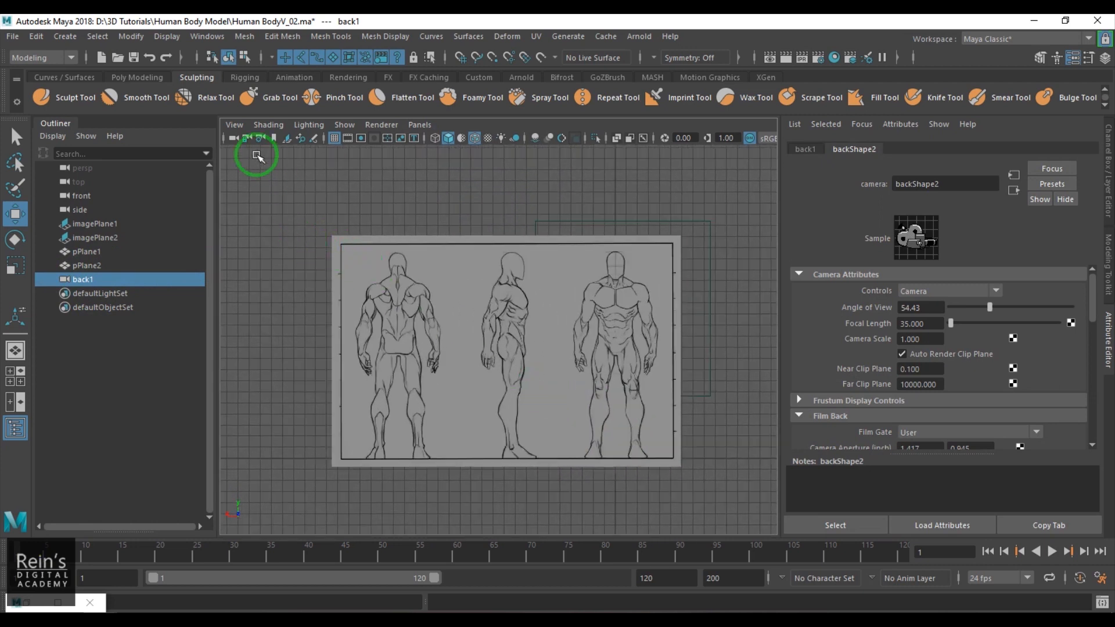
Step: Import a figure reference picture from the Human Body Model folder as imagePlane3 on the back camera
{"action": "left_click", "coordinate": [234, 125]}
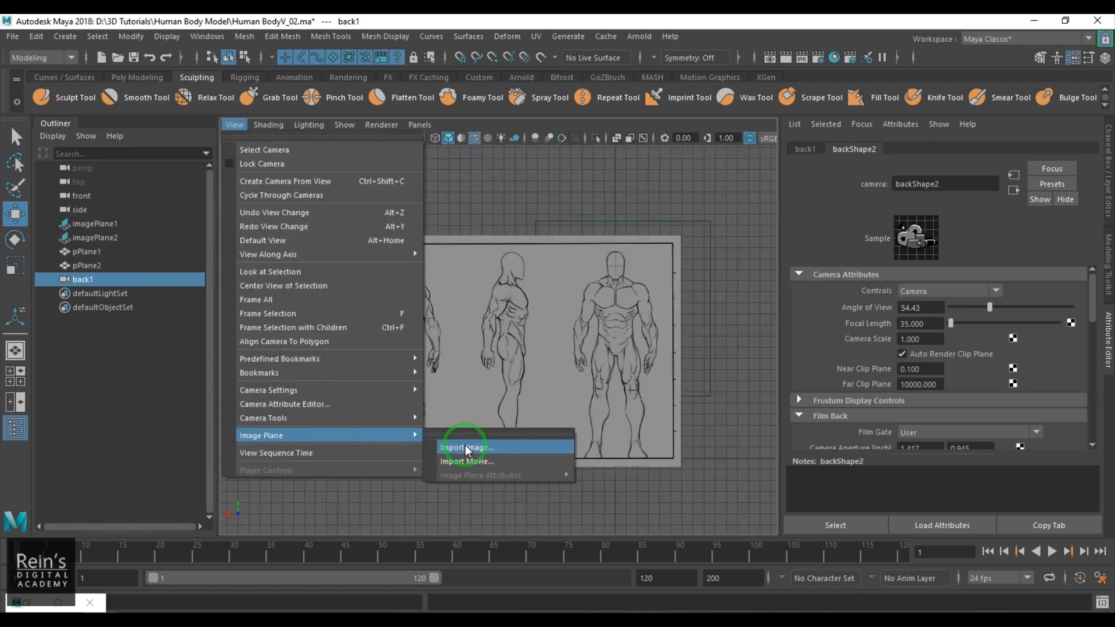
{"action": "left_click", "coordinate": [465, 447]}
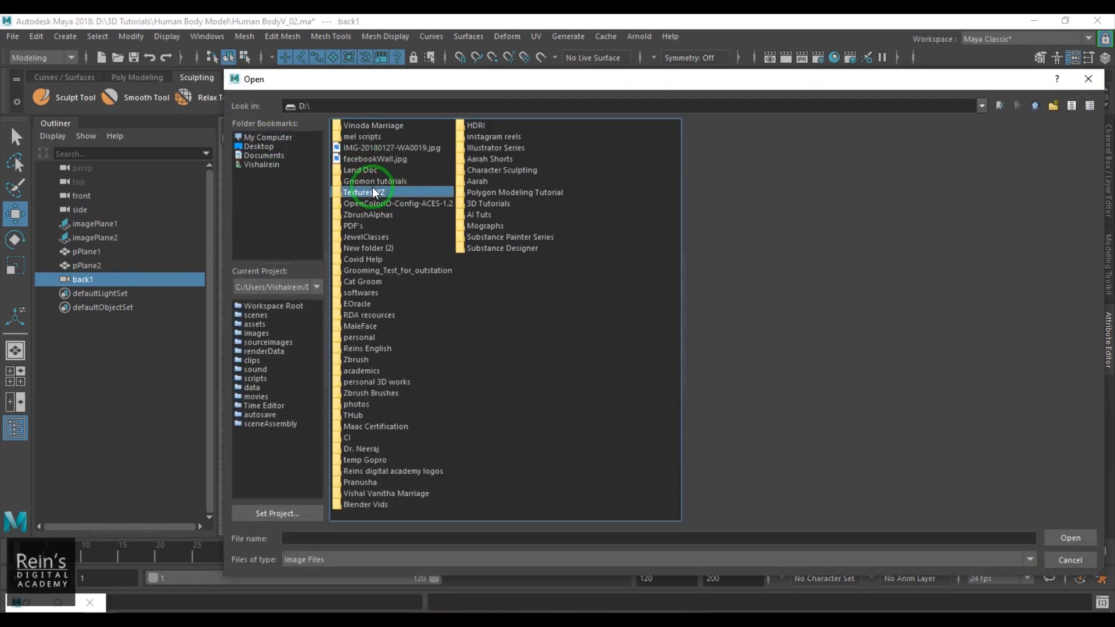
{"action": "double_click", "coordinate": [375, 191]}
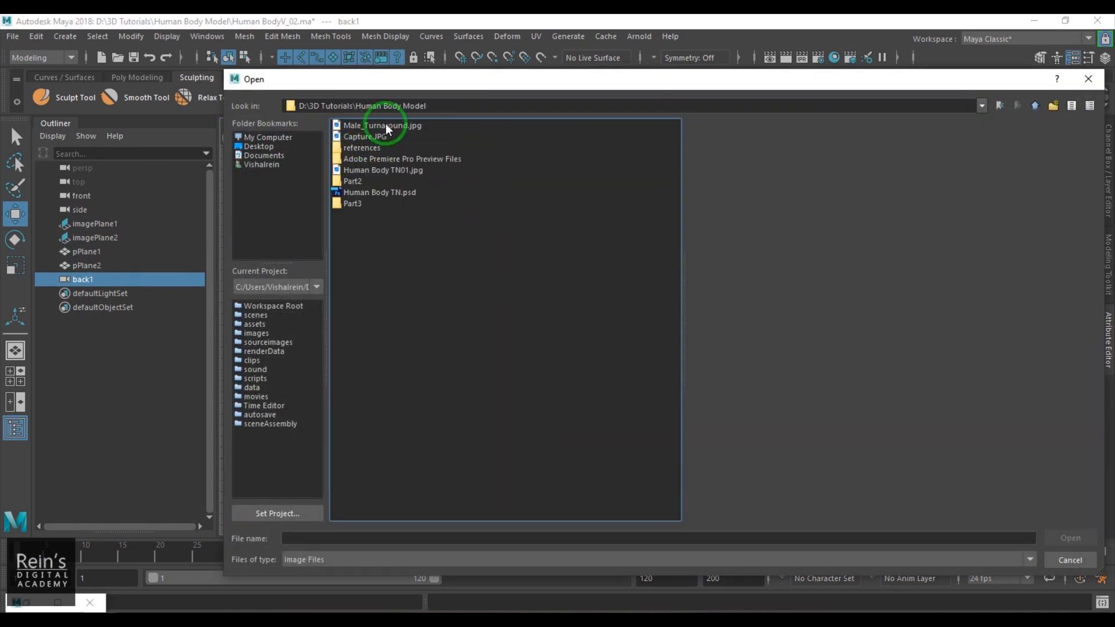
{"action": "double_click", "coordinate": [382, 126]}
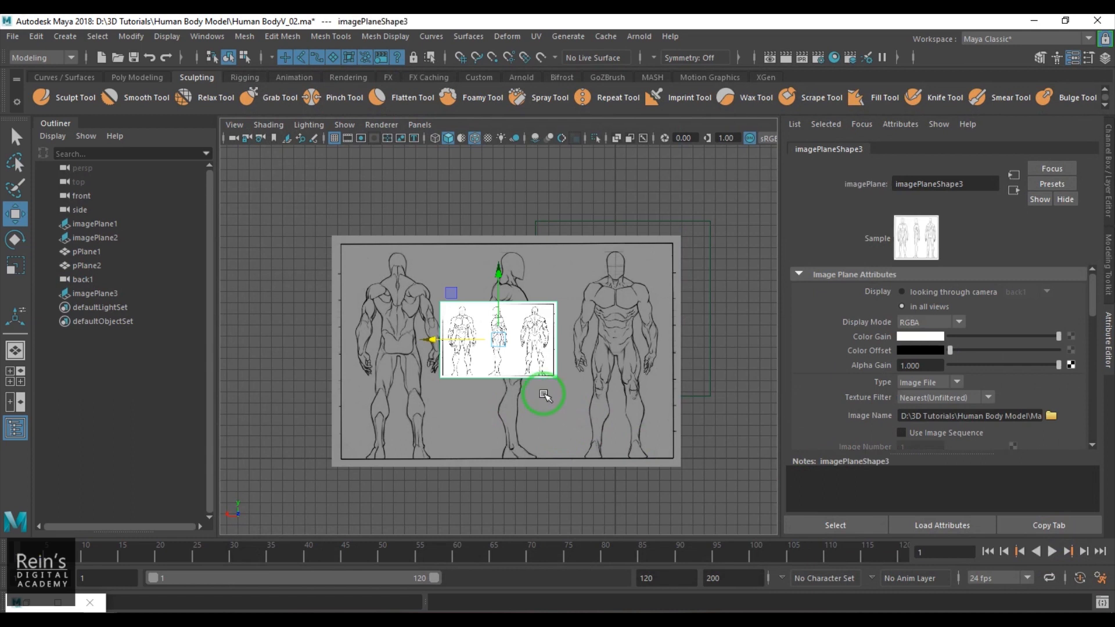
{"action": "left_click", "coordinate": [94, 223]}
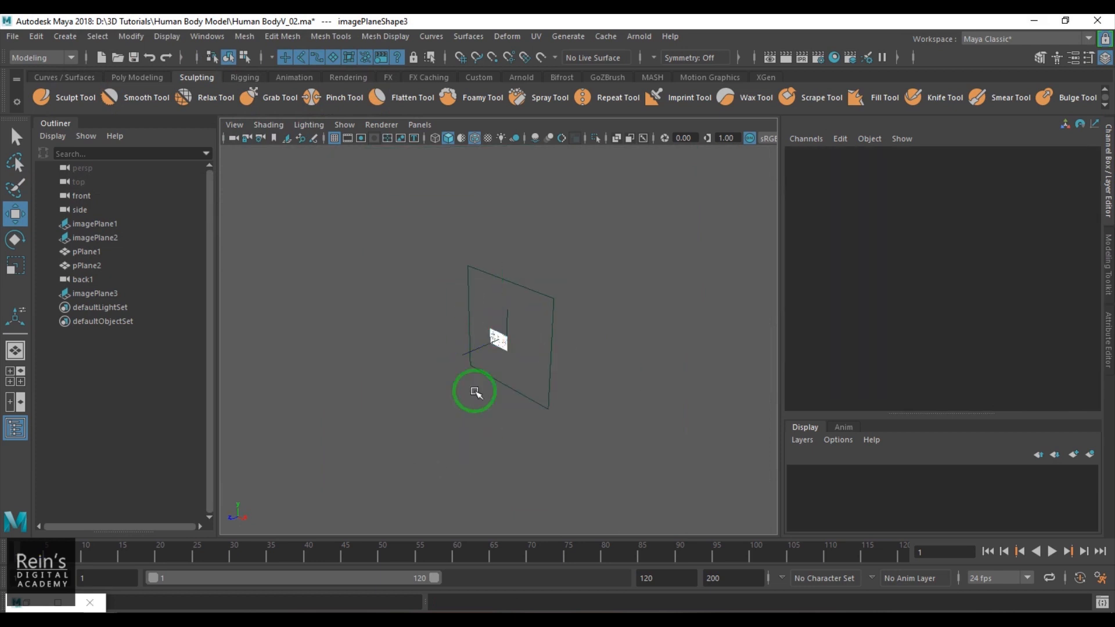
Step: Select imagePlane3 and translate it away from the other scene objects via the Channel Box
{"action": "left_click", "coordinate": [95, 293]}
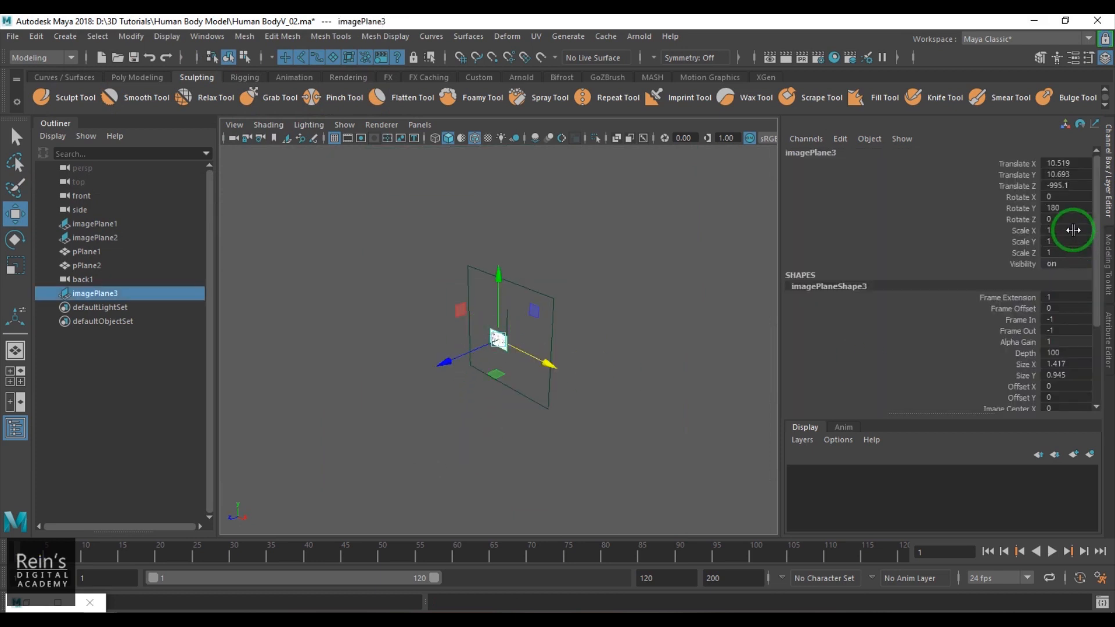
{"action": "left_click_drag", "start_coordinate": [1073, 230], "coordinate": [1073, 244]}
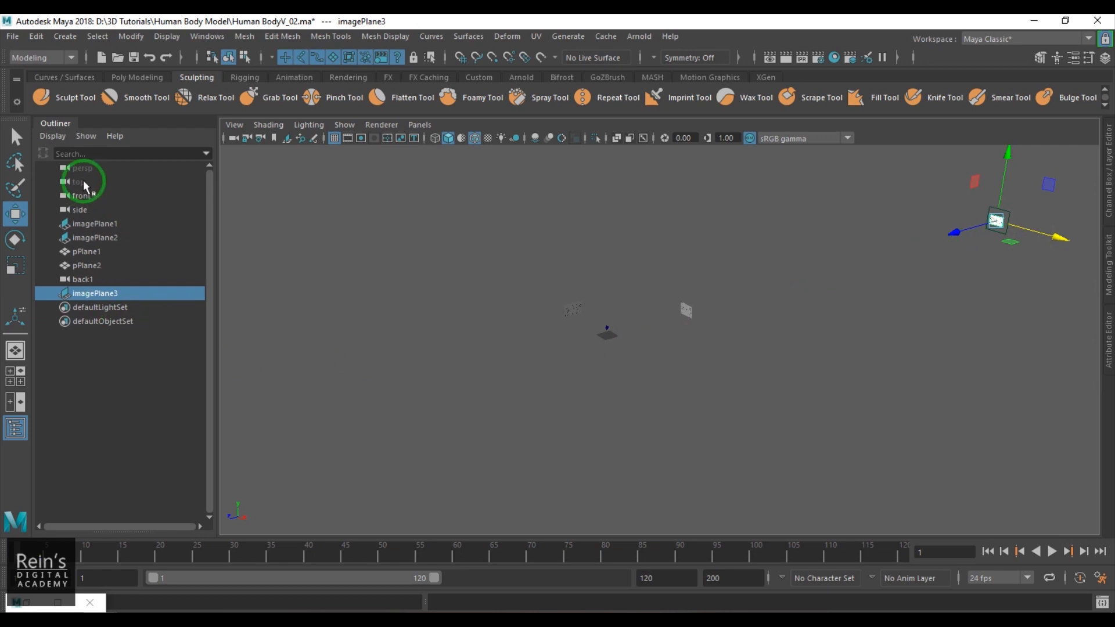
{"action": "left_click", "coordinate": [78, 174]}
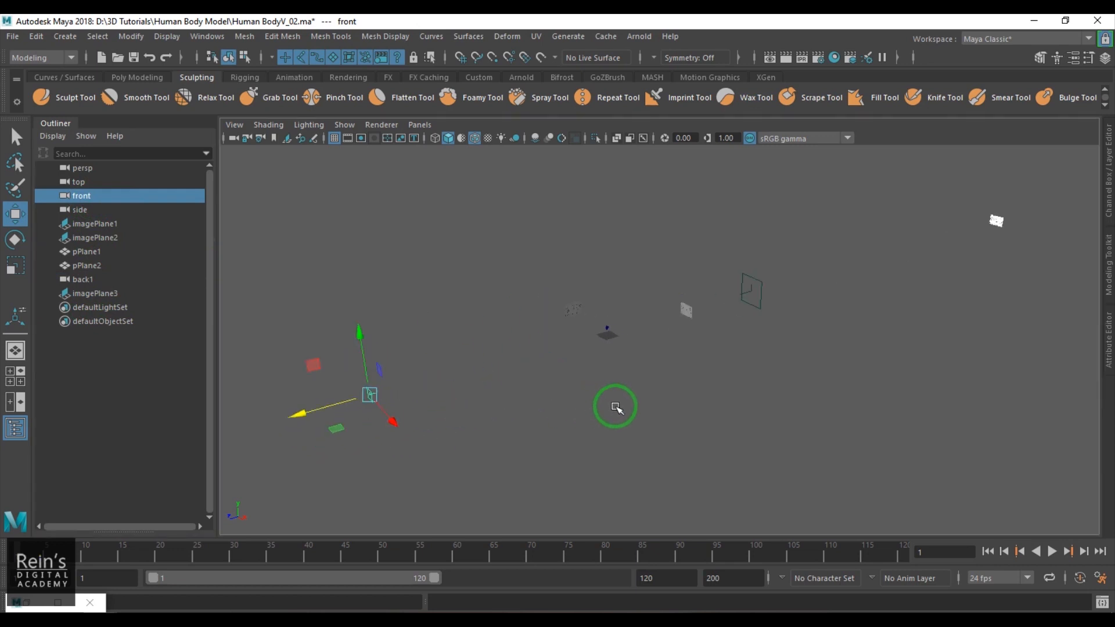
{"action": "mouse_move", "coordinate": [640, 391]}
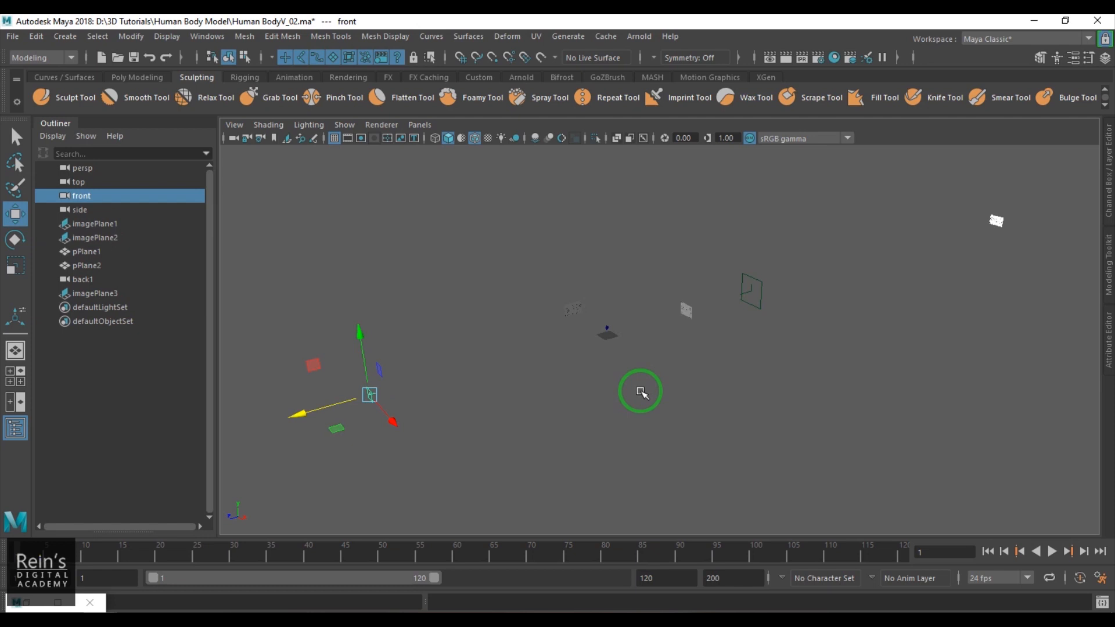
{"action": "mouse_move", "coordinate": [660, 407]}
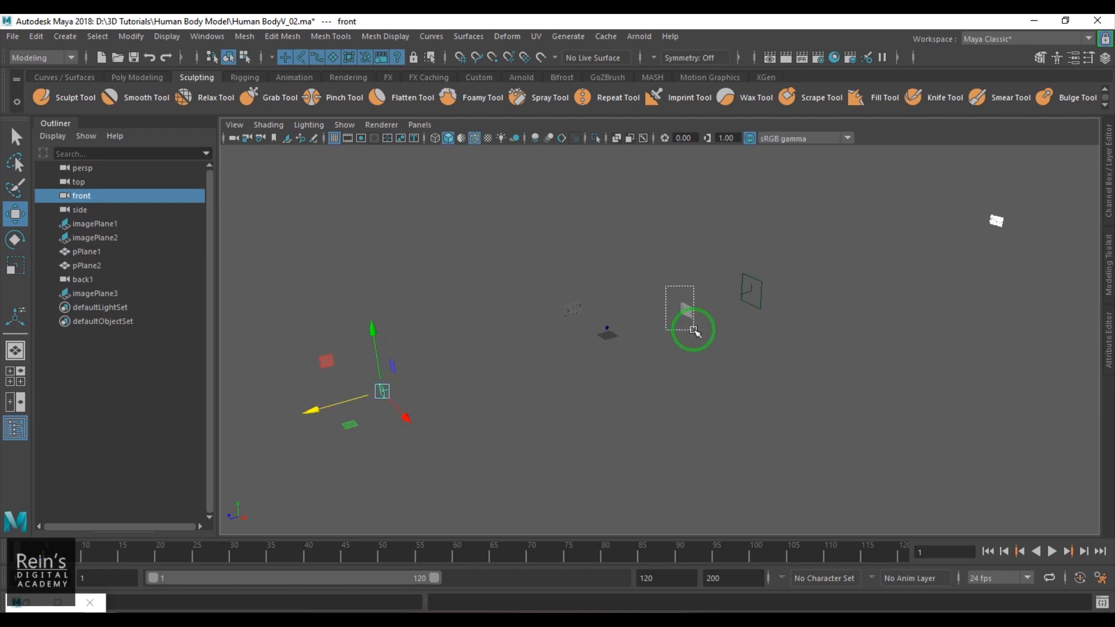
{"action": "left_click", "coordinate": [94, 223]}
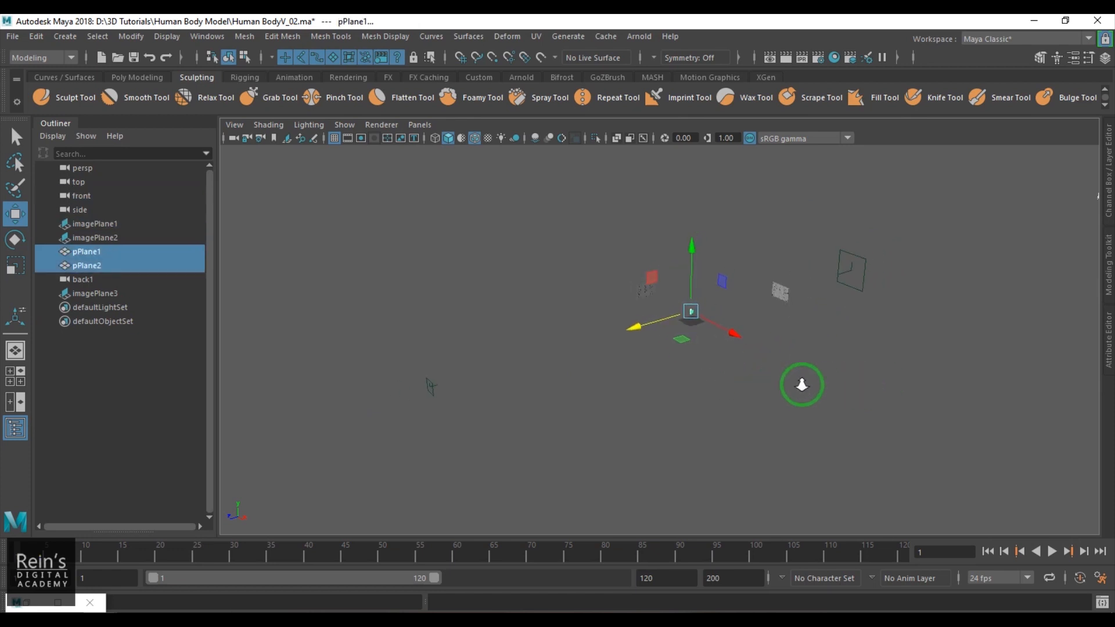
Step: Reframe the scene around the cameras and slide imagePlane1 along its camera axis beside its icon
{"action": "left_click", "coordinate": [82, 279]}
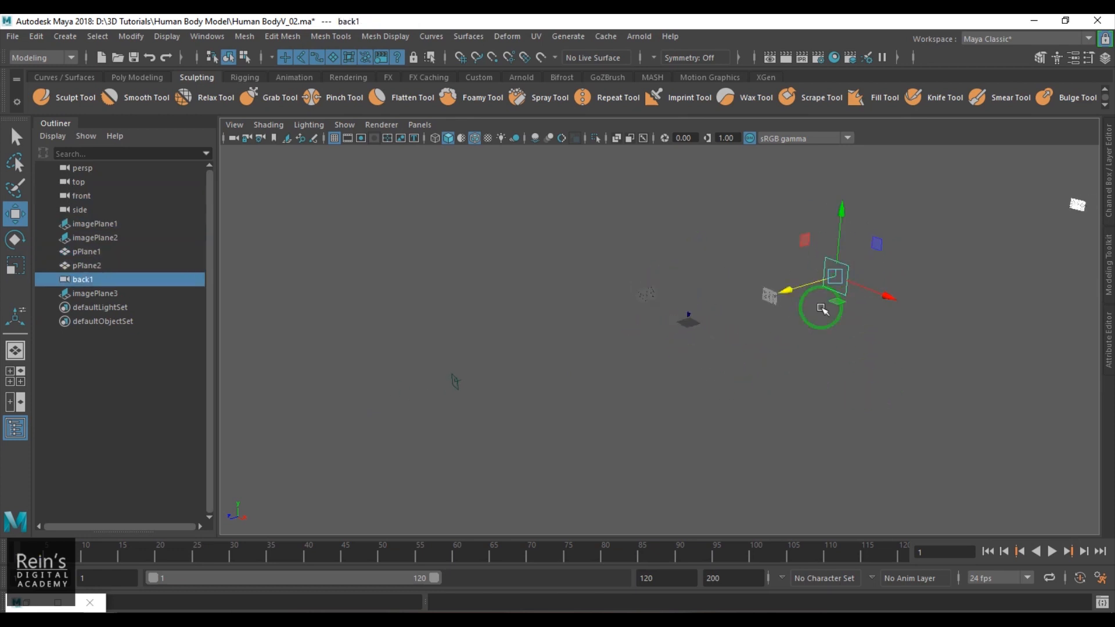
{"action": "left_click", "coordinate": [94, 293]}
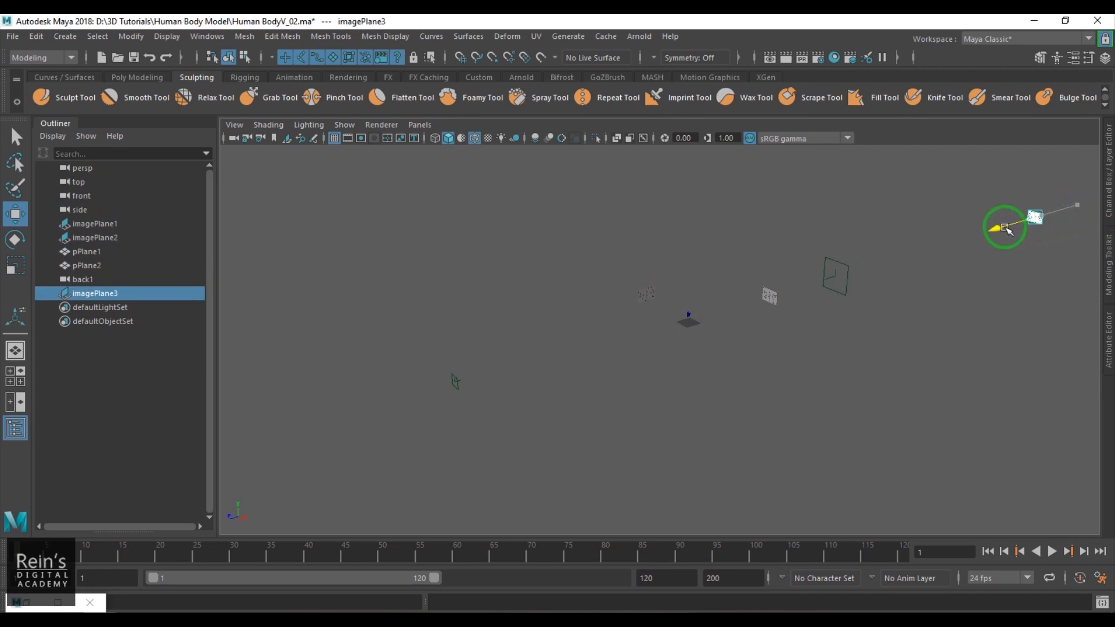
{"action": "left_click_drag", "start_coordinate": [1006, 228], "coordinate": [532, 357]}
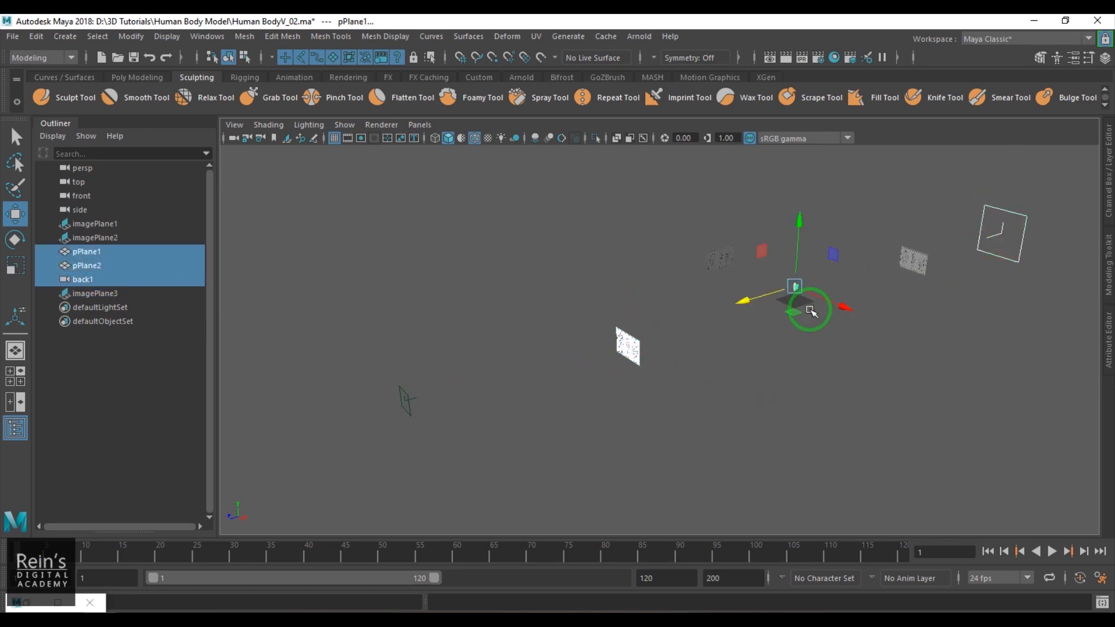
{"action": "left_click", "coordinate": [94, 292]}
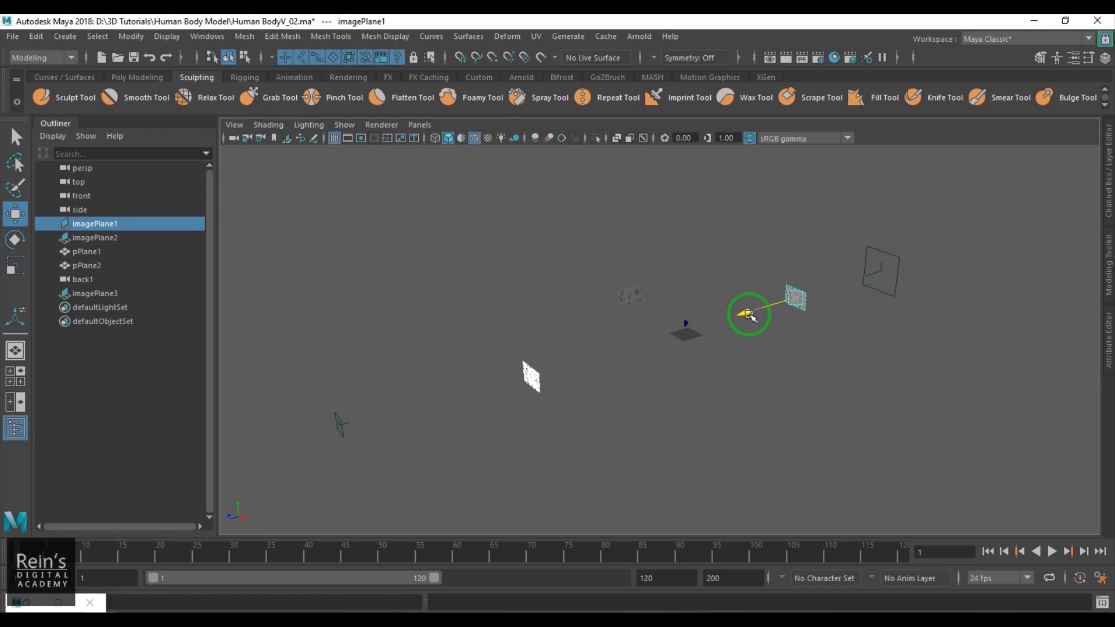
{"action": "left_click_drag", "start_coordinate": [750, 315], "coordinate": [864, 281]}
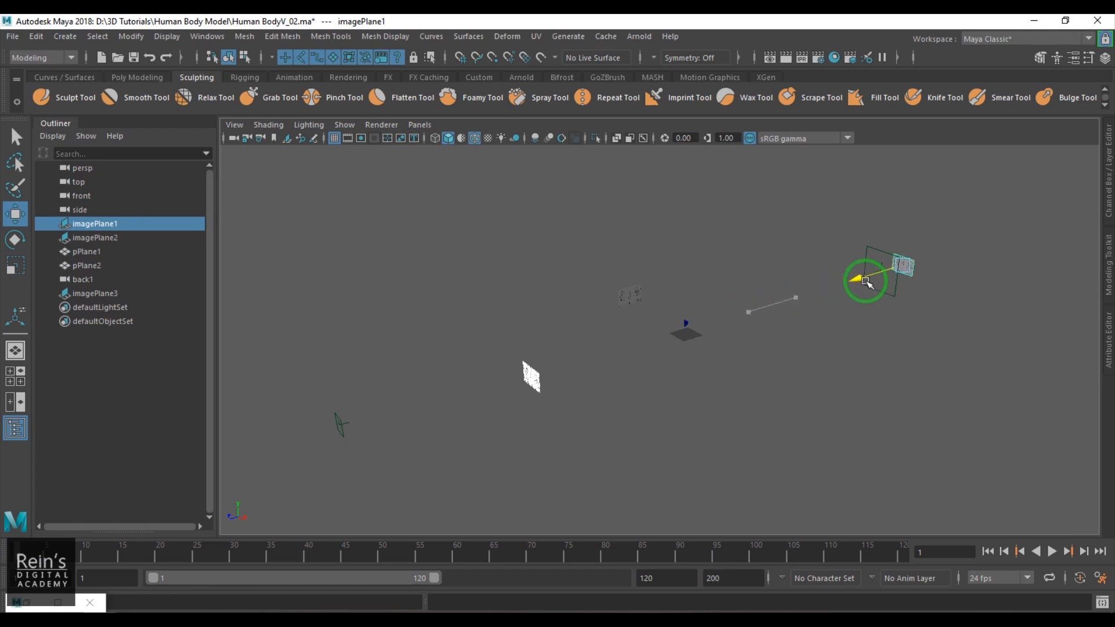
Step: Slide imagePlane3 along its axis toward its camera icon
{"action": "left_click", "coordinate": [82, 279]}
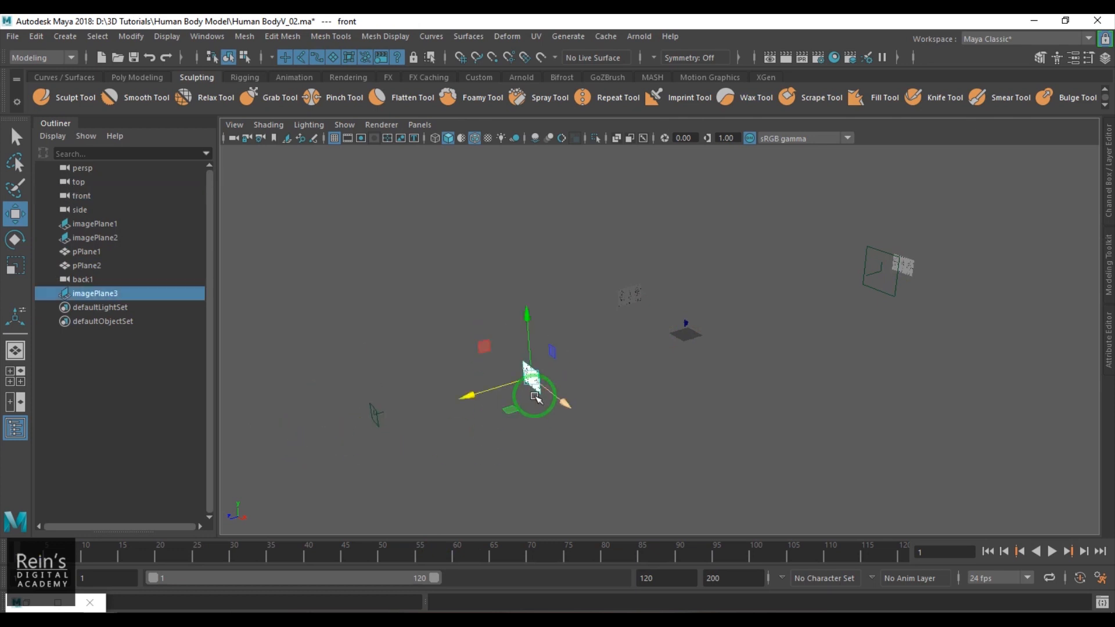
{"action": "left_click_drag", "start_coordinate": [533, 395], "coordinate": [305, 426]}
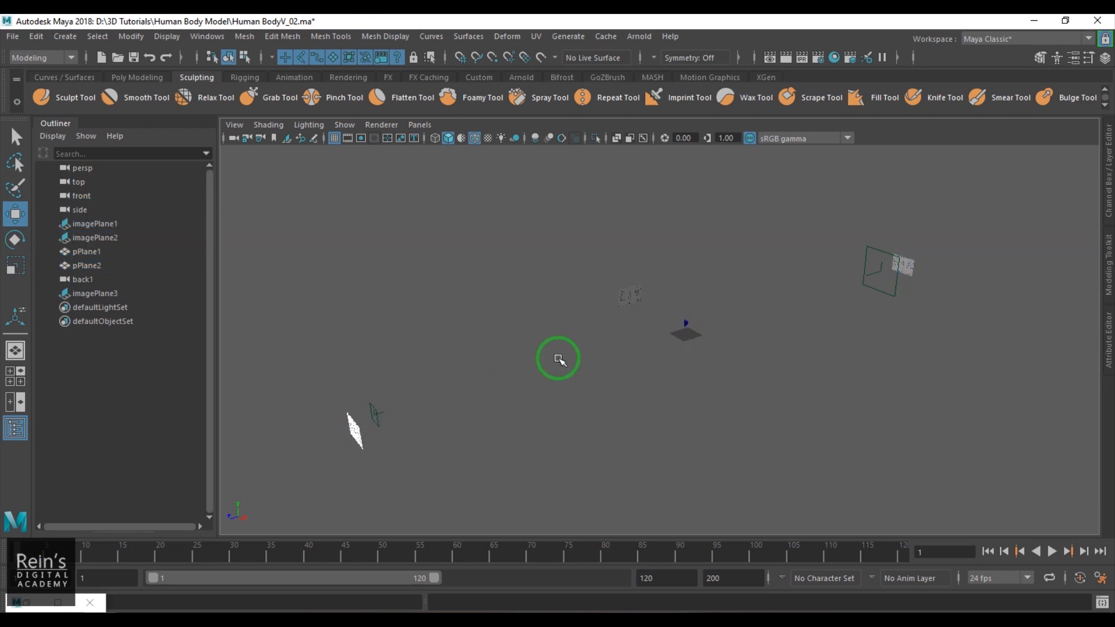
{"action": "key", "text": "space"}
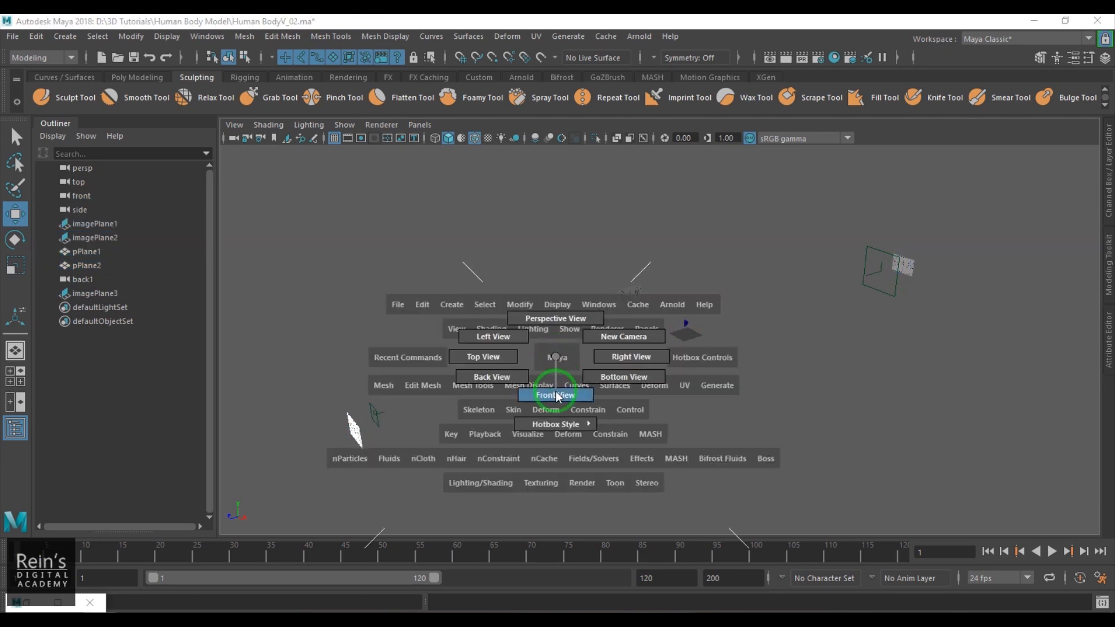
Step: Look through the front camera, frame the reference image plane and adjust imagePlane1 in perspective
{"action": "left_click", "coordinate": [555, 395]}
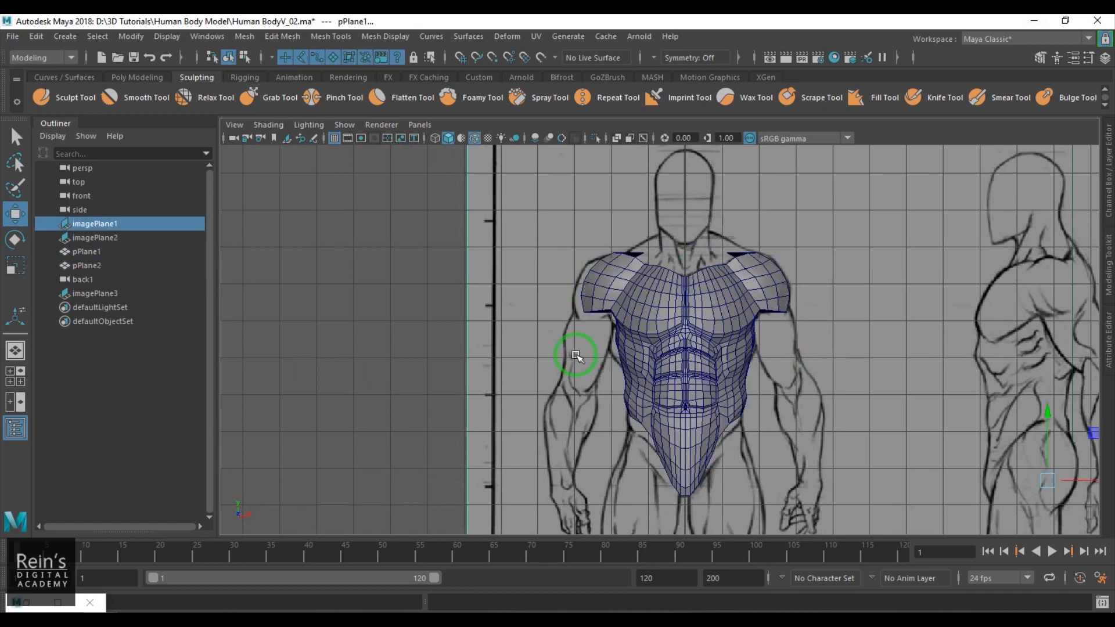
{"action": "key", "text": "space"}
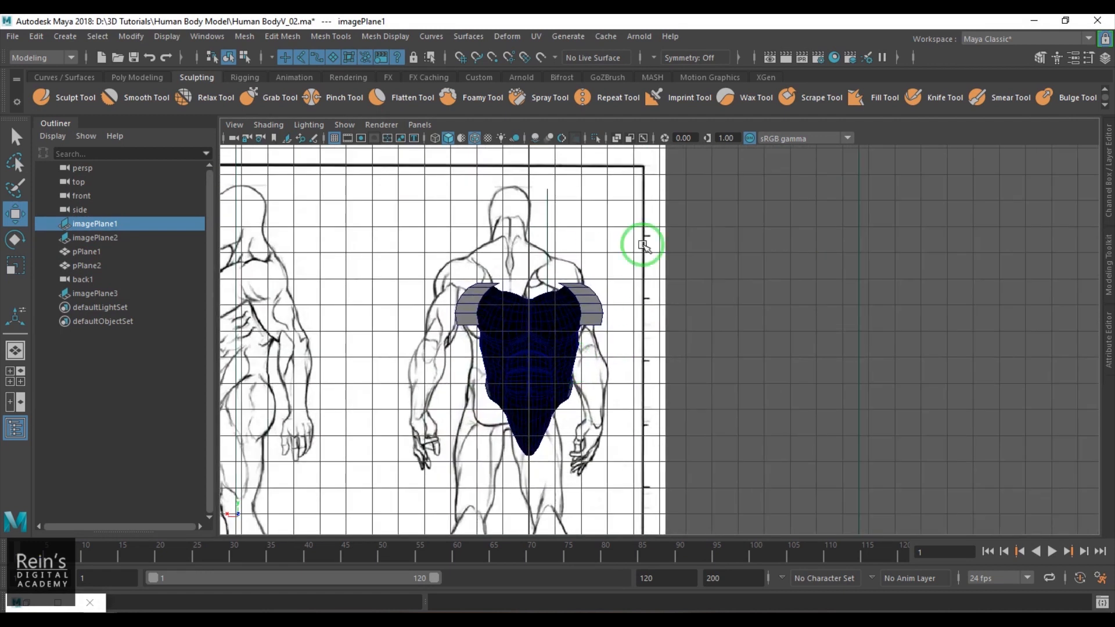
{"action": "left_click_drag", "start_coordinate": [642, 245], "coordinate": [787, 264]}
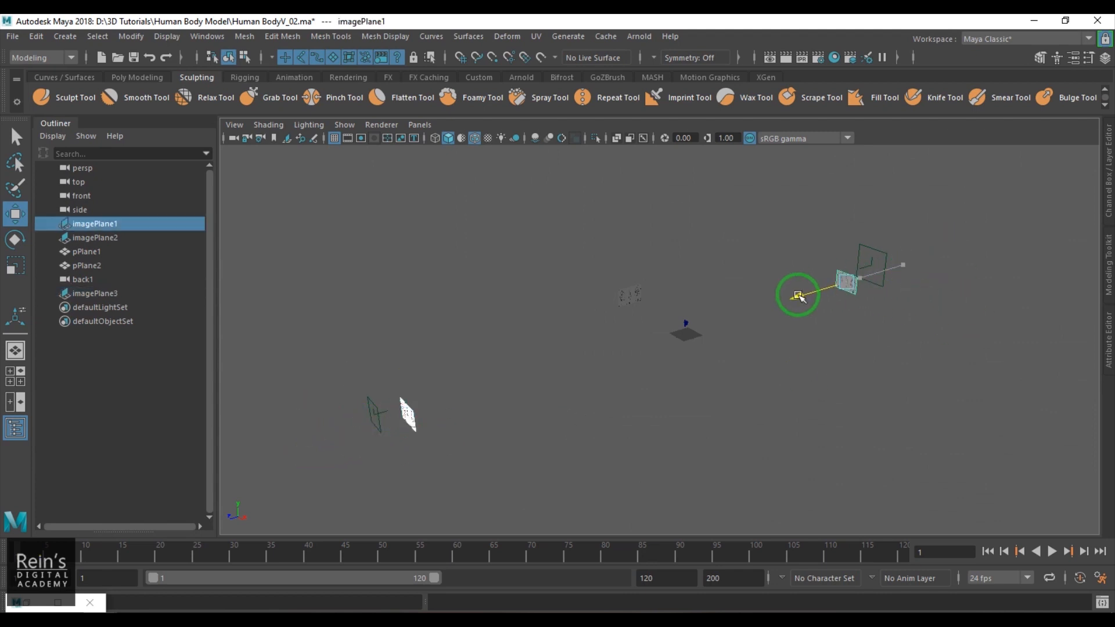
Step: Return to the front camera via the hotbox to face the full reference sheet
{"action": "key", "text": "space"}
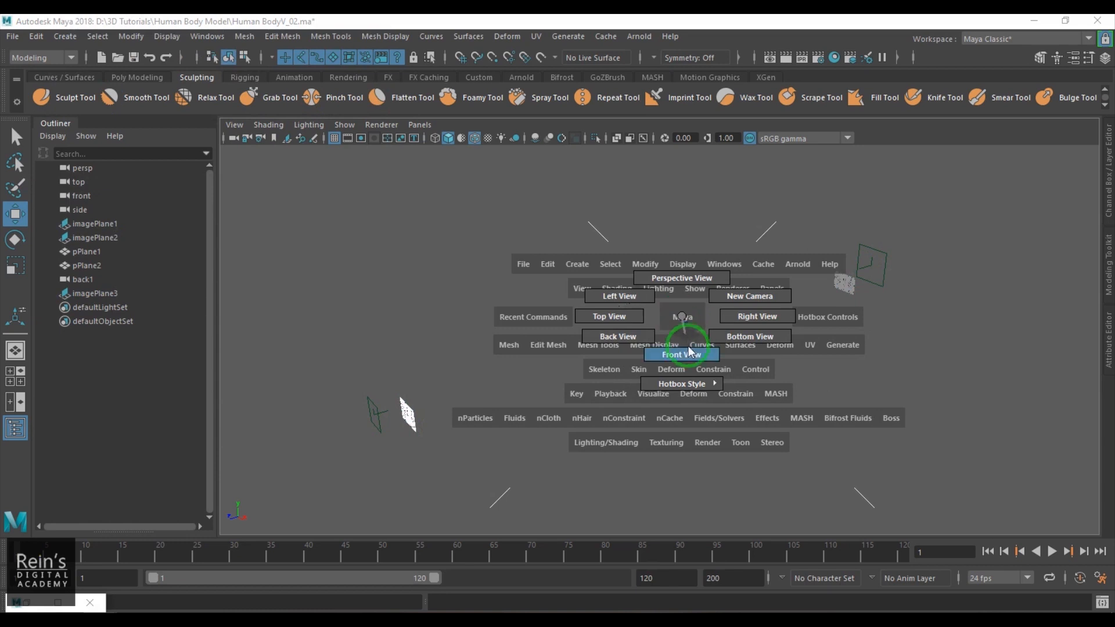
{"action": "left_click", "coordinate": [680, 354]}
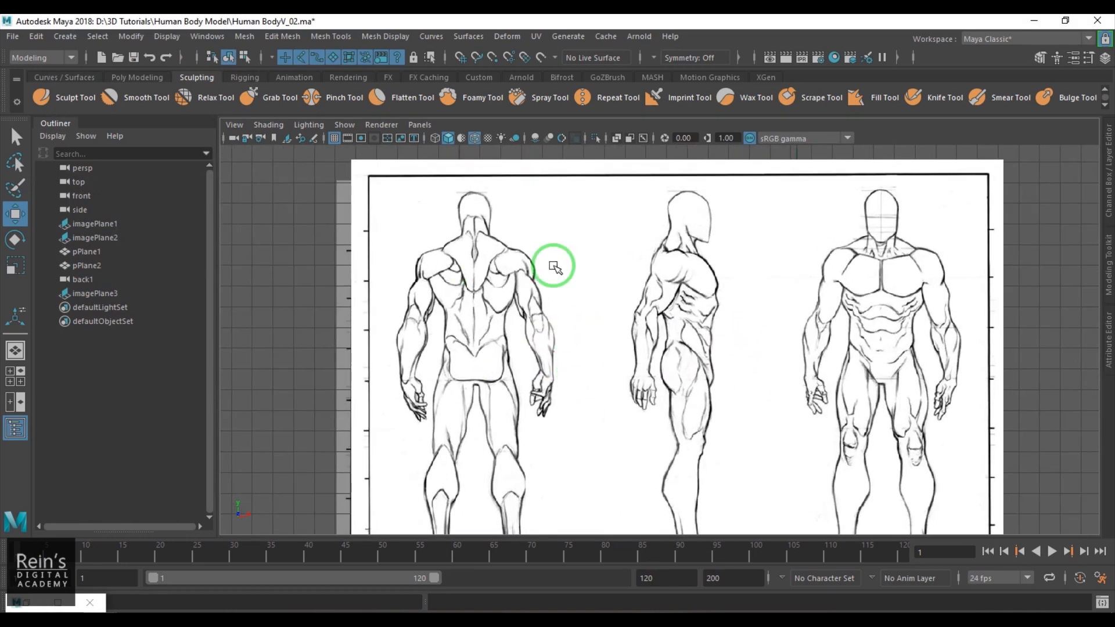
{"action": "mouse_move", "coordinate": [543, 327]}
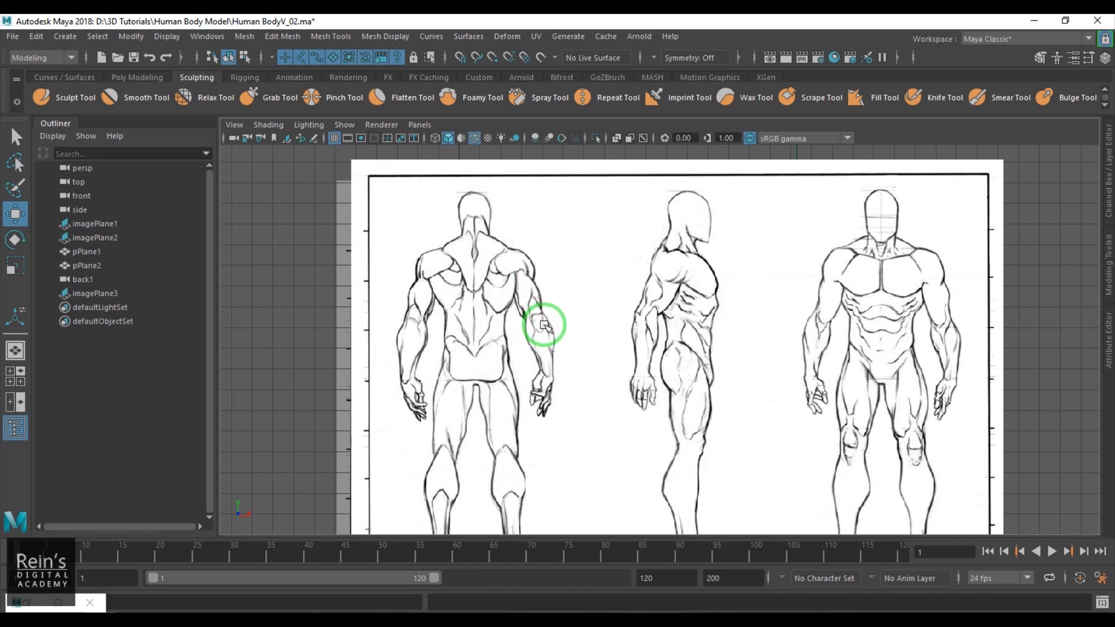
{"action": "mouse_move", "coordinate": [473, 285]}
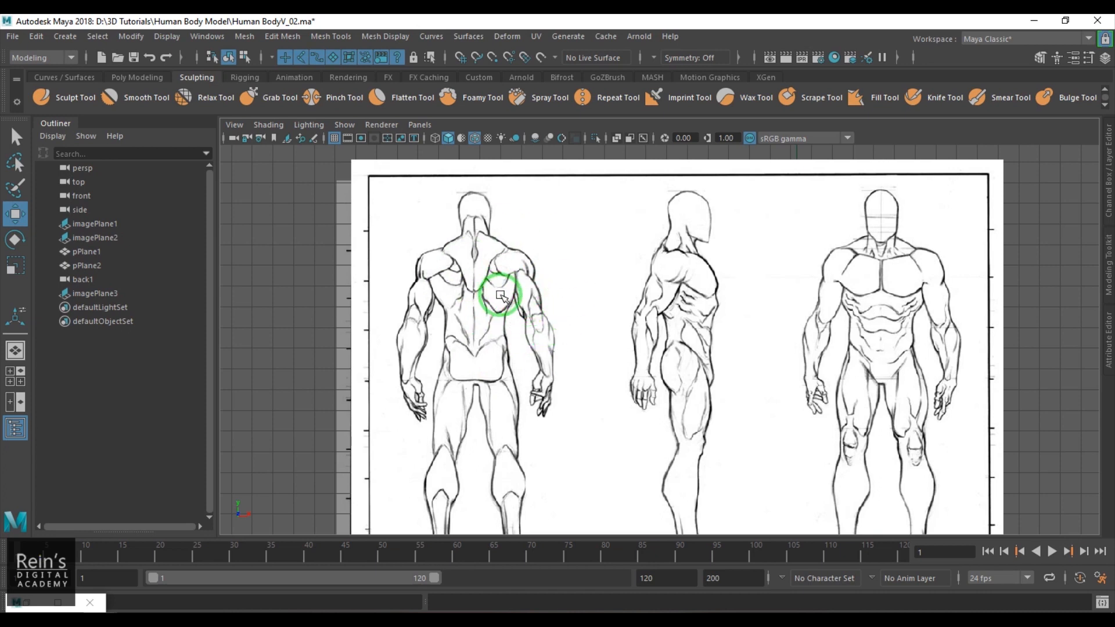
{"action": "key", "text": "space"}
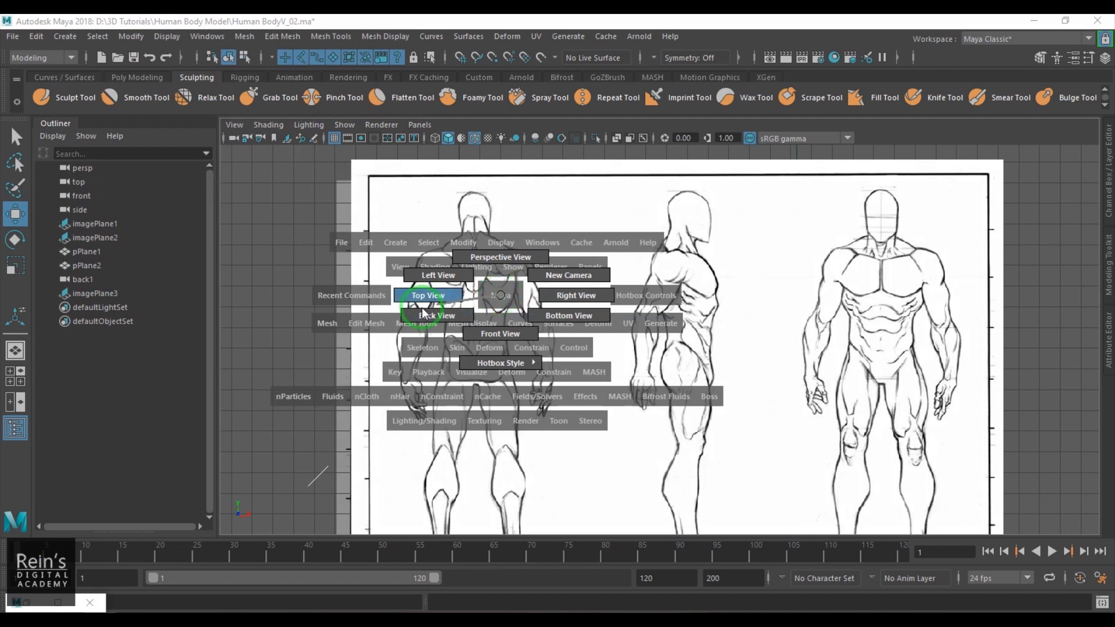
Step: Switch to perspective, select the back1 camera and look through it at the back shoulder drawing
{"action": "left_click", "coordinate": [428, 295]}
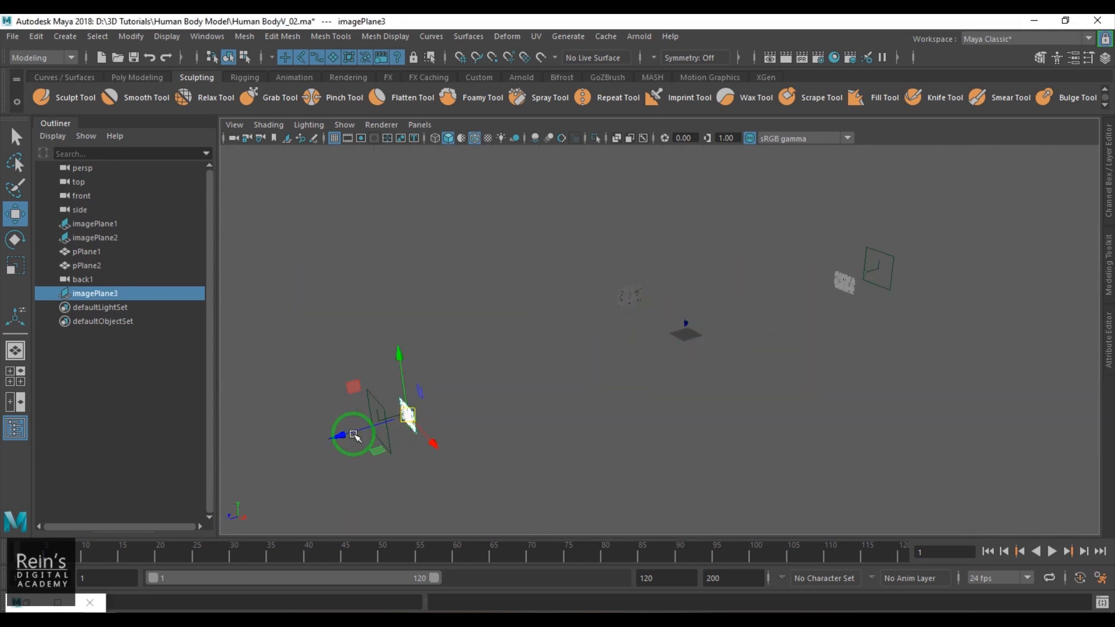
{"action": "left_click", "coordinate": [94, 223]}
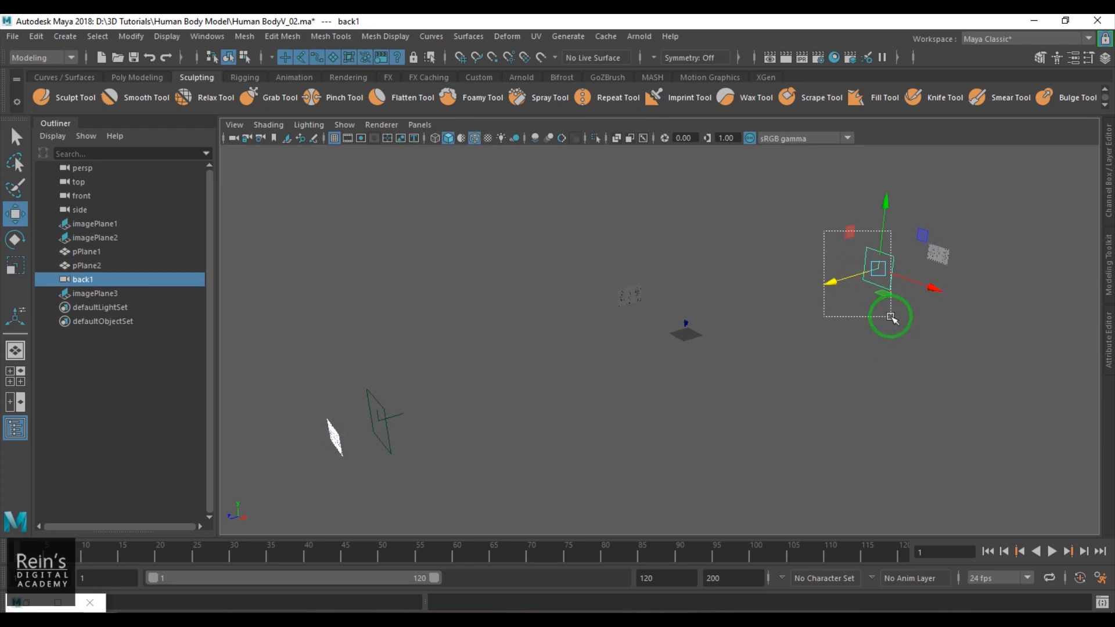
{"action": "key", "text": "space"}
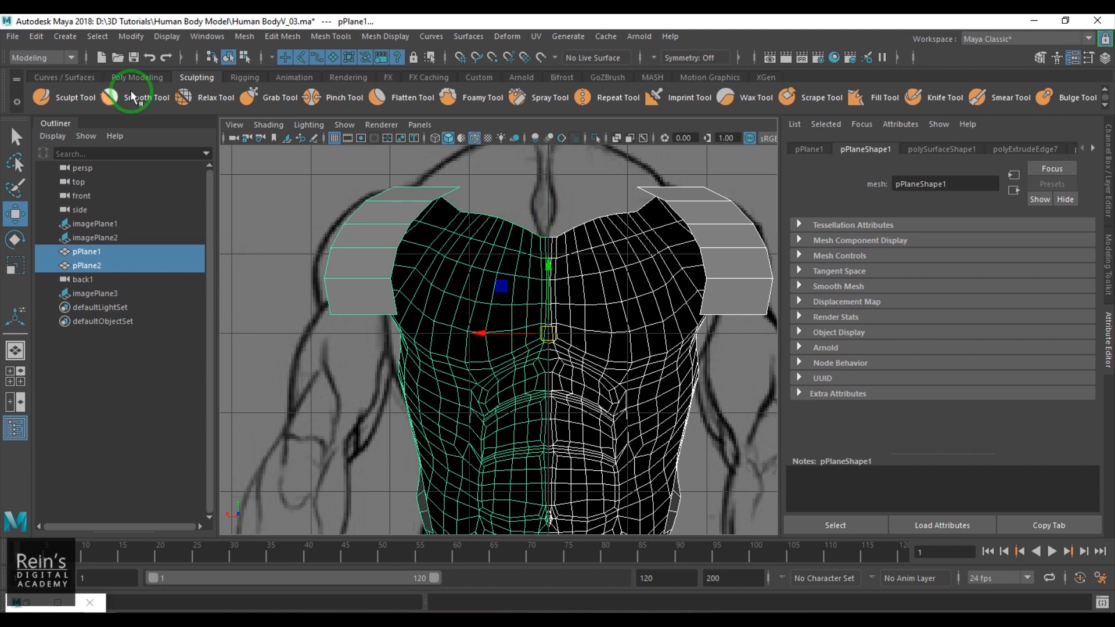
Step: Save an incremented scene version as Human Body V_03 and bring up the back anatomy reference image
{"action": "left_click", "coordinate": [166, 36]}
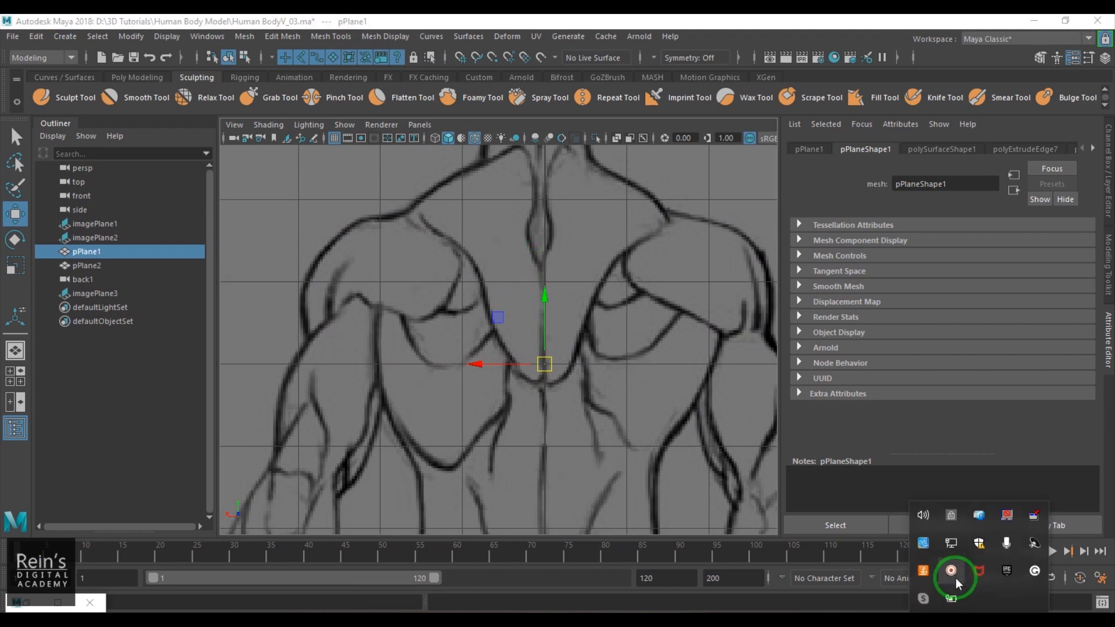
{"action": "left_click", "coordinate": [951, 570]}
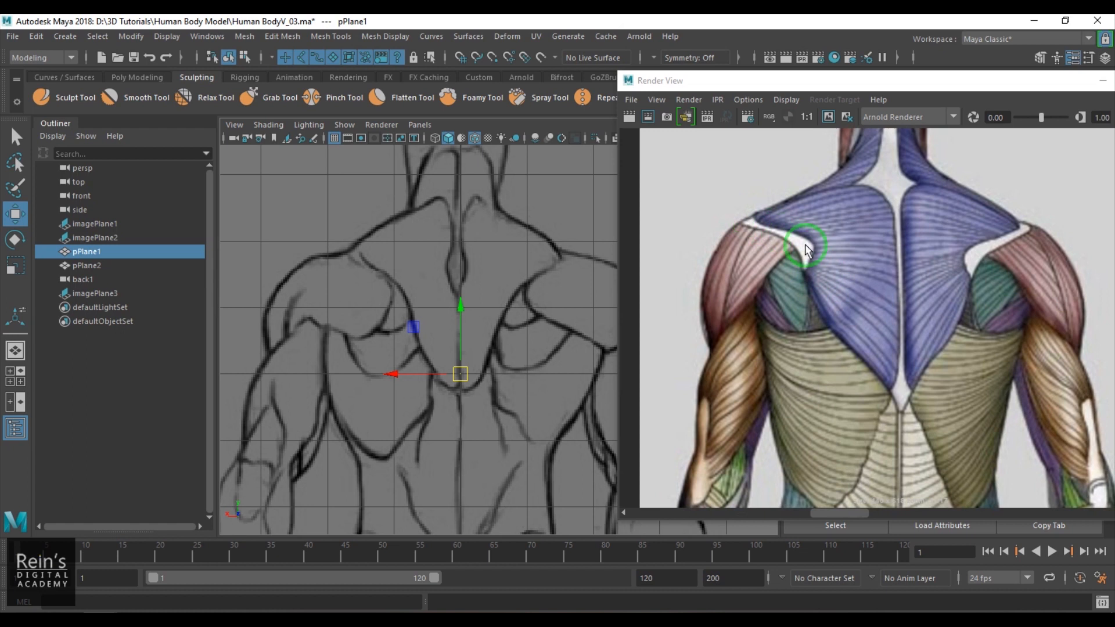
{"action": "mouse_move", "coordinate": [794, 251]}
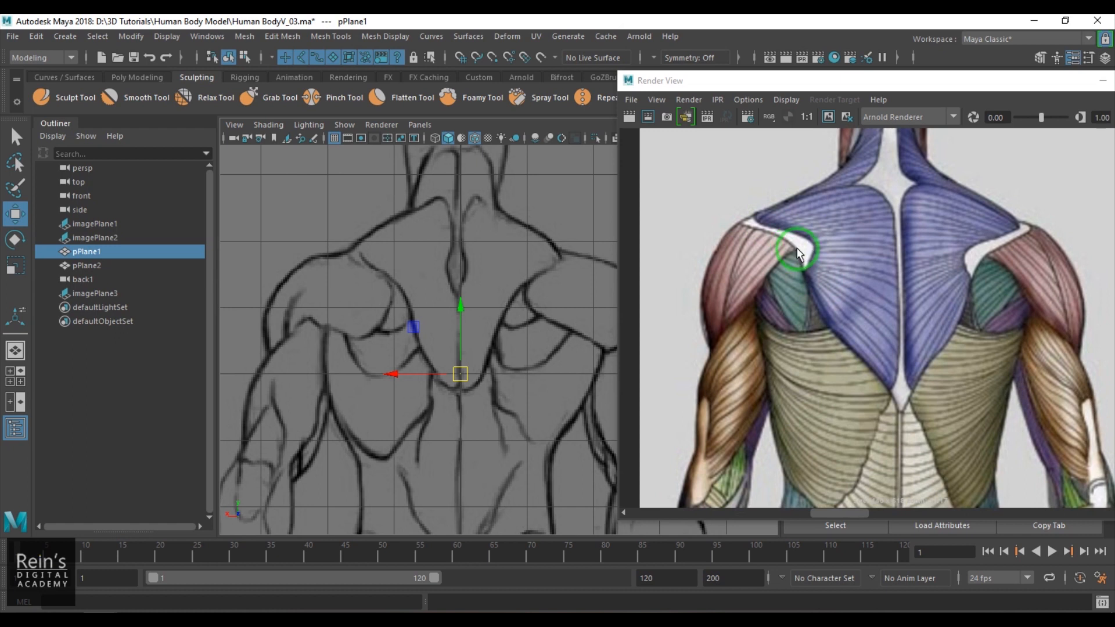
{"action": "mouse_move", "coordinate": [841, 507]}
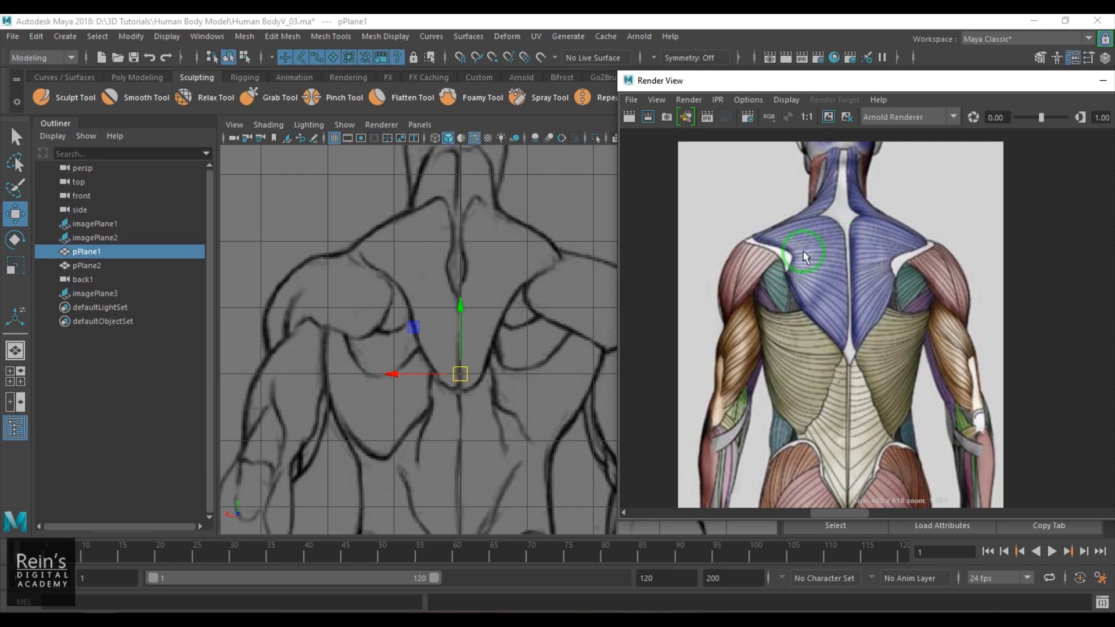
{"action": "mouse_move", "coordinate": [833, 201]}
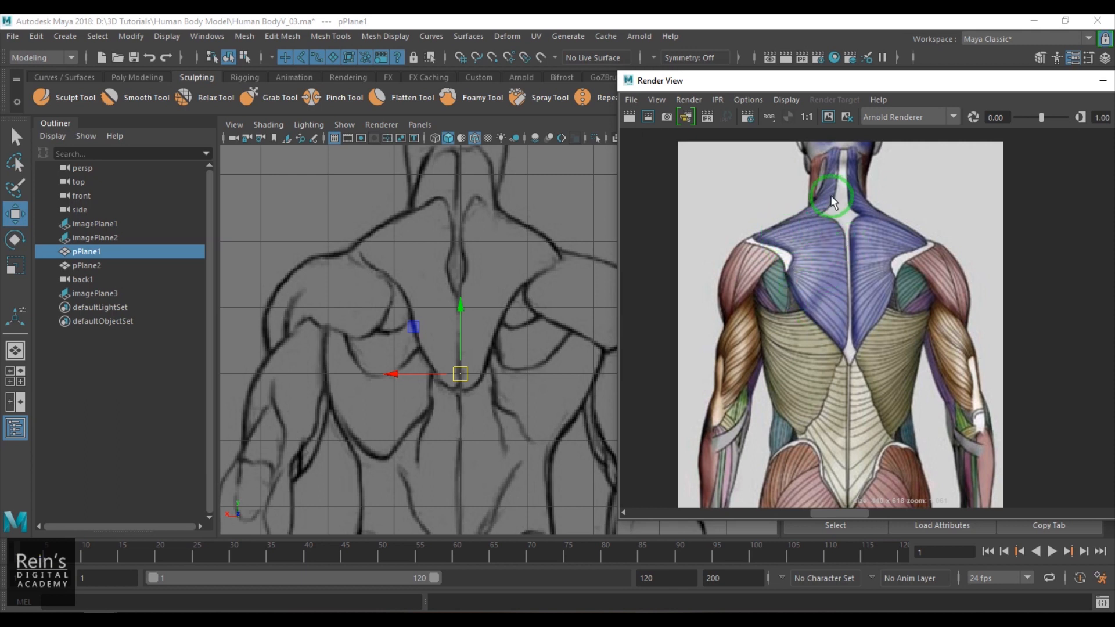
{"action": "mouse_move", "coordinate": [847, 220]}
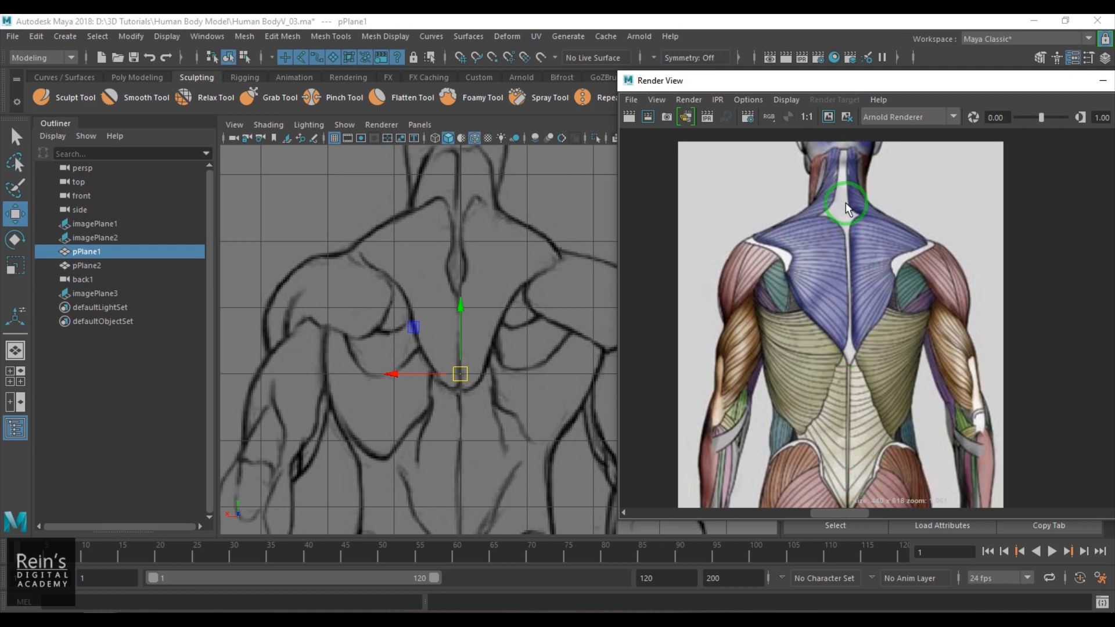
{"action": "mouse_move", "coordinate": [847, 170]}
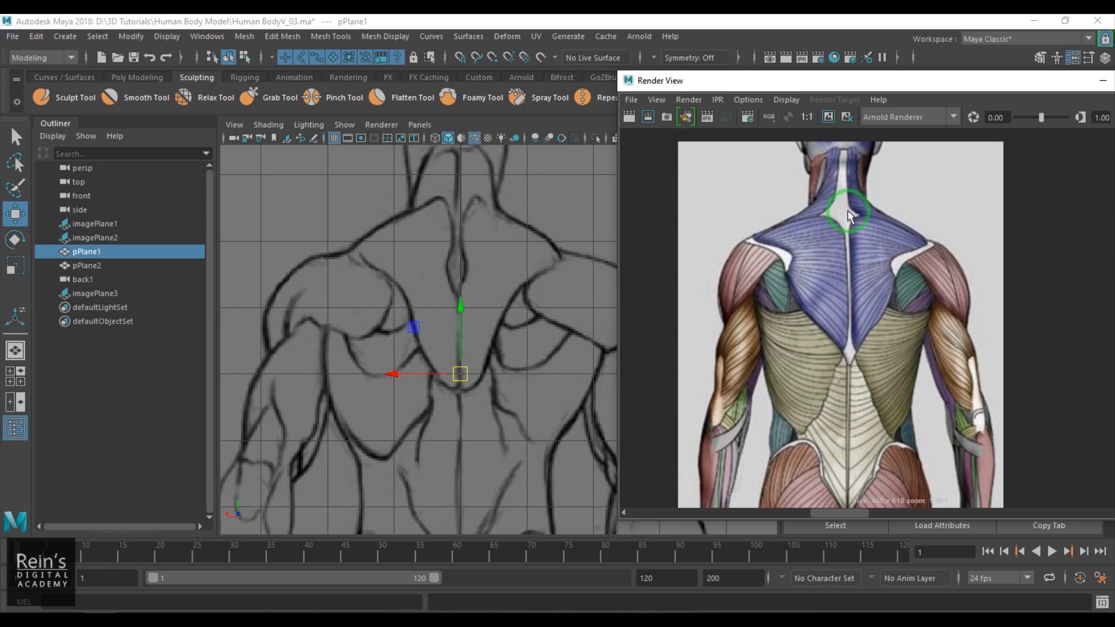
{"action": "mouse_move", "coordinate": [831, 218]}
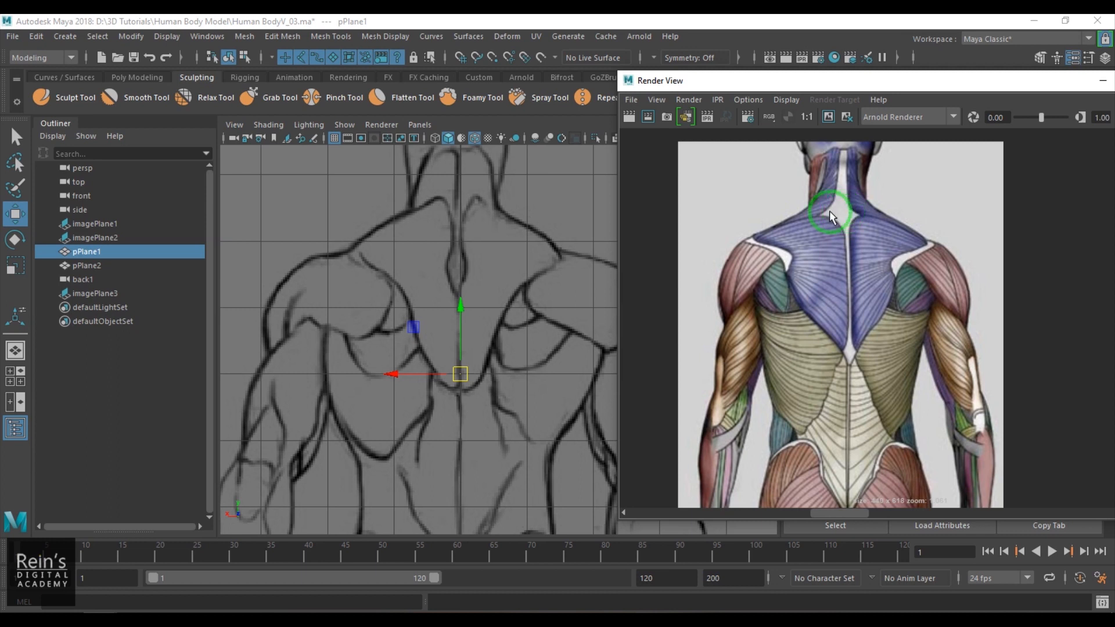
{"action": "mouse_move", "coordinate": [841, 212]}
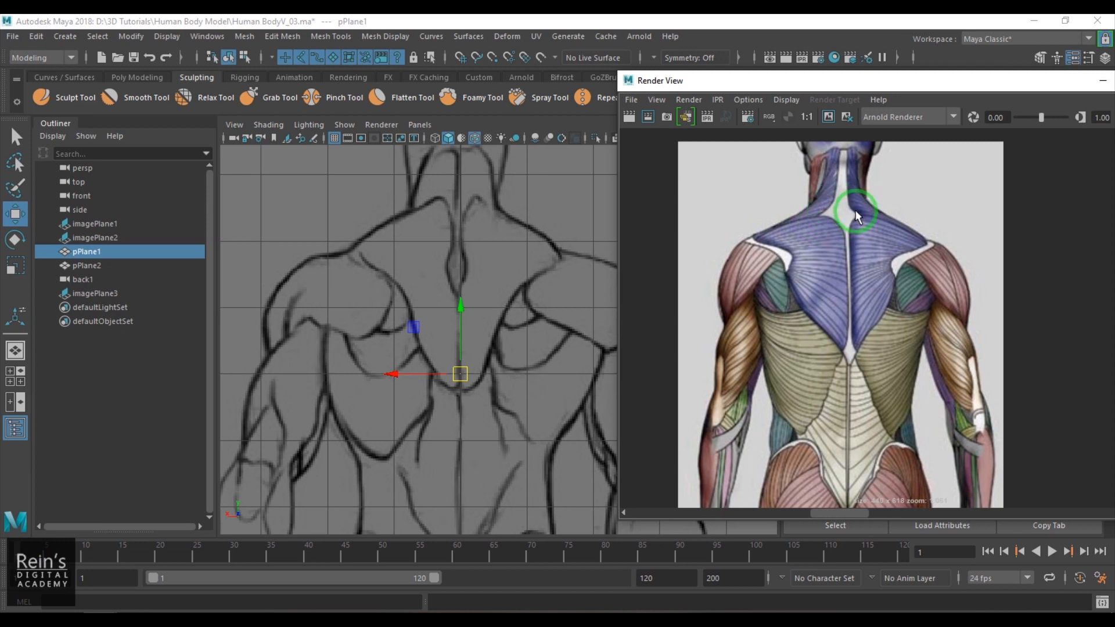
{"action": "mouse_move", "coordinate": [841, 166]}
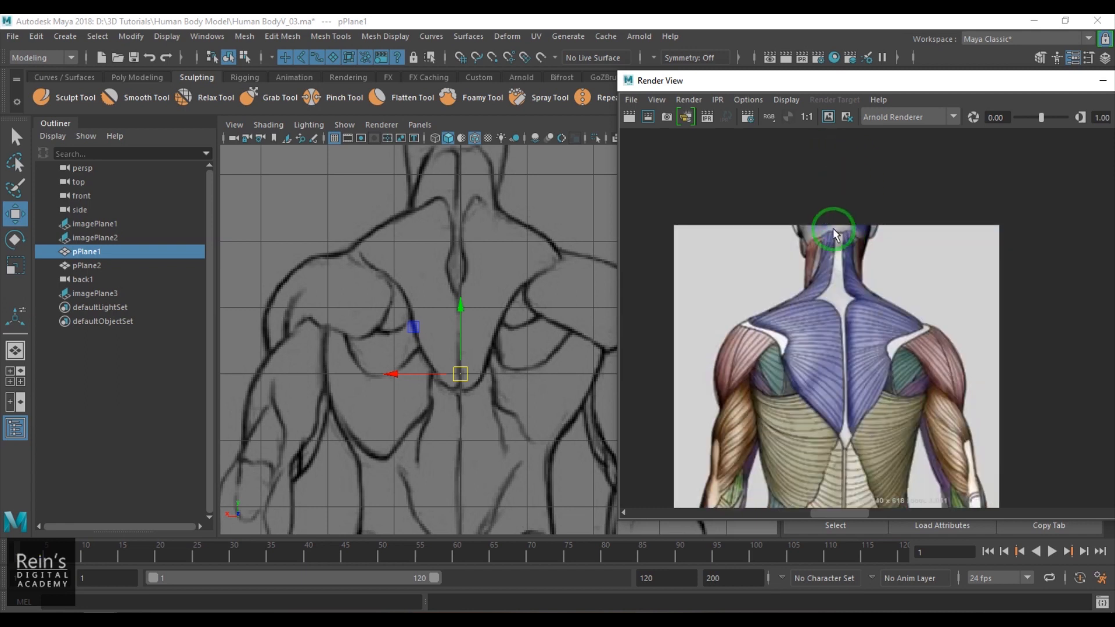
{"action": "mouse_move", "coordinate": [821, 288]}
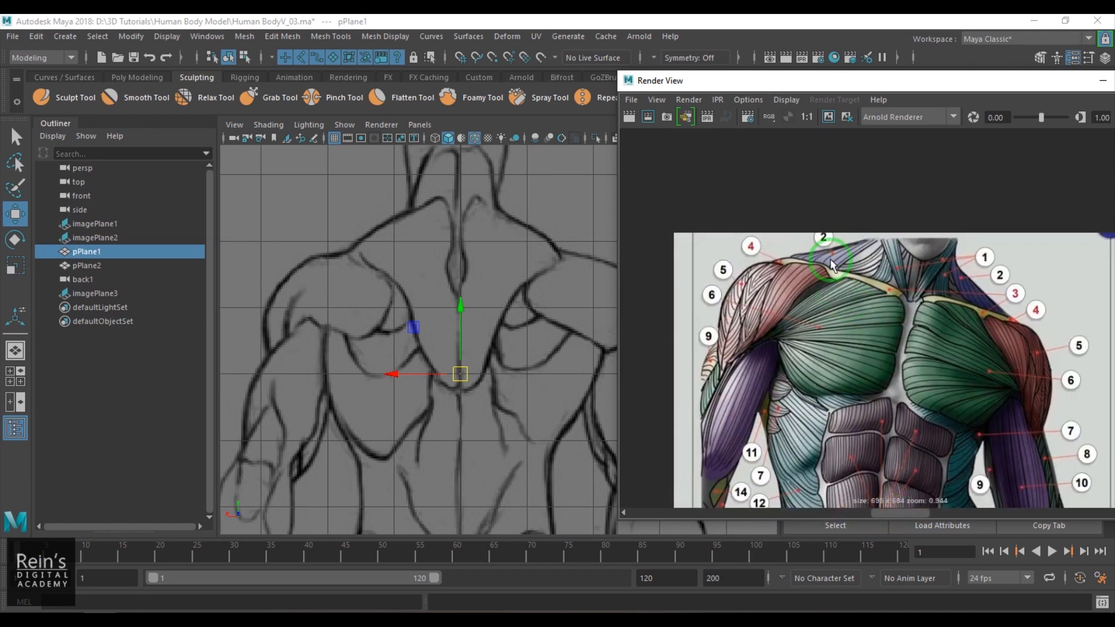
{"action": "mouse_move", "coordinate": [857, 248]}
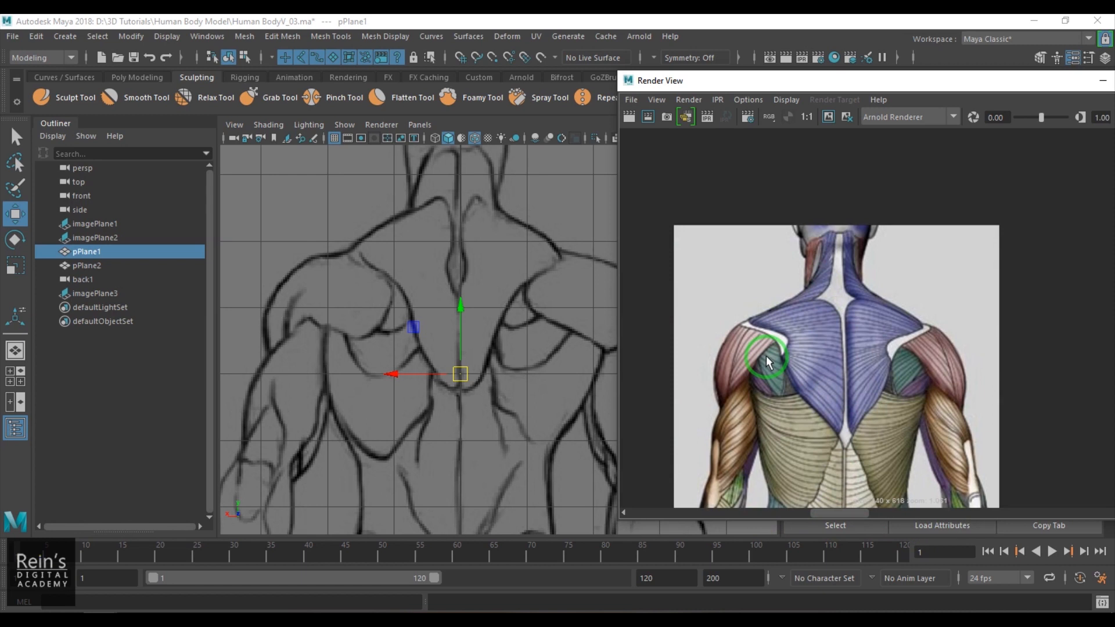
{"action": "mouse_move", "coordinate": [800, 346]}
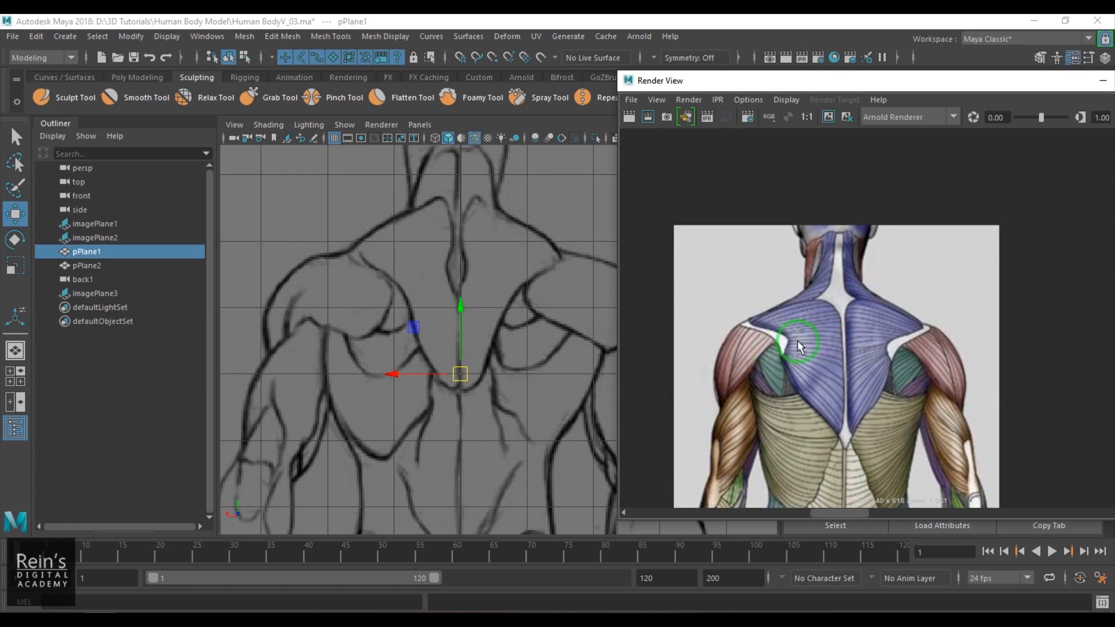
{"action": "mouse_move", "coordinate": [753, 351]}
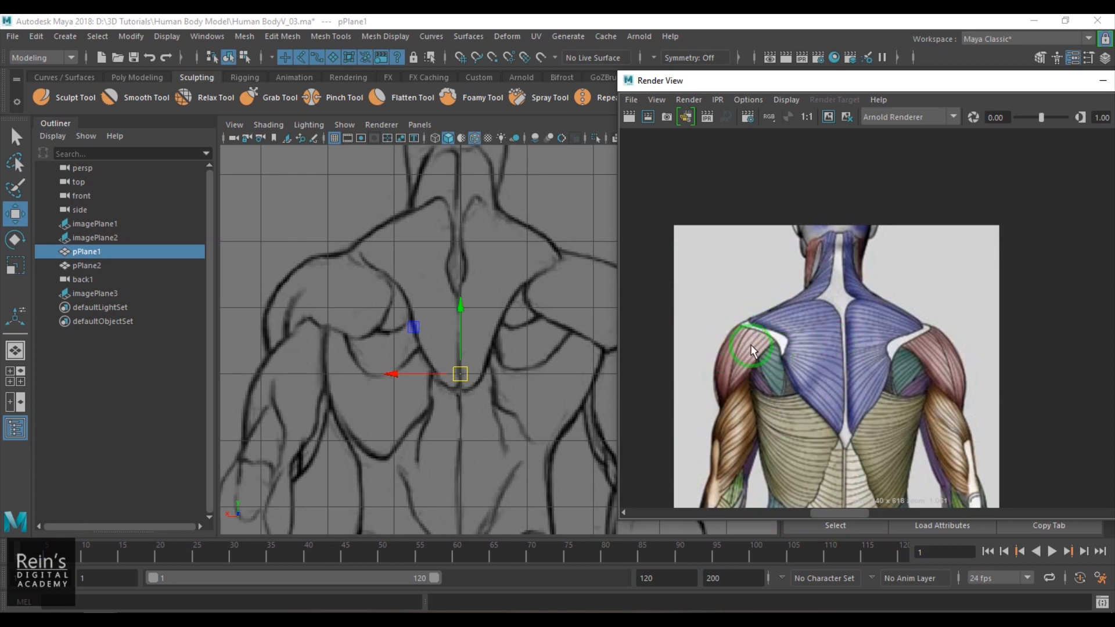
Step: Bring up the viewport's Show list of object types beside the back-muscle reference
{"action": "left_click", "coordinate": [344, 124]}
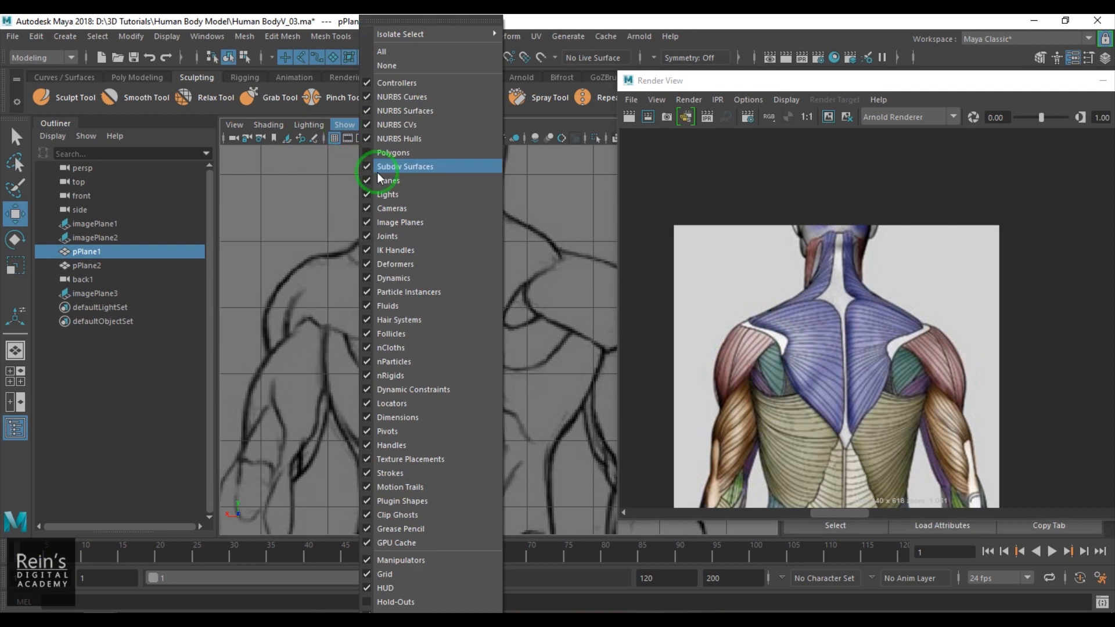
Step: Re-show polygons and pull the shoulder patch vertices onto the deltoid outline of the back drawing
{"action": "left_click", "coordinate": [404, 166]}
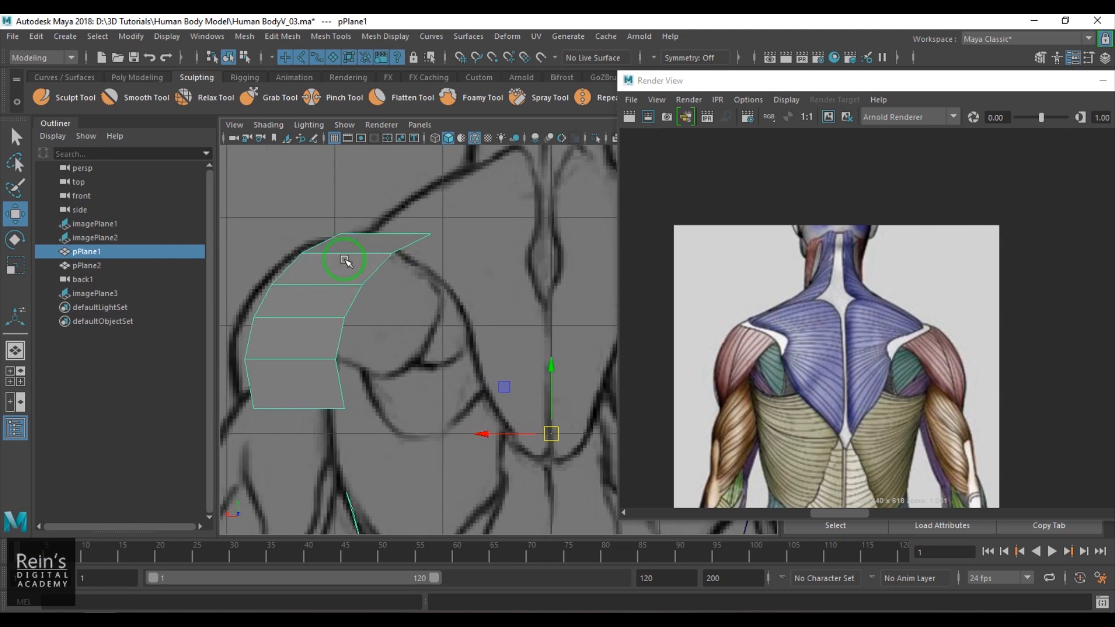
{"action": "left_click", "coordinate": [346, 262]}
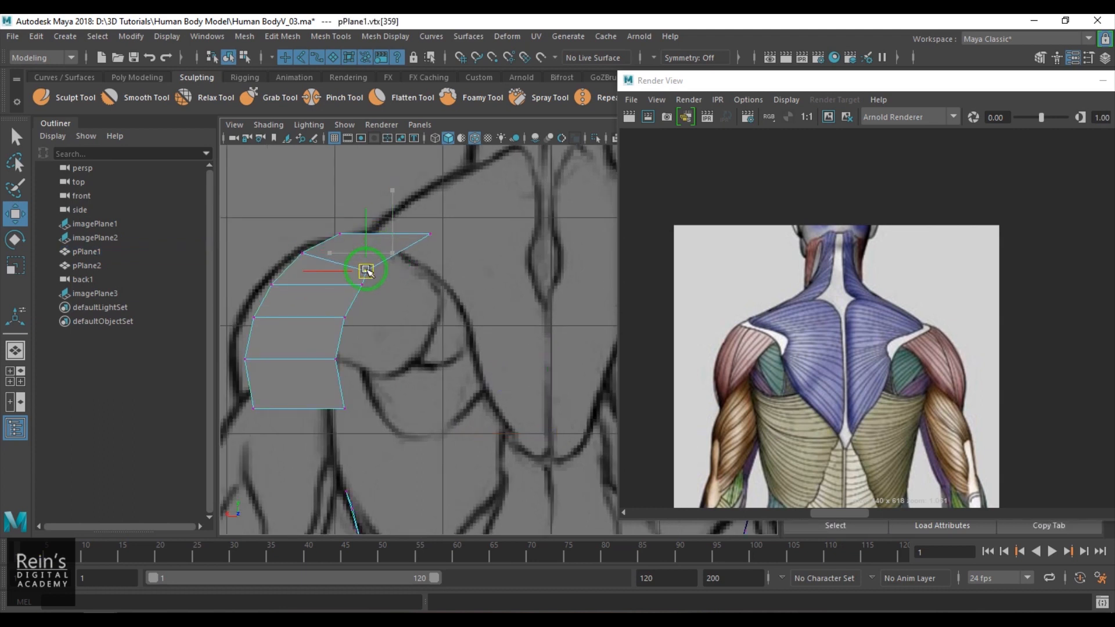
{"action": "left_click_drag", "start_coordinate": [366, 271], "coordinate": [433, 275]}
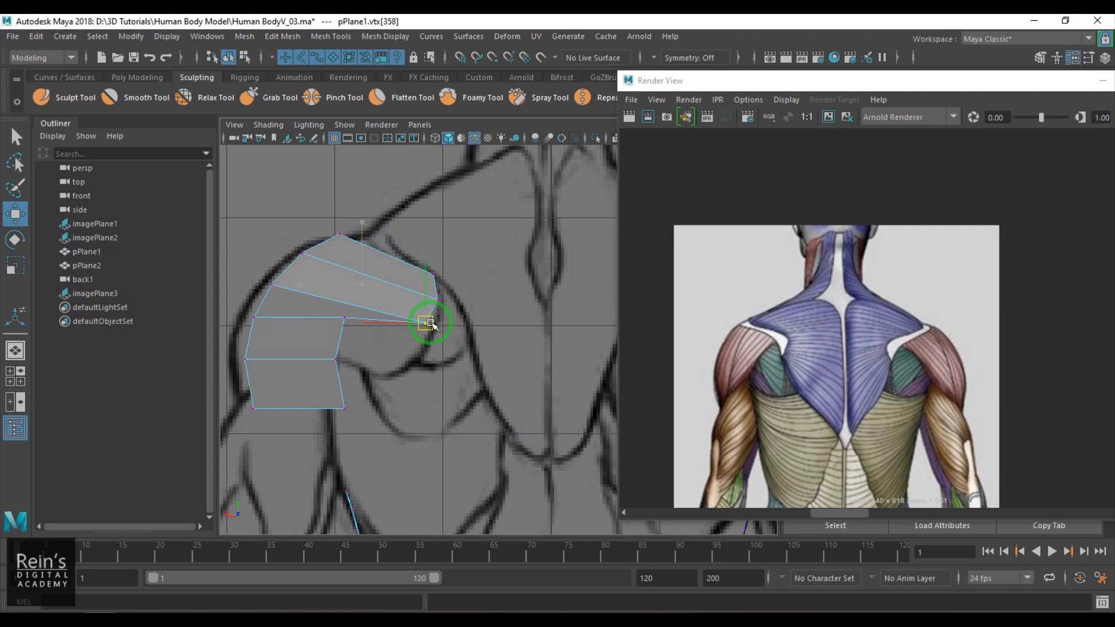
{"action": "left_click_drag", "start_coordinate": [430, 322], "coordinate": [384, 342]}
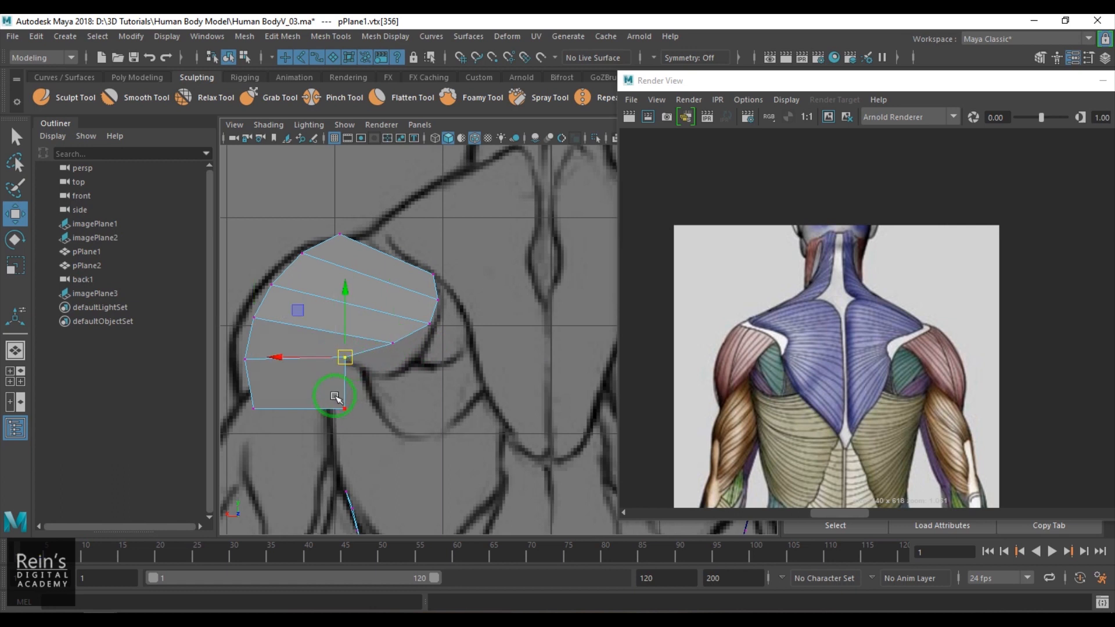
{"action": "left_click_drag", "start_coordinate": [345, 356], "coordinate": [283, 392]}
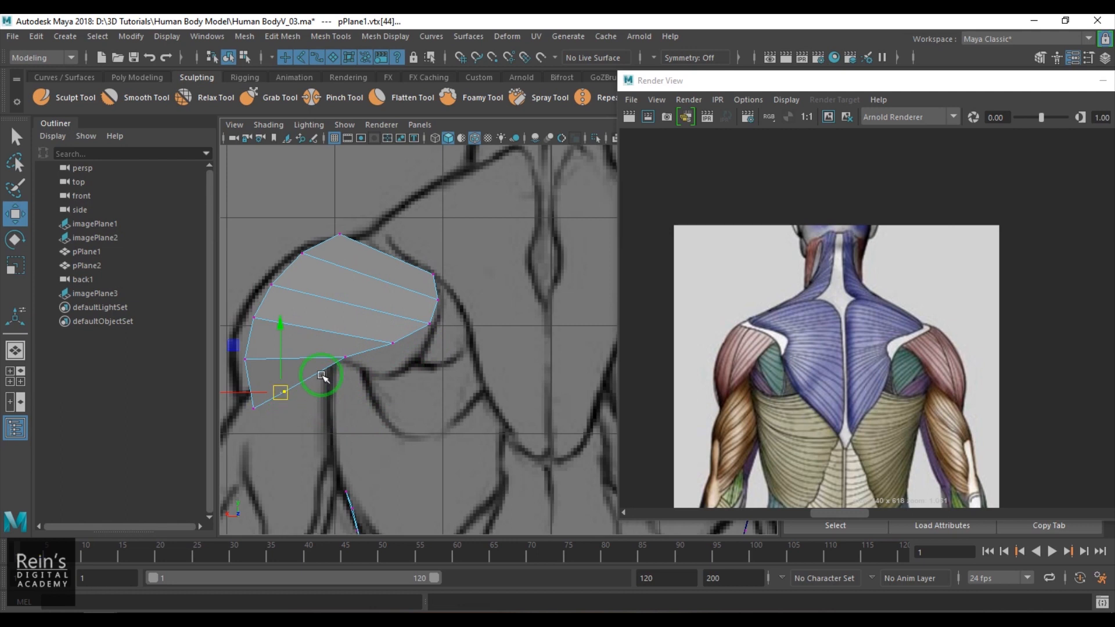
{"action": "mouse_move", "coordinate": [325, 375]}
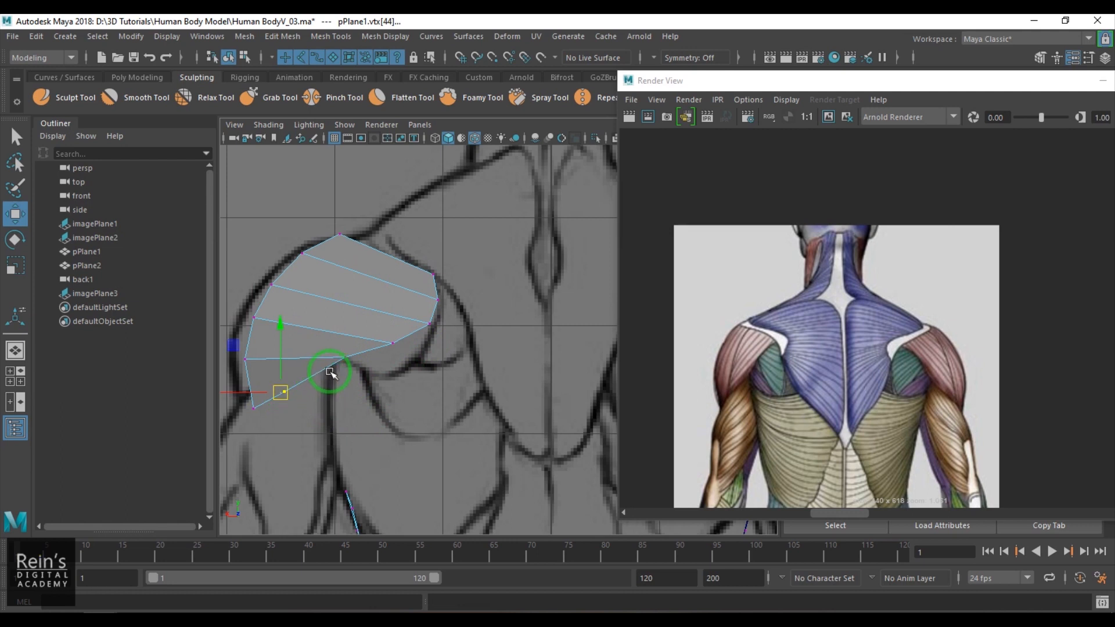
{"action": "mouse_move", "coordinate": [375, 349]}
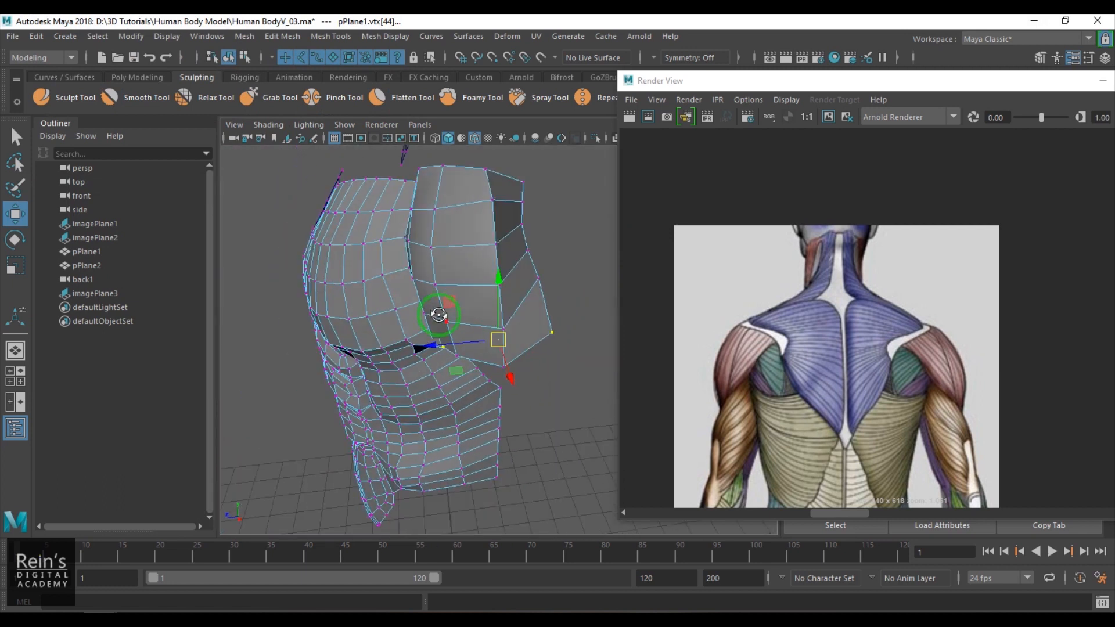
Step: Orbit to line up with the side reference and select the cap's outer end vertices
{"action": "left_click_drag", "start_coordinate": [439, 315], "coordinate": [480, 407]}
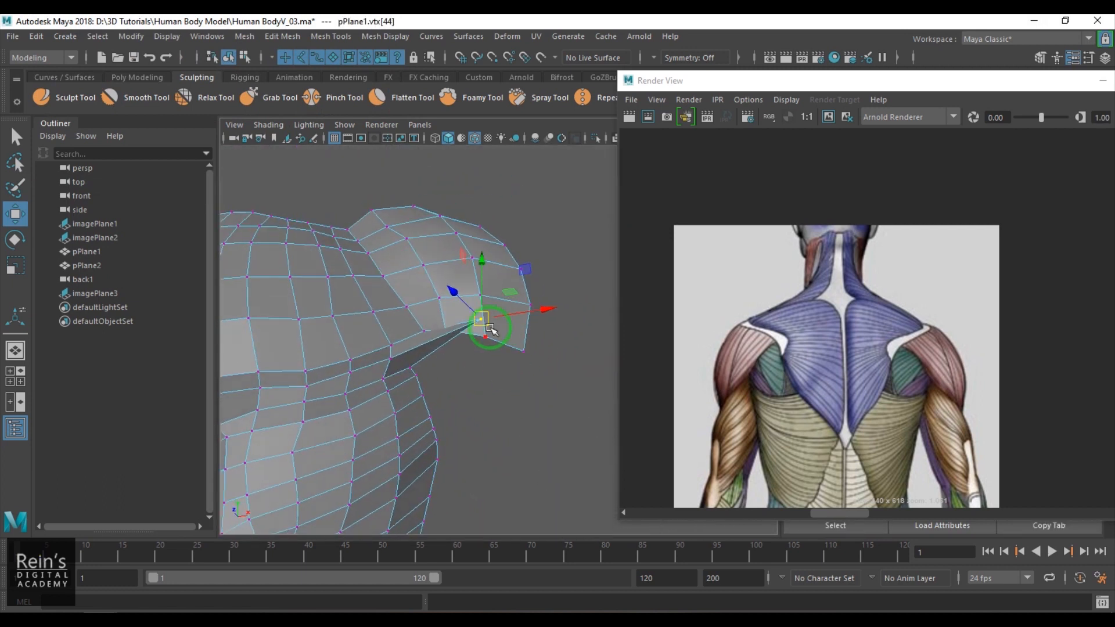
{"action": "left_click_drag", "start_coordinate": [490, 324], "coordinate": [429, 388]}
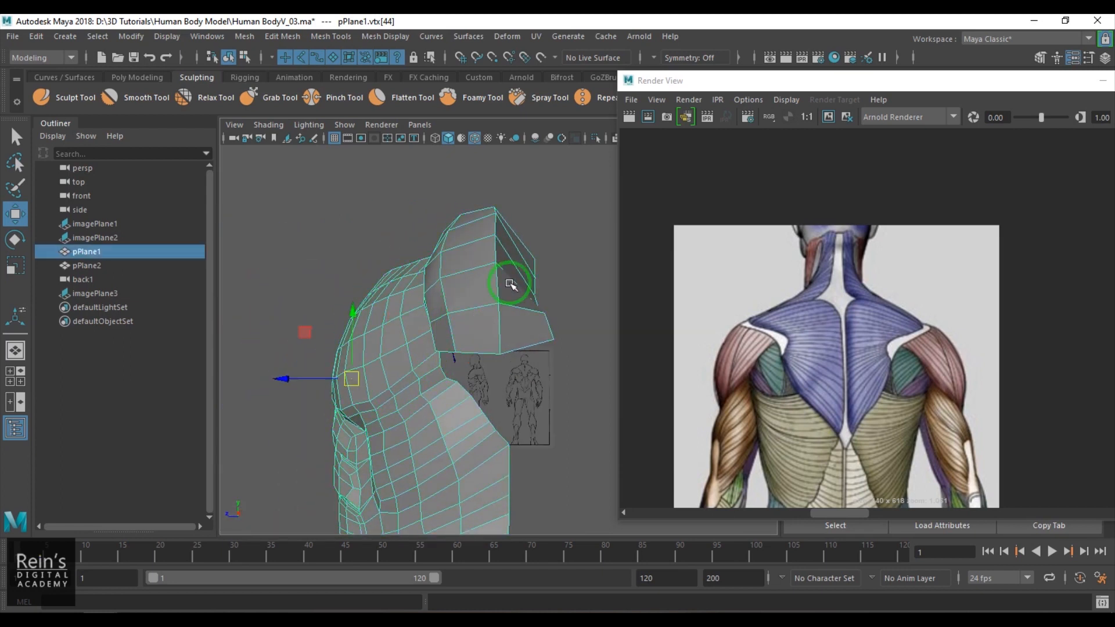
{"action": "left_click", "coordinate": [167, 36]}
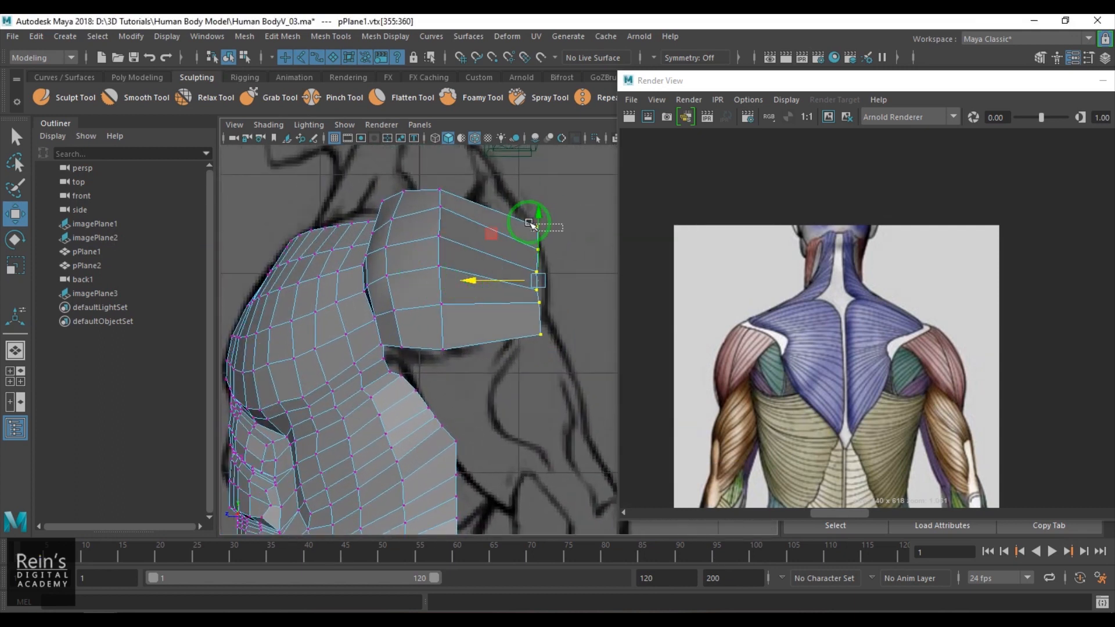
Step: Move the cap's top, corner and bottom end vertices inward to round the shoulder
{"action": "left_click_drag", "start_coordinate": [532, 221], "coordinate": [511, 216]}
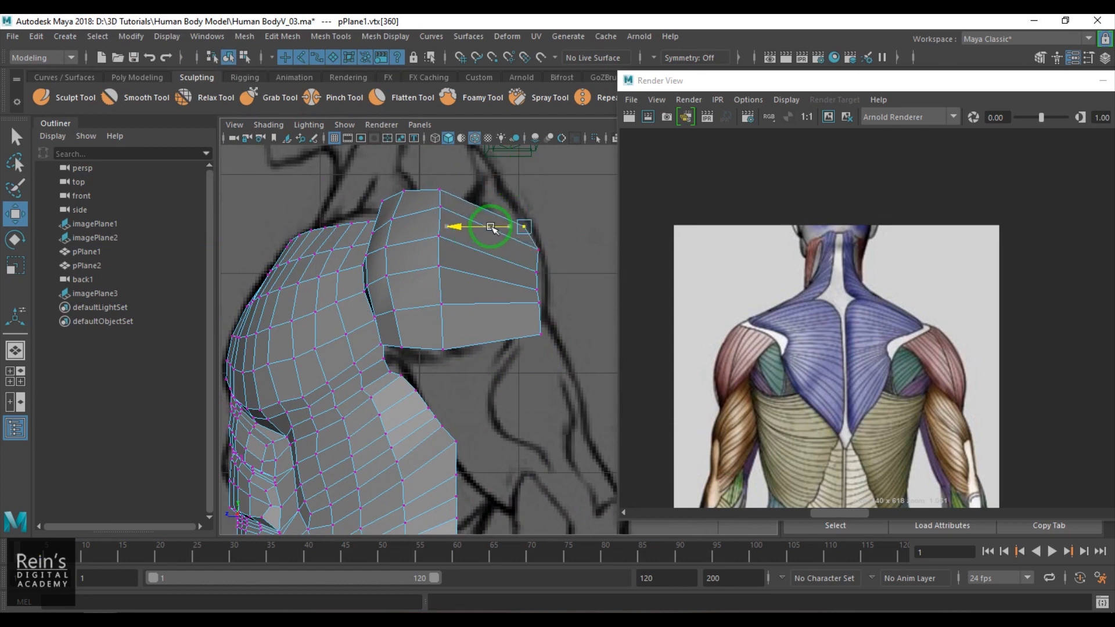
{"action": "left_click_drag", "start_coordinate": [490, 227], "coordinate": [518, 289]}
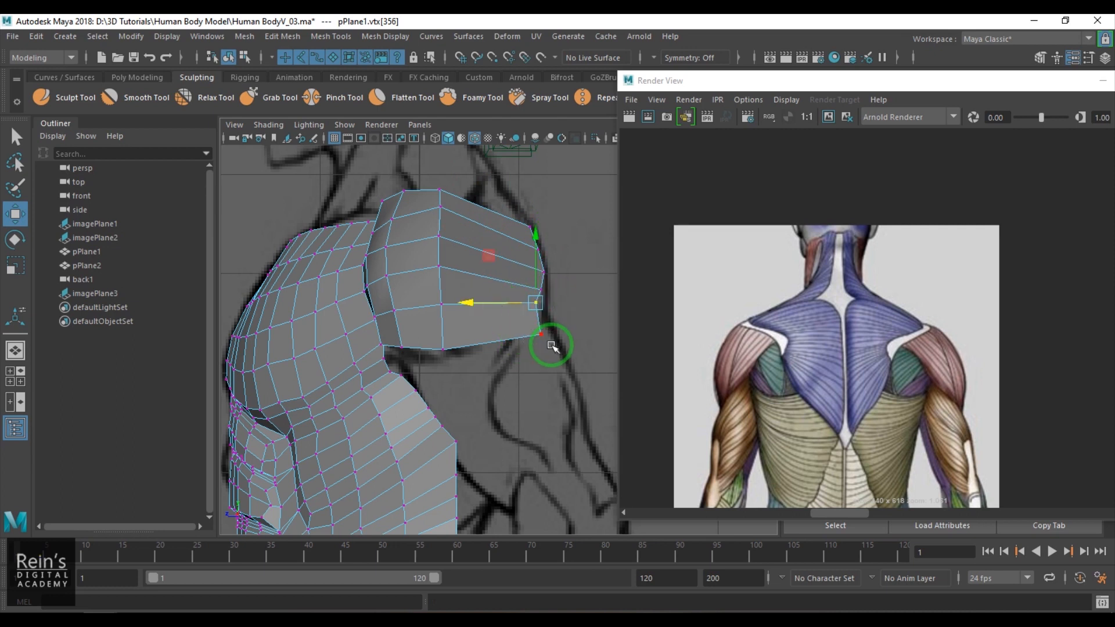
{"action": "left_click_drag", "start_coordinate": [537, 302], "coordinate": [441, 335]}
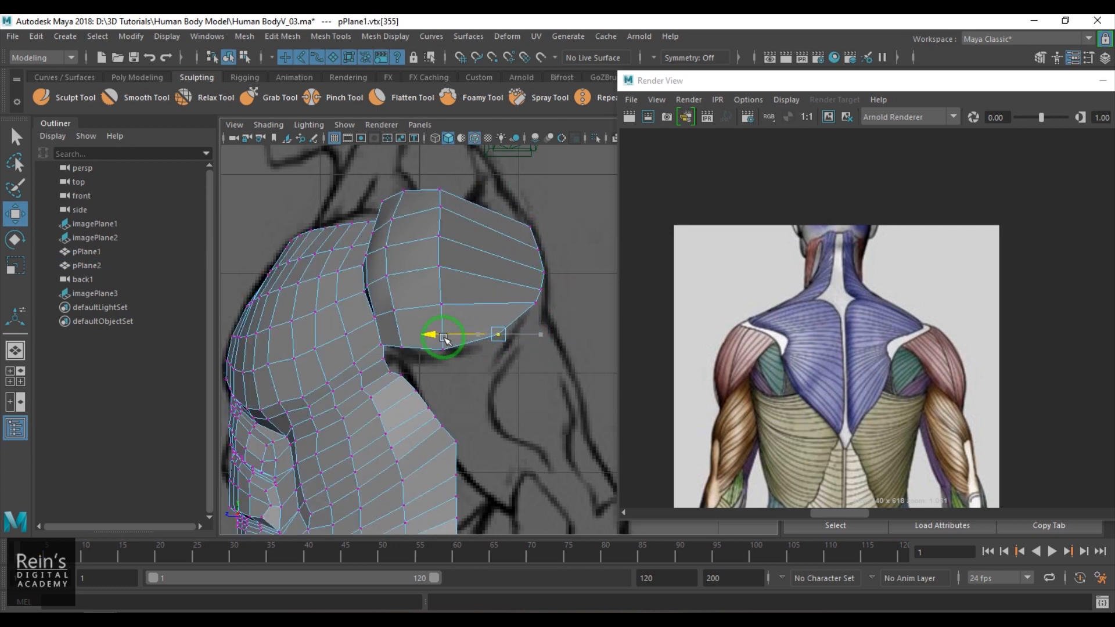
{"action": "left_click_drag", "start_coordinate": [443, 335], "coordinate": [493, 297]}
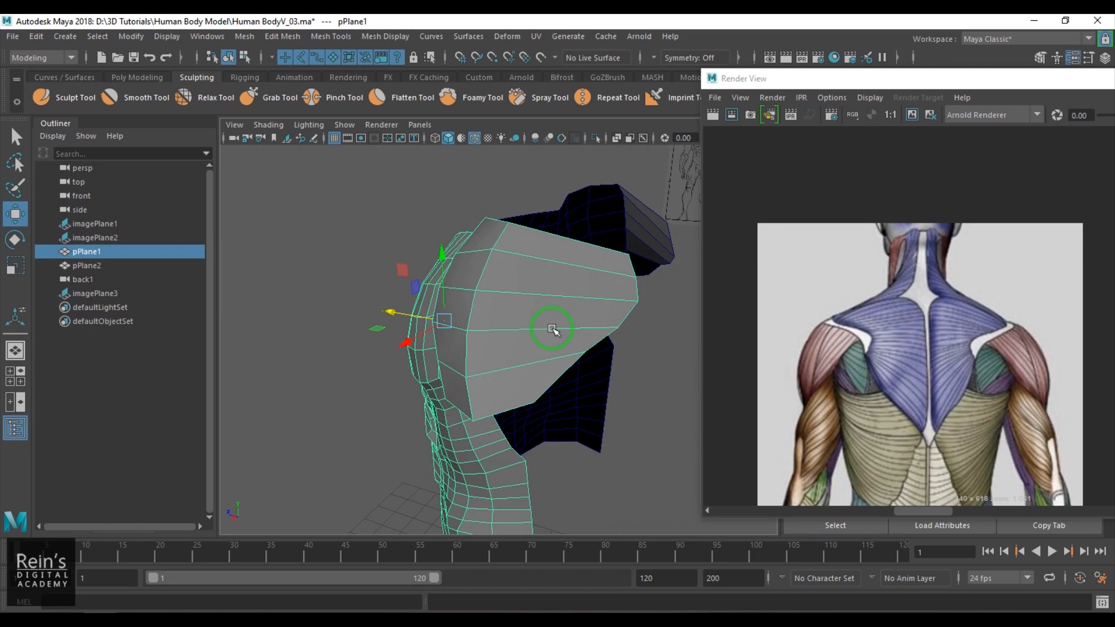
Step: Bevel the selected cap edges and start the Slide Edge Tool from the edge marking menu
{"action": "right_click", "coordinate": [552, 329]}
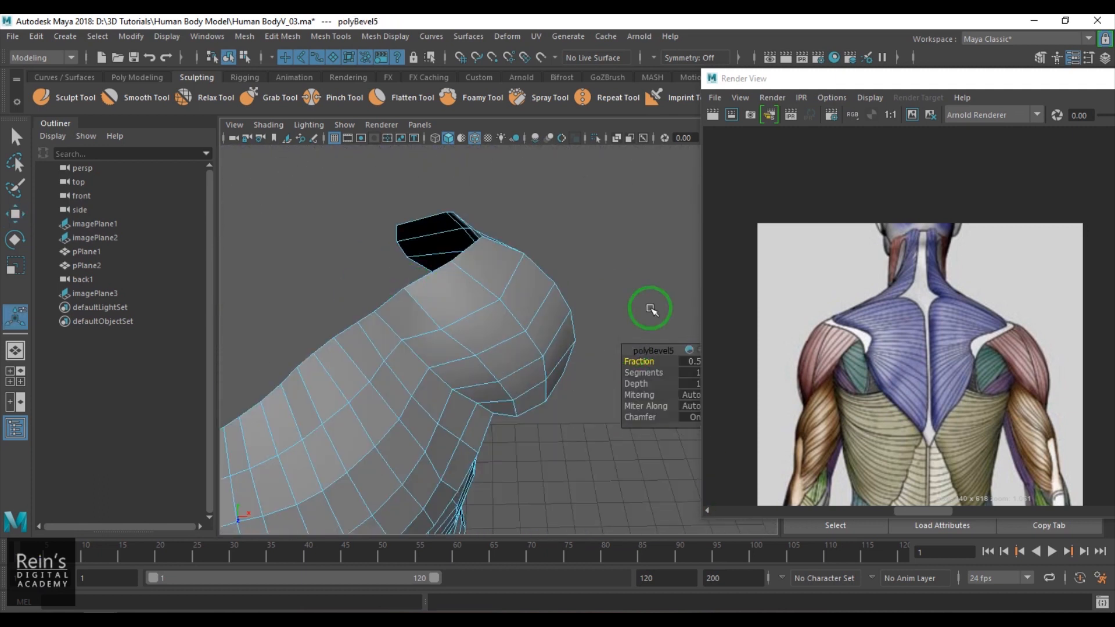
{"action": "left_click_drag", "start_coordinate": [649, 309], "coordinate": [509, 283]}
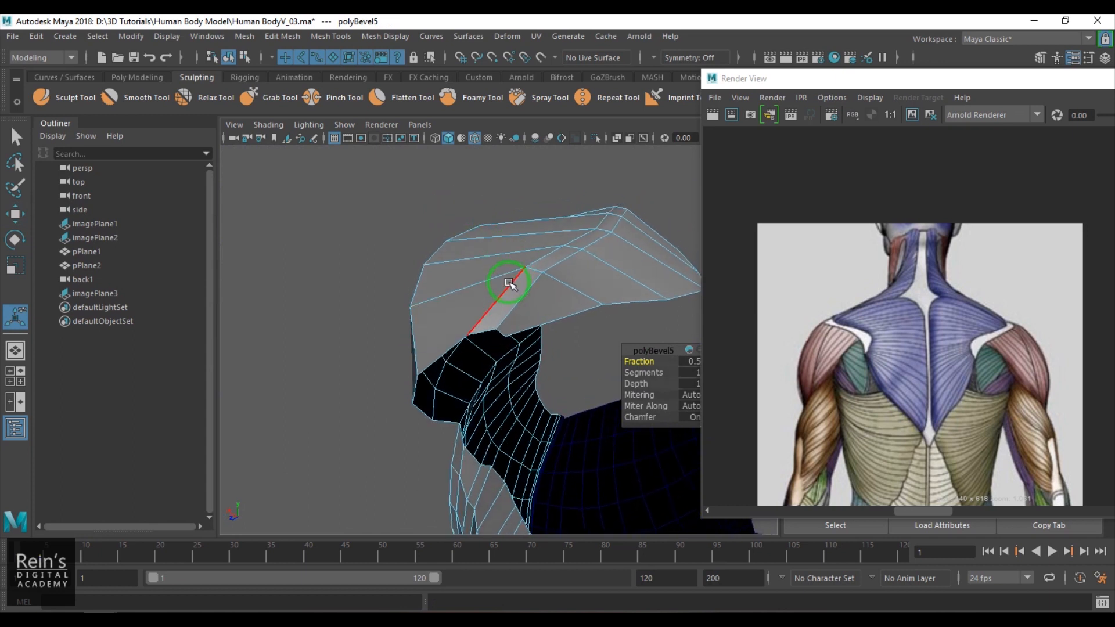
{"action": "right_click", "coordinate": [508, 284]}
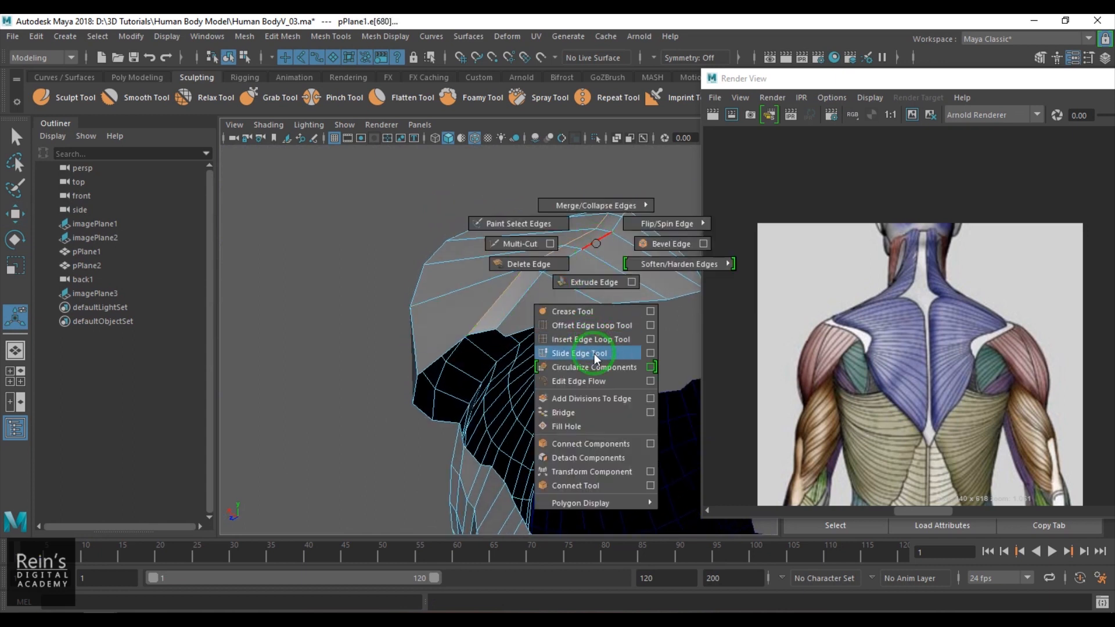
{"action": "left_click", "coordinate": [579, 353]}
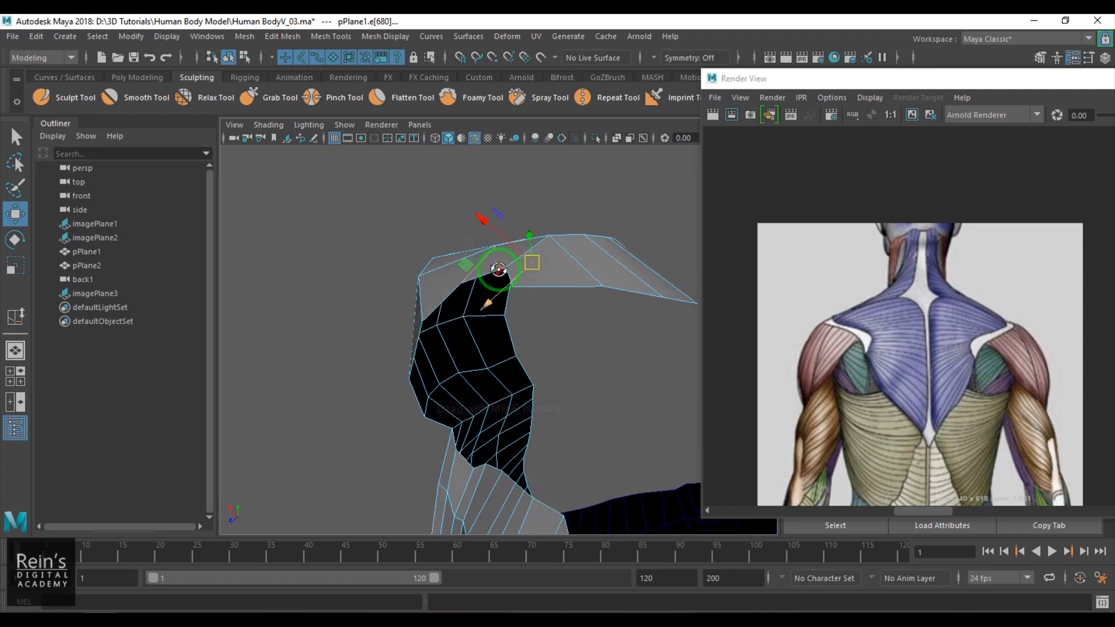
Step: Slide two edge loops toward the cap rim to even out the bevel spacing
{"action": "left_click_drag", "start_coordinate": [498, 271], "coordinate": [607, 397]}
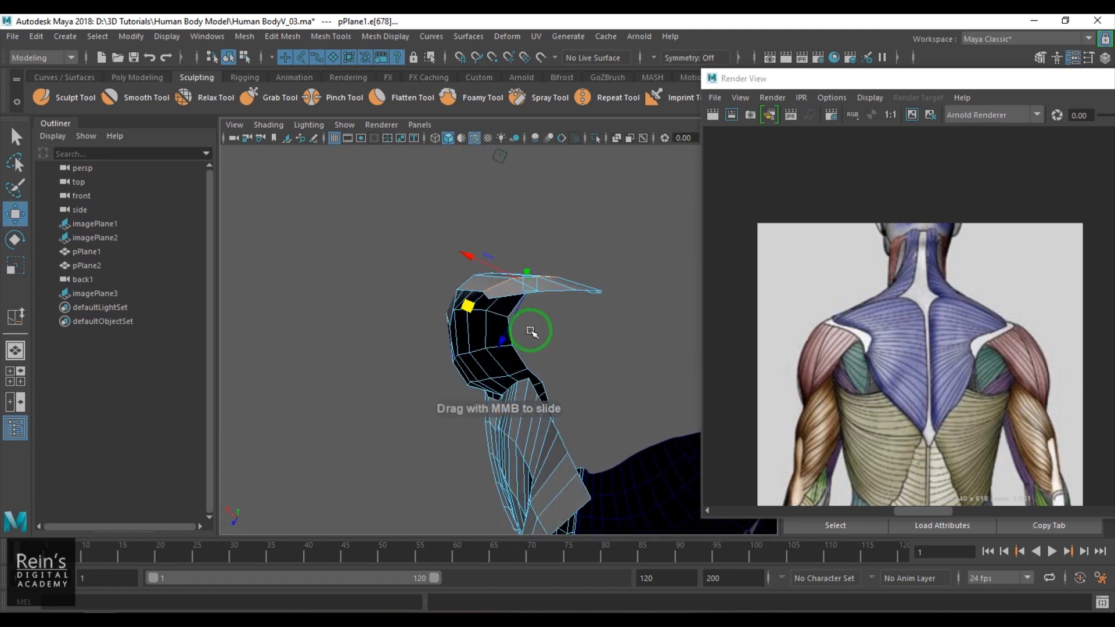
{"action": "left_click_drag", "start_coordinate": [532, 332], "coordinate": [659, 455]}
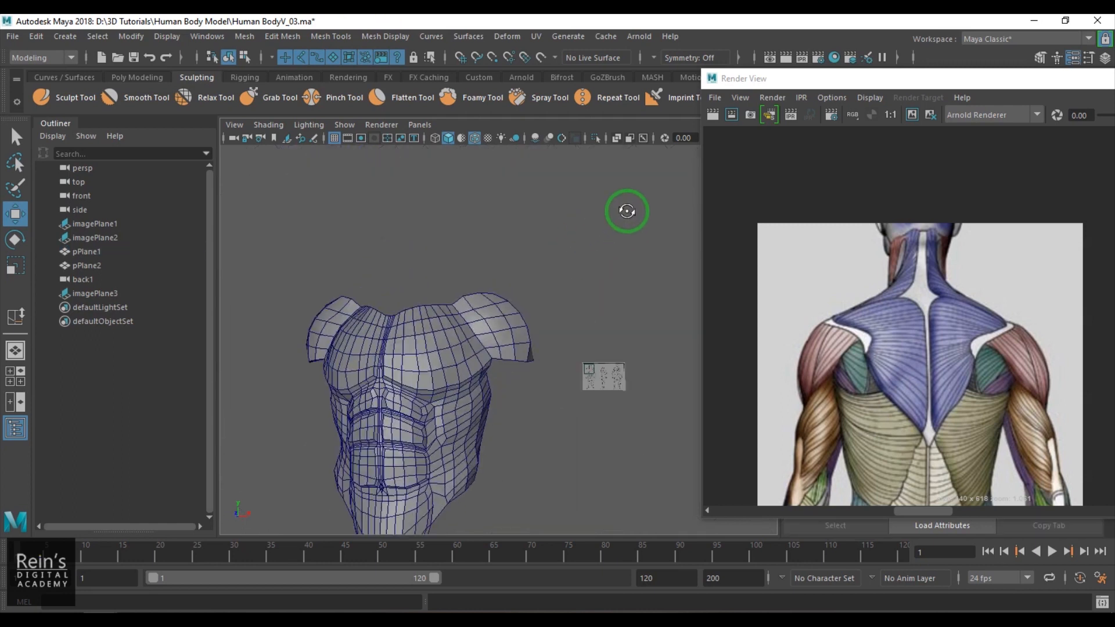
{"action": "left_click_drag", "start_coordinate": [626, 212], "coordinate": [324, 300]}
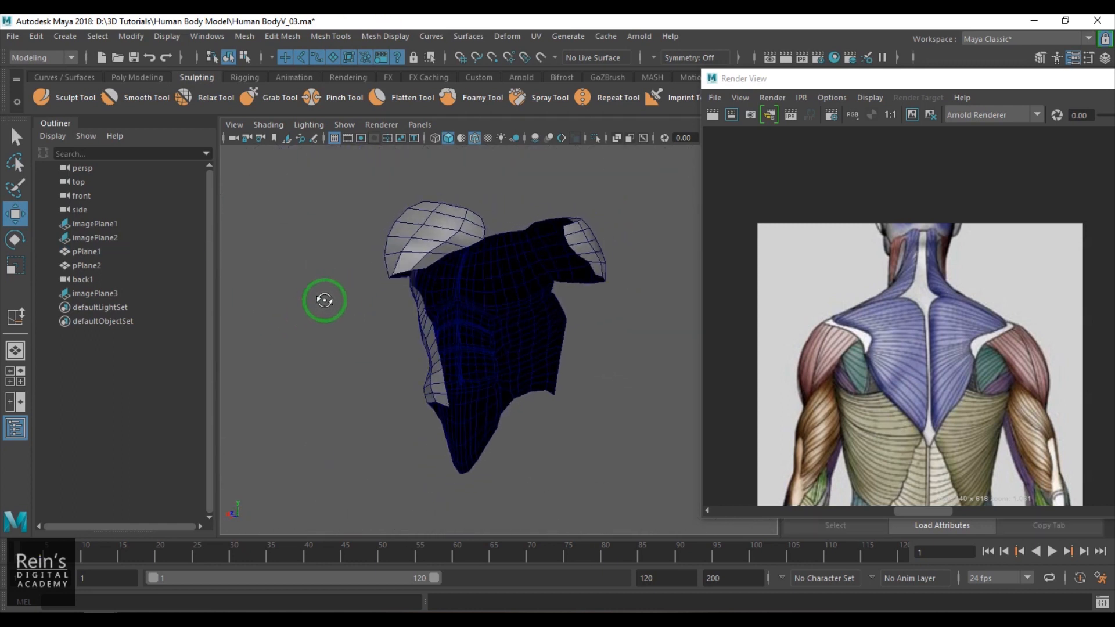
{"action": "left_click_drag", "start_coordinate": [324, 299], "coordinate": [576, 381]}
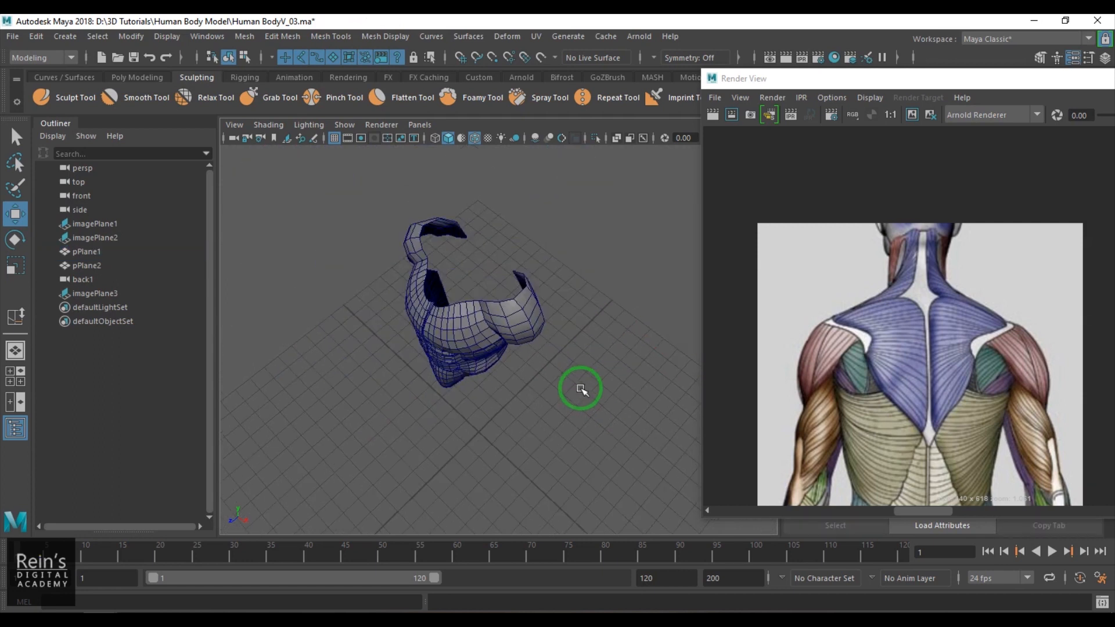
{"action": "left_click_drag", "start_coordinate": [581, 389], "coordinate": [639, 316]}
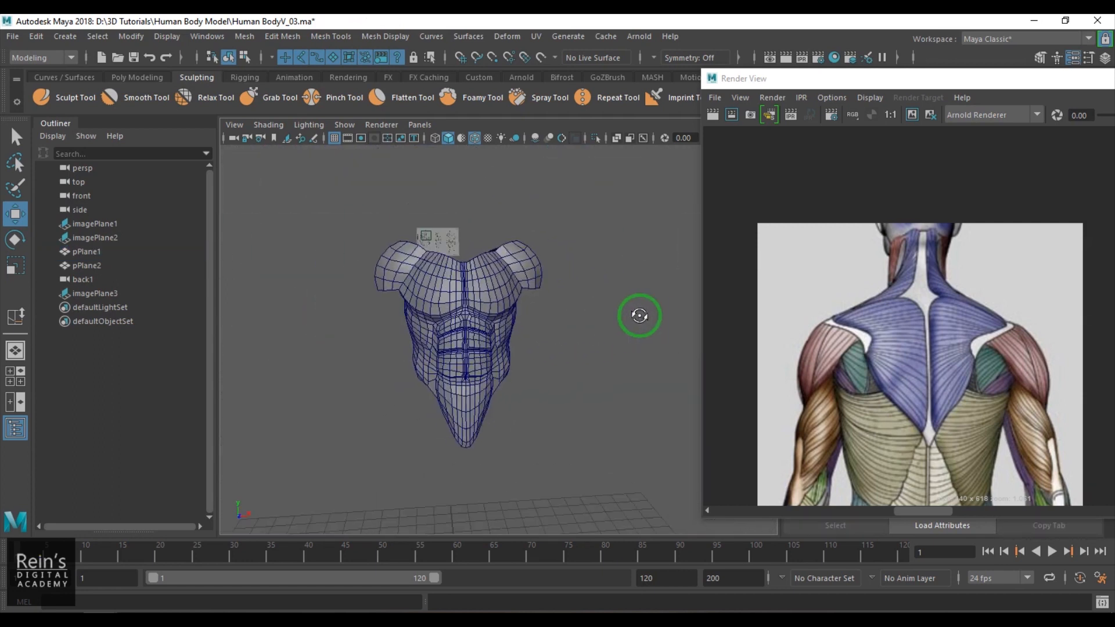
{"action": "left_click_drag", "start_coordinate": [639, 316], "coordinate": [277, 387]}
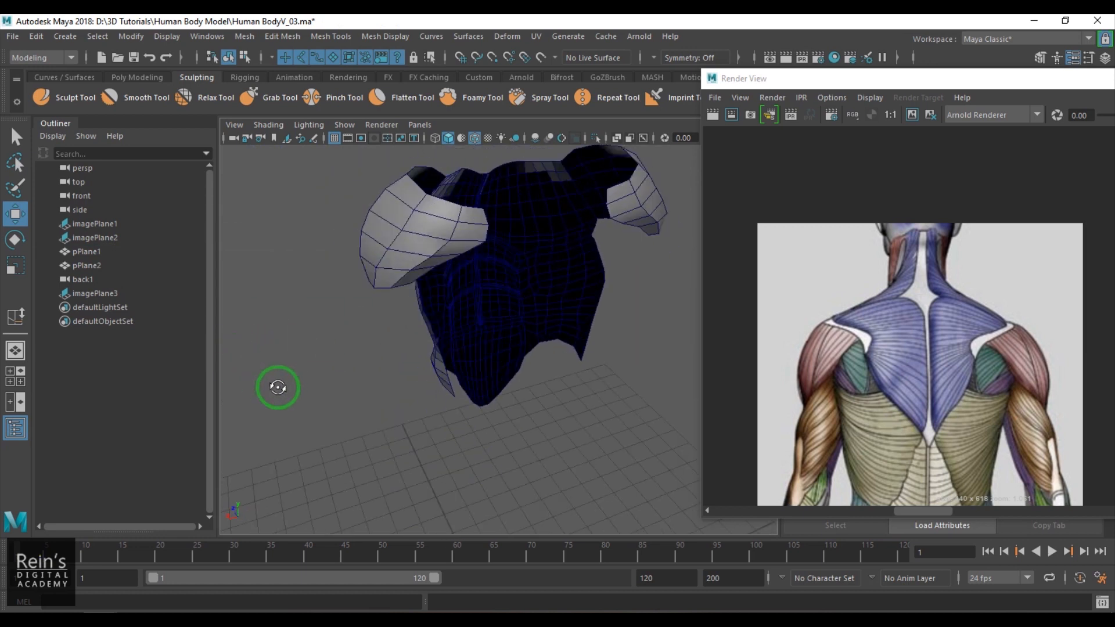
{"action": "left_click_drag", "start_coordinate": [277, 386], "coordinate": [521, 385]}
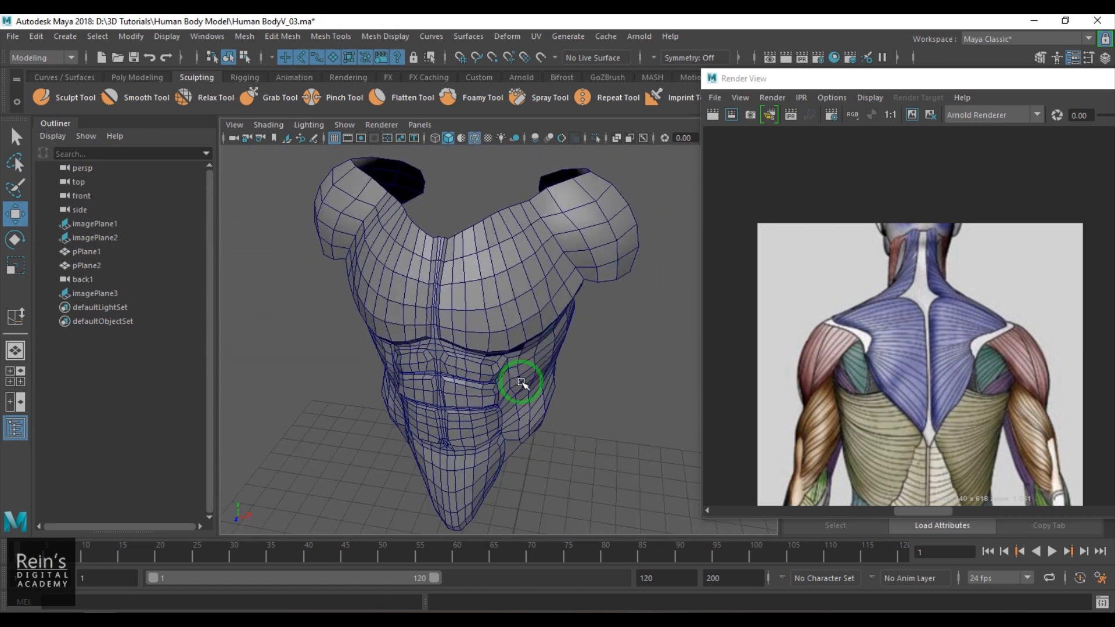